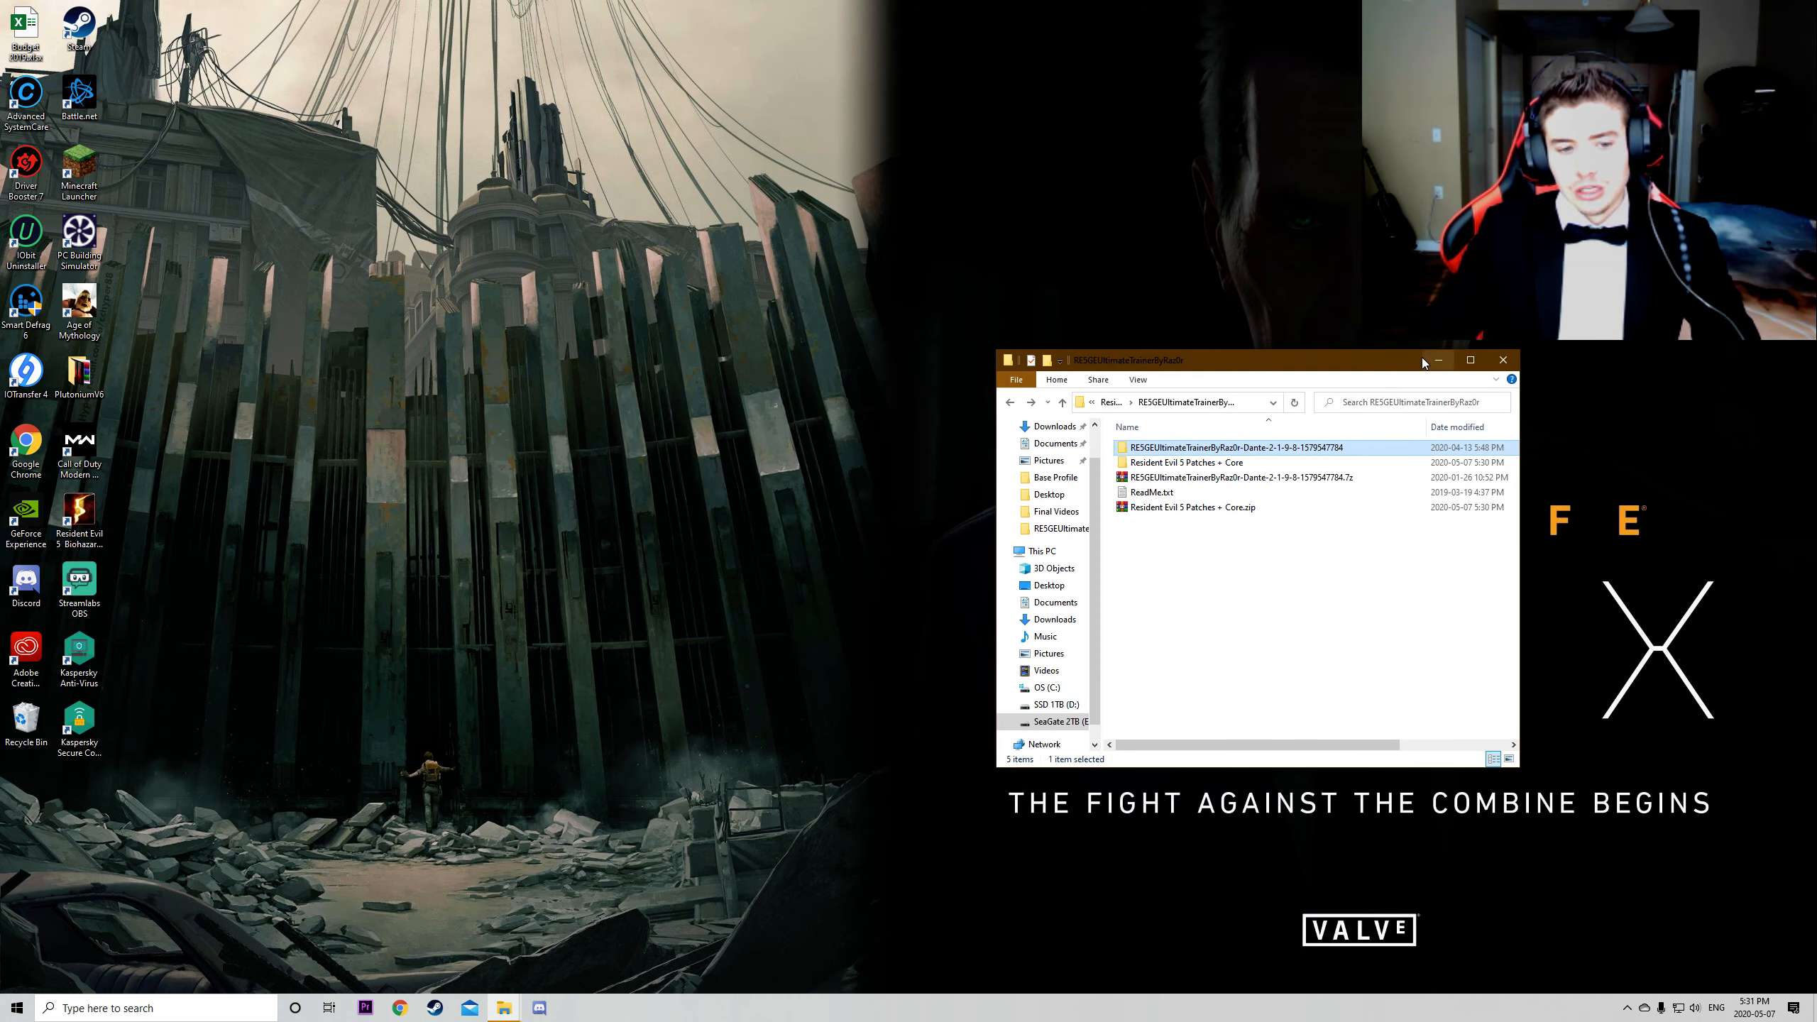
Step: Open a second Explorer window at D: > Steam > steamapps > common > Resident Evil 5
right_click(503, 1007)
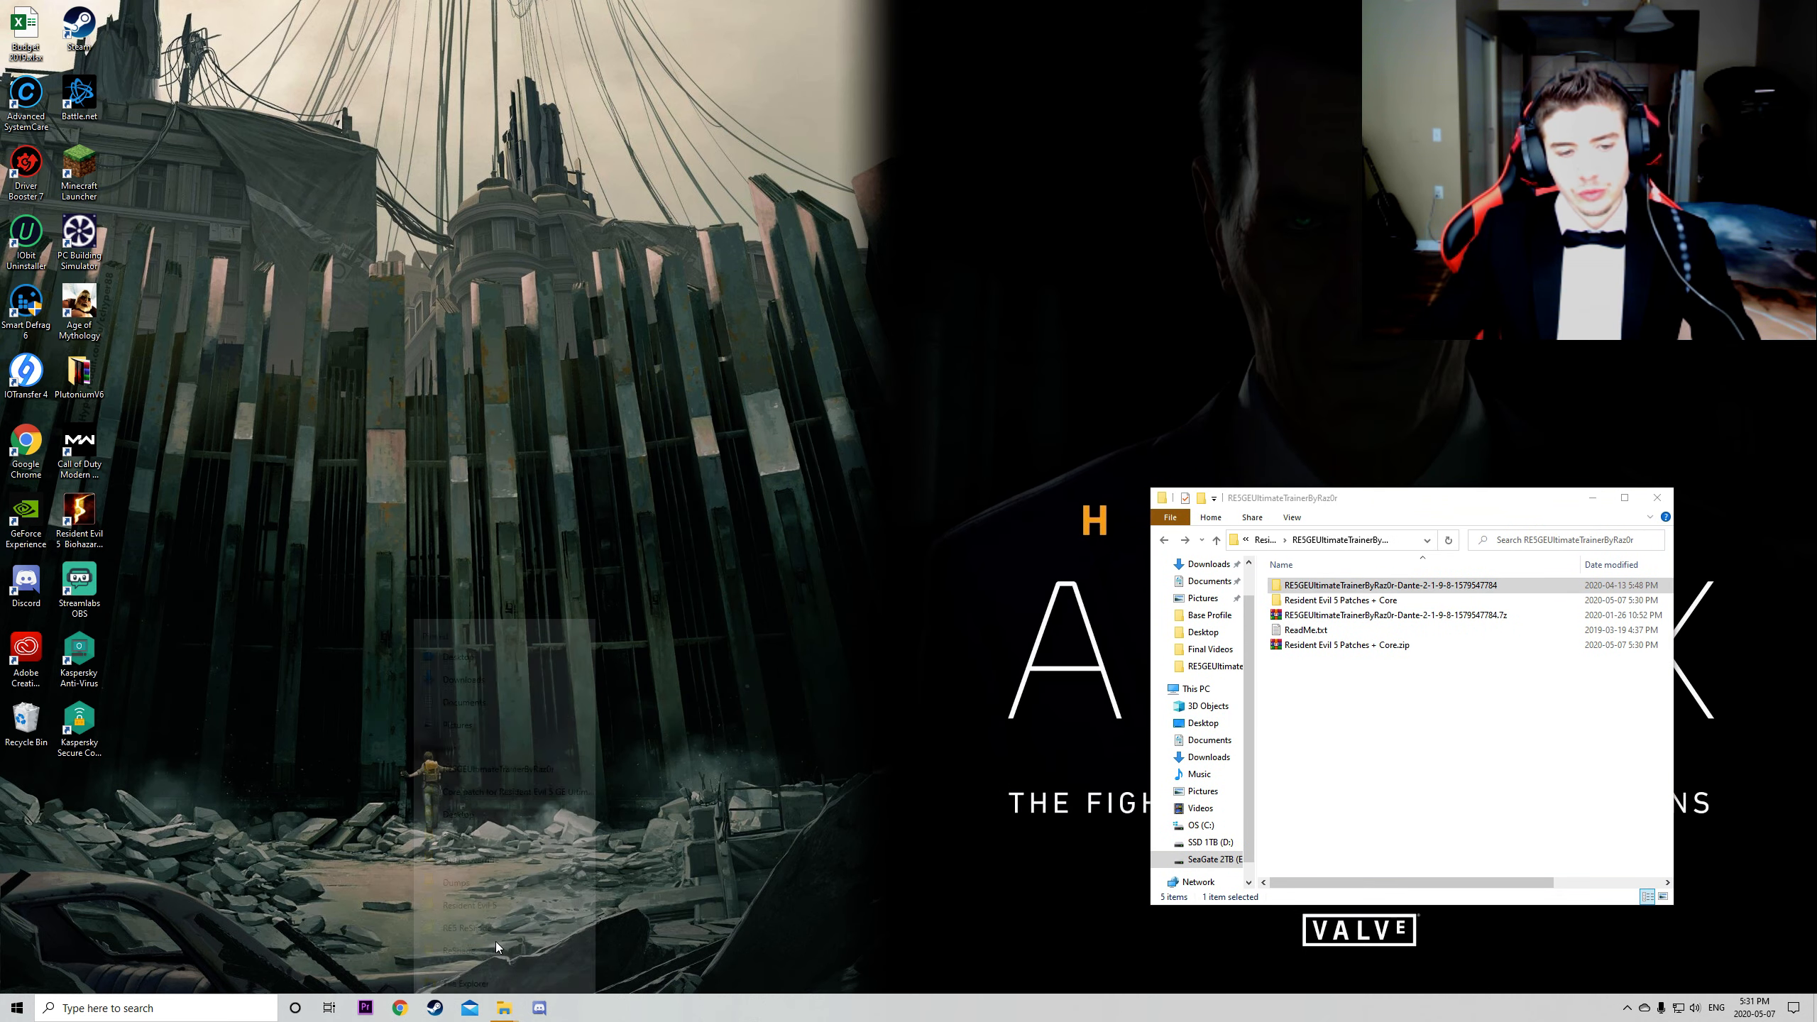
left_click(502, 1008)
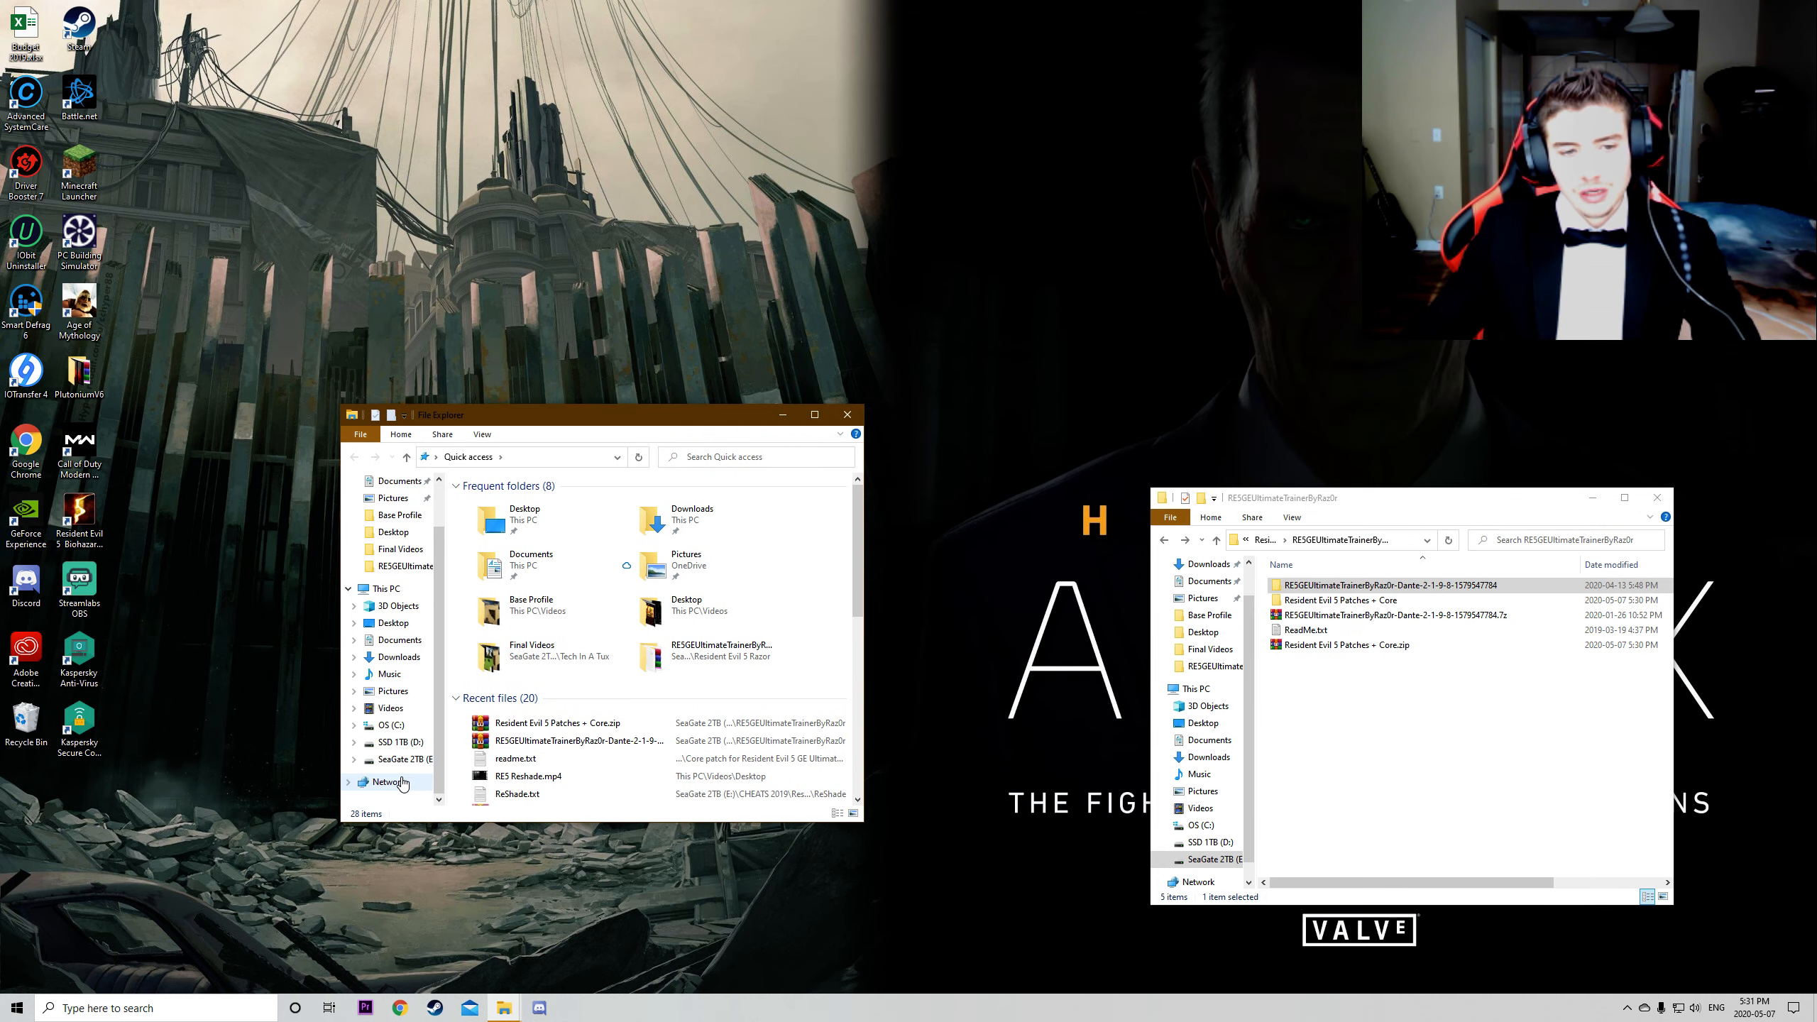
left_click(392, 741)
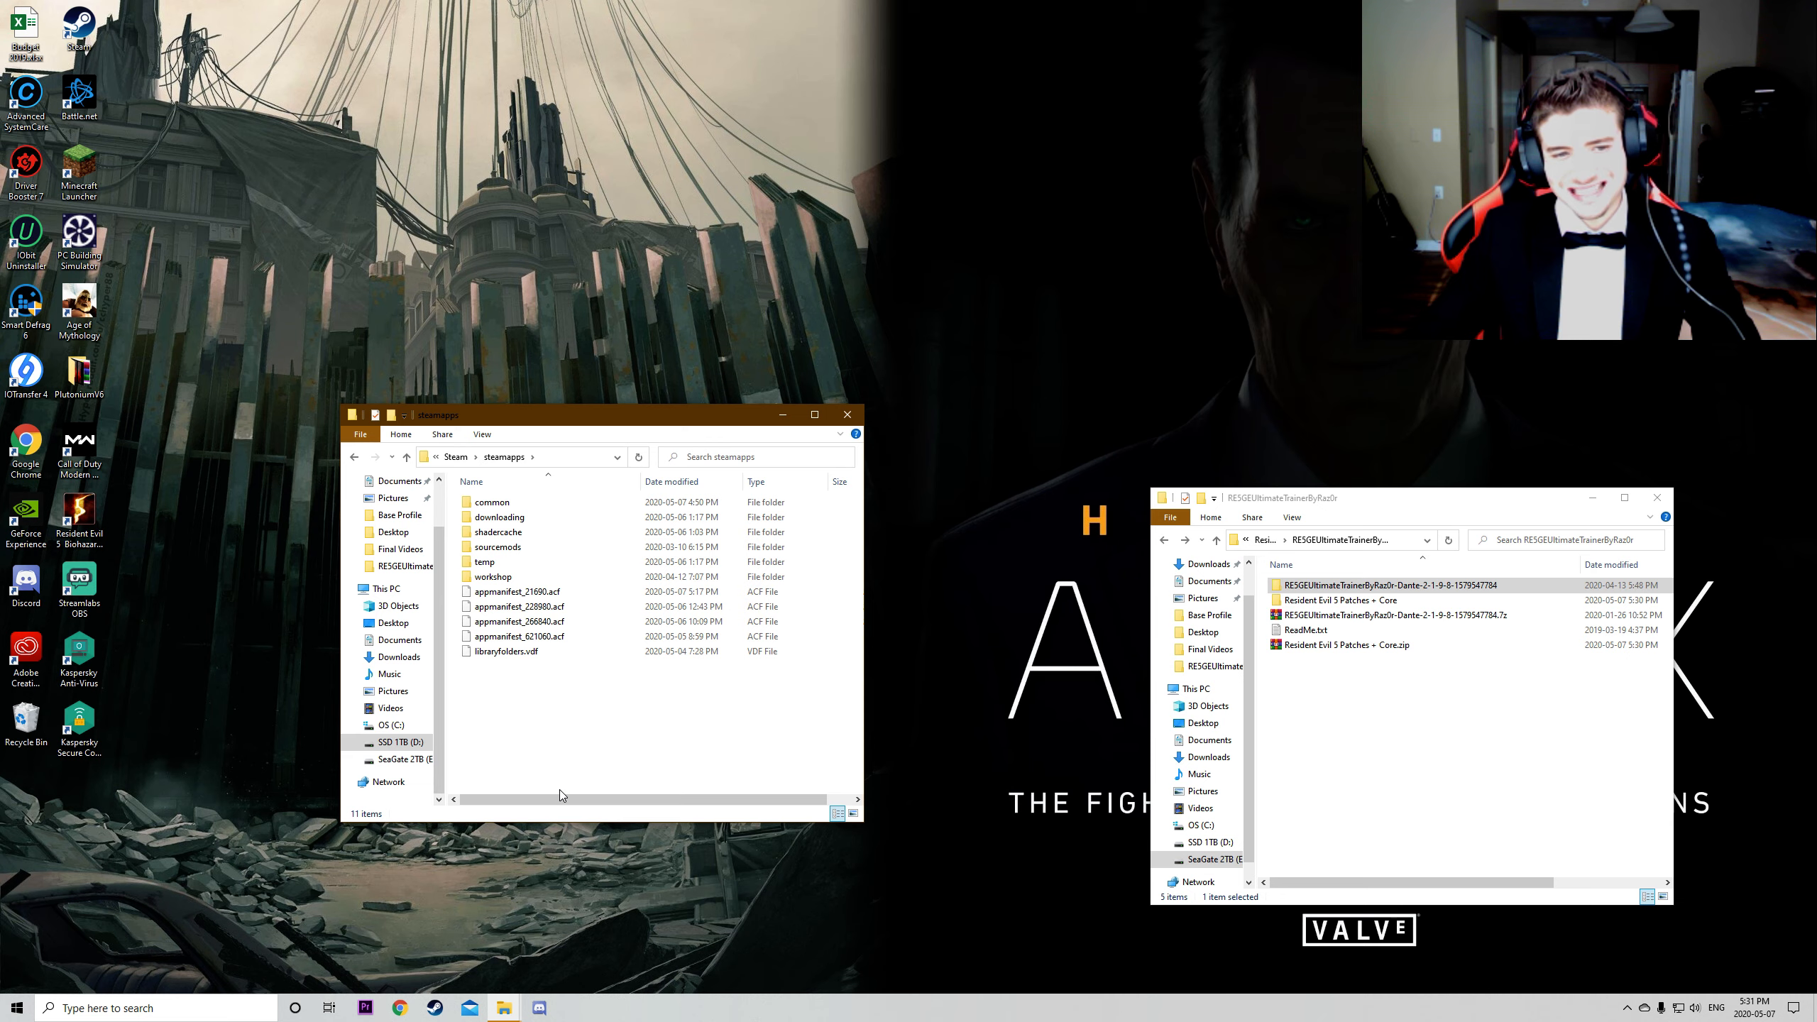
double_click(492, 502)
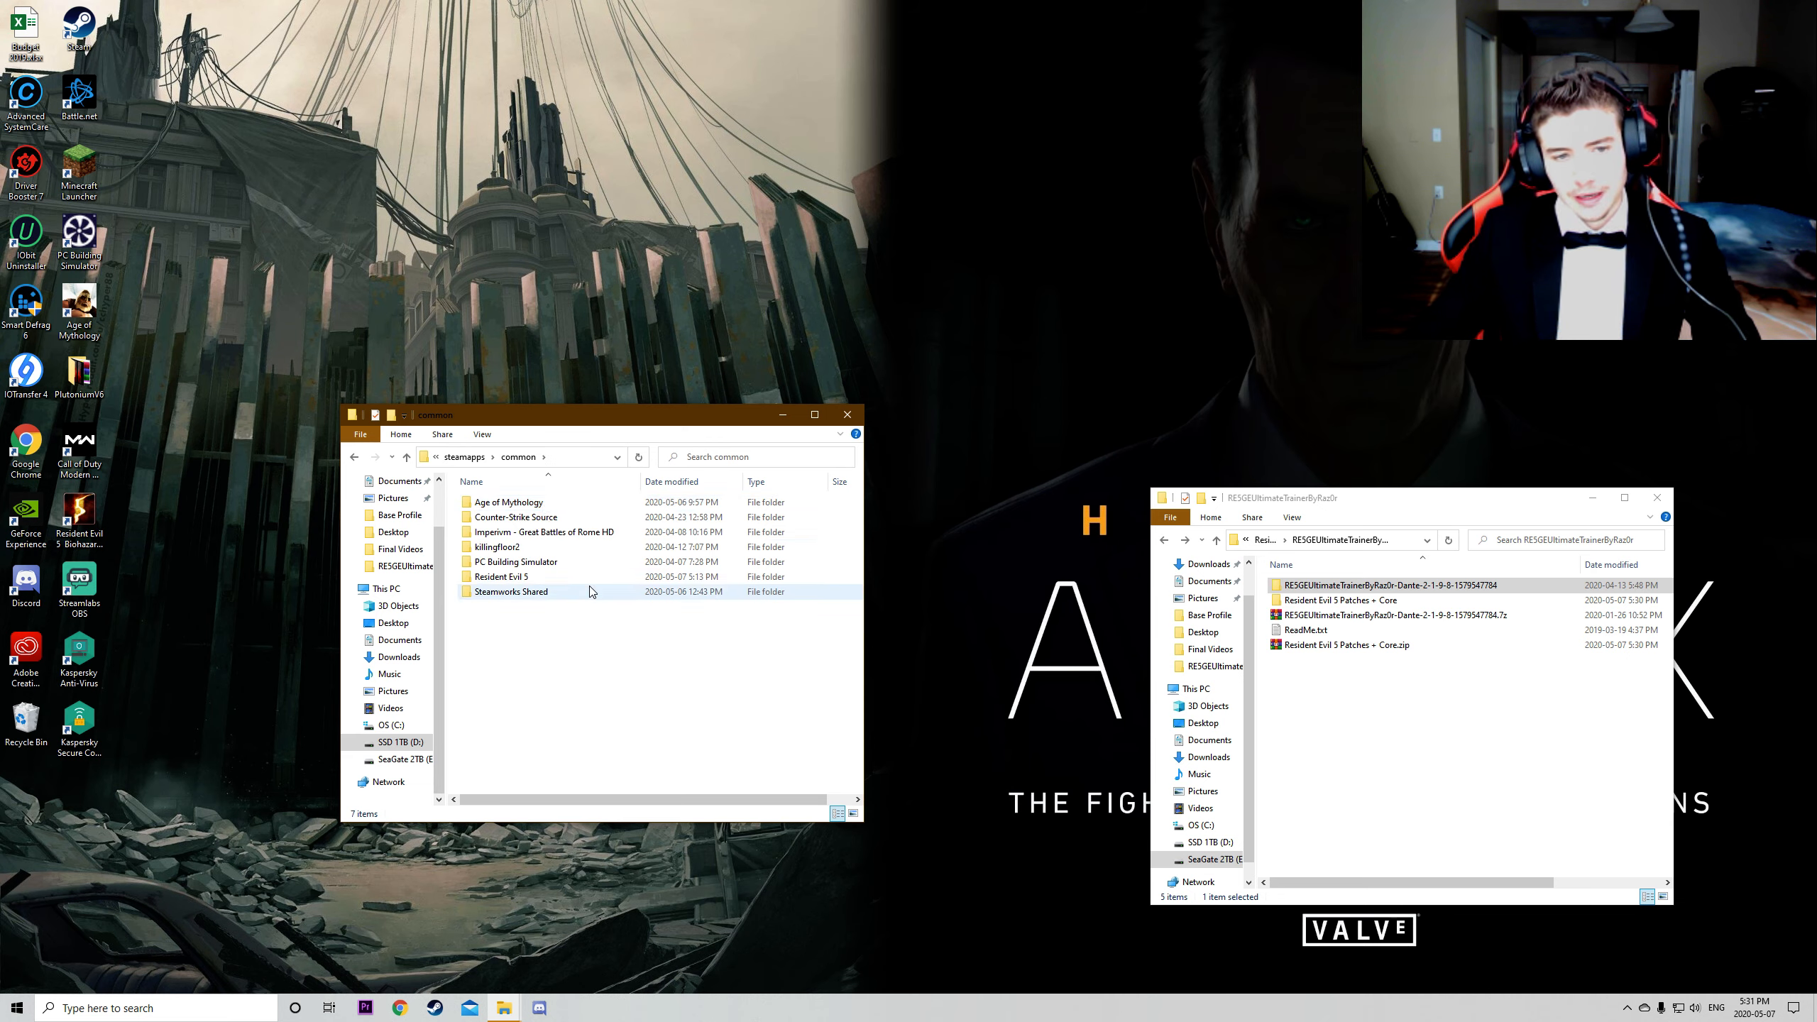
double_click(500, 576)
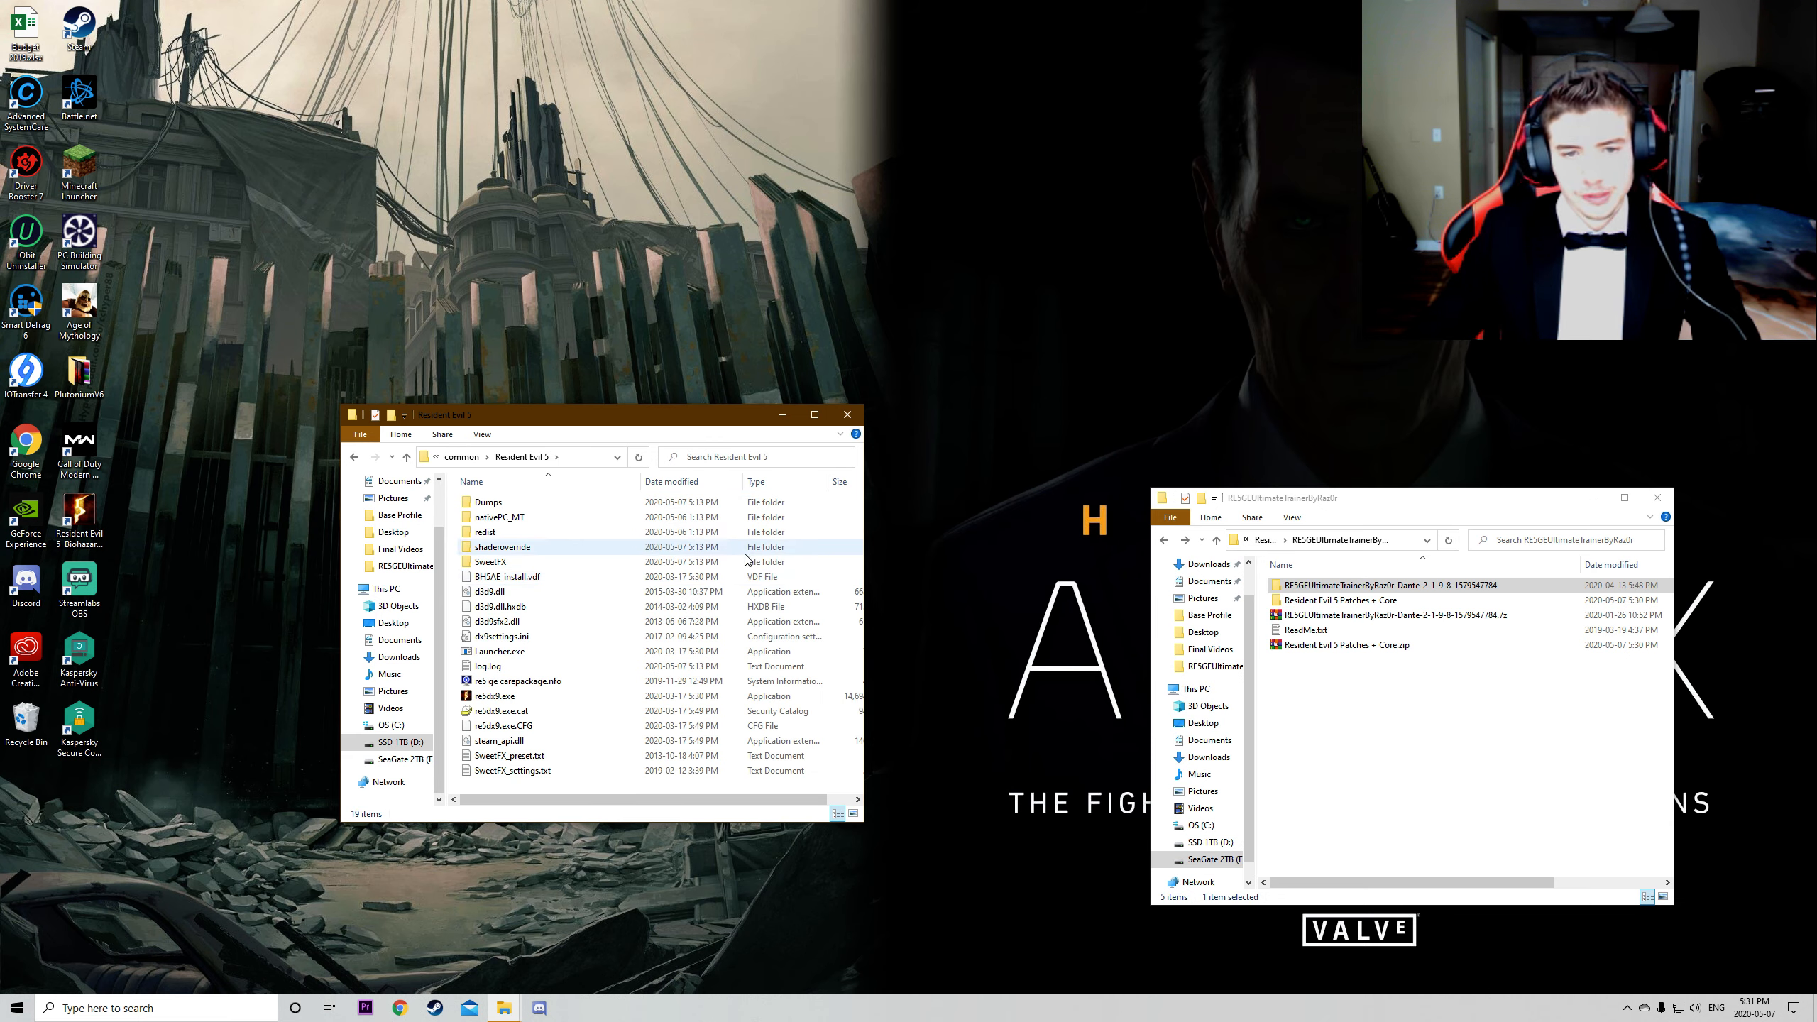
left_click(512, 770)
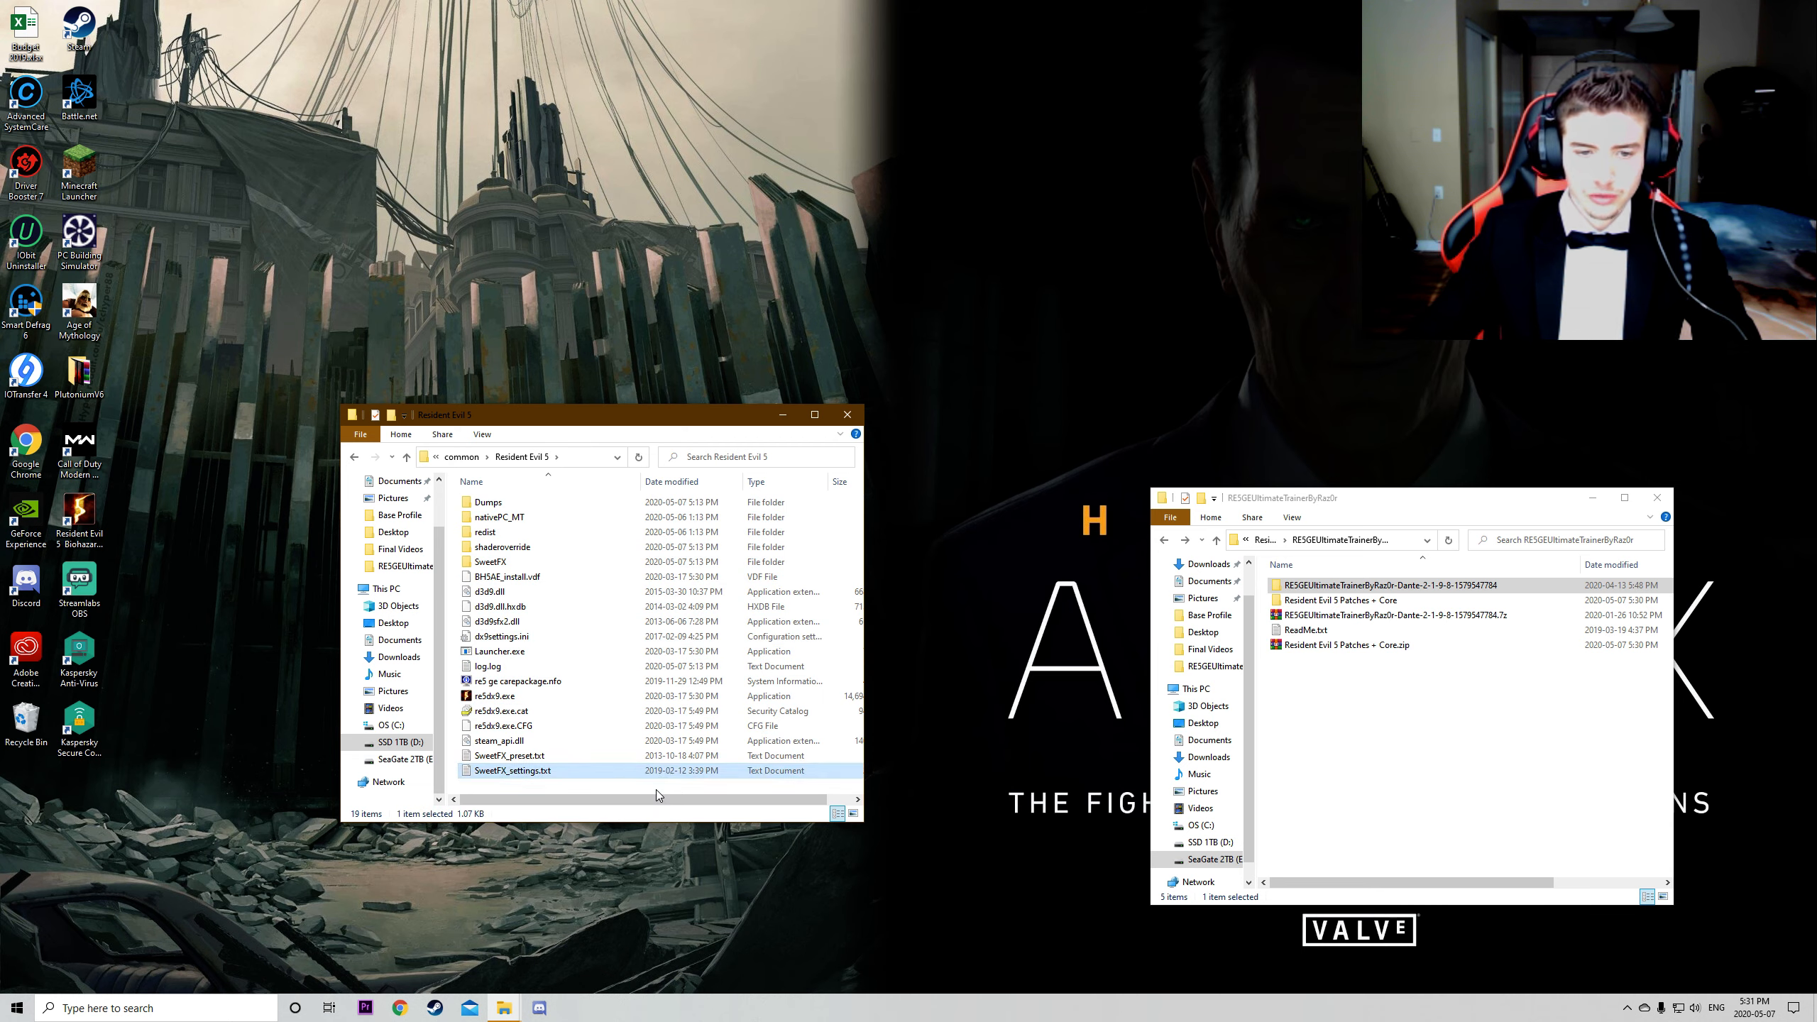
left_click(649, 788)
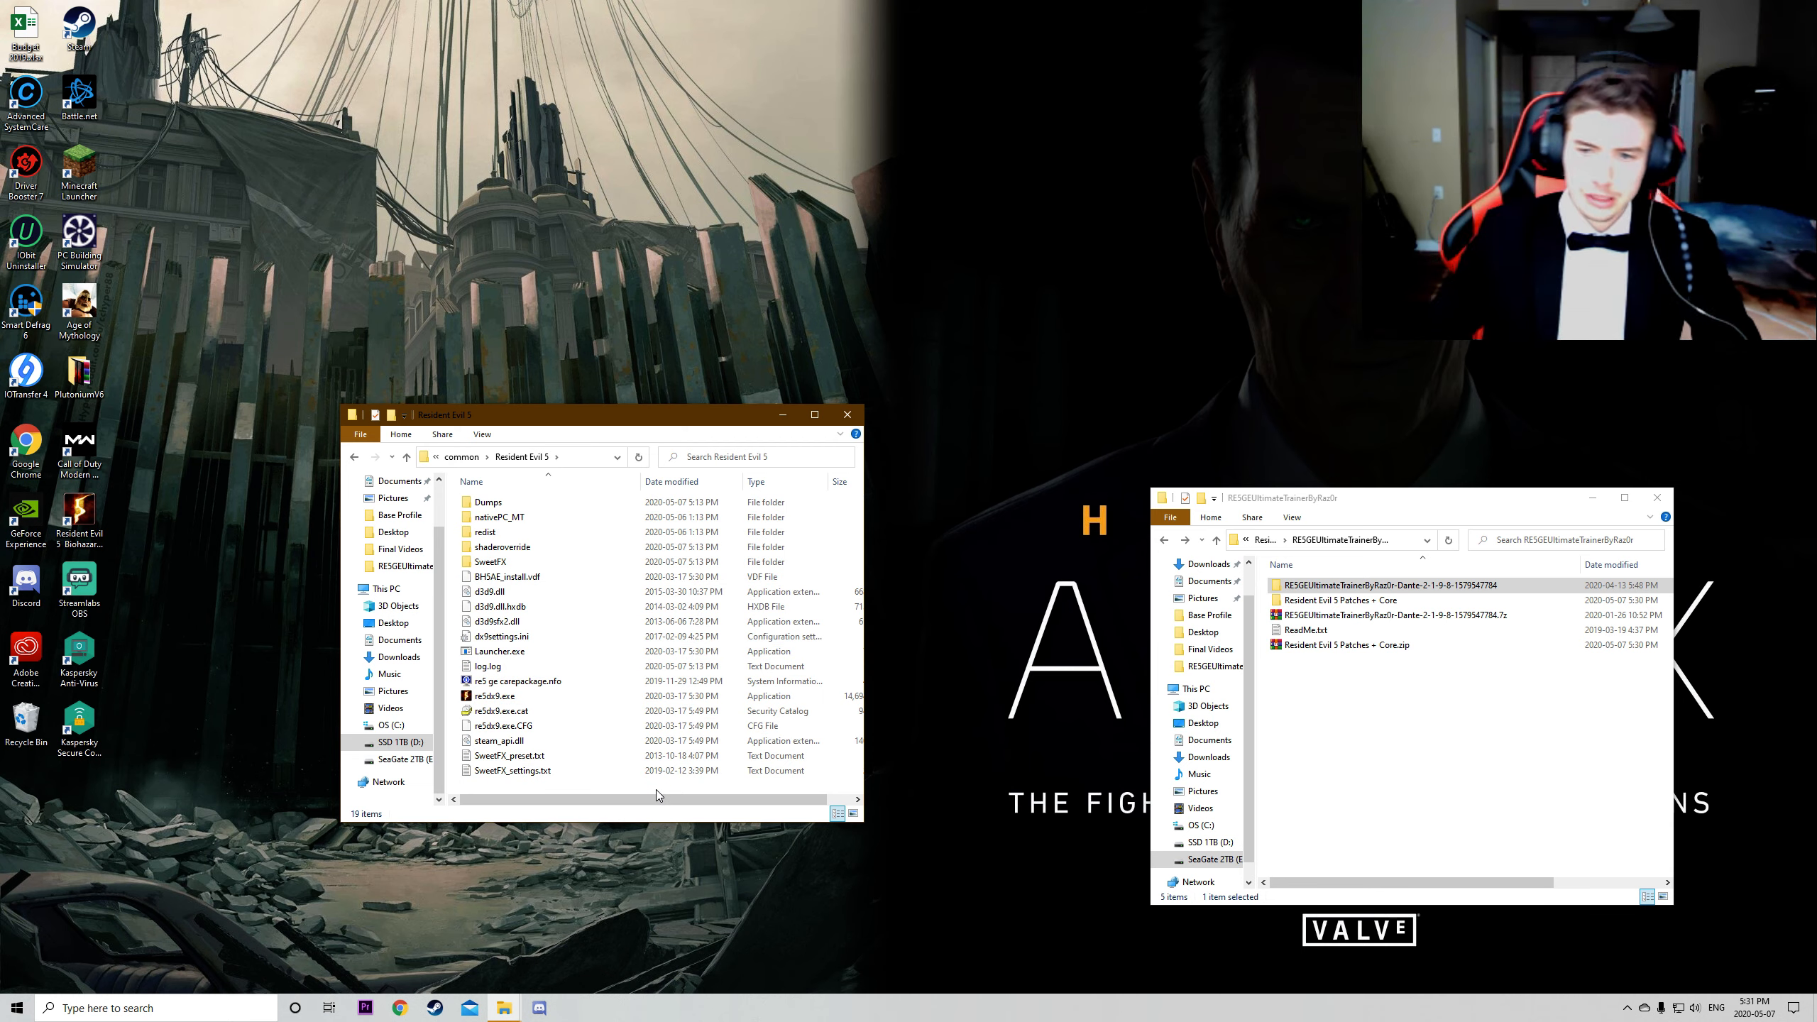
Step: Open the 'Resident Evil 5 Patches + Core' download folder
left_click(1385, 599)
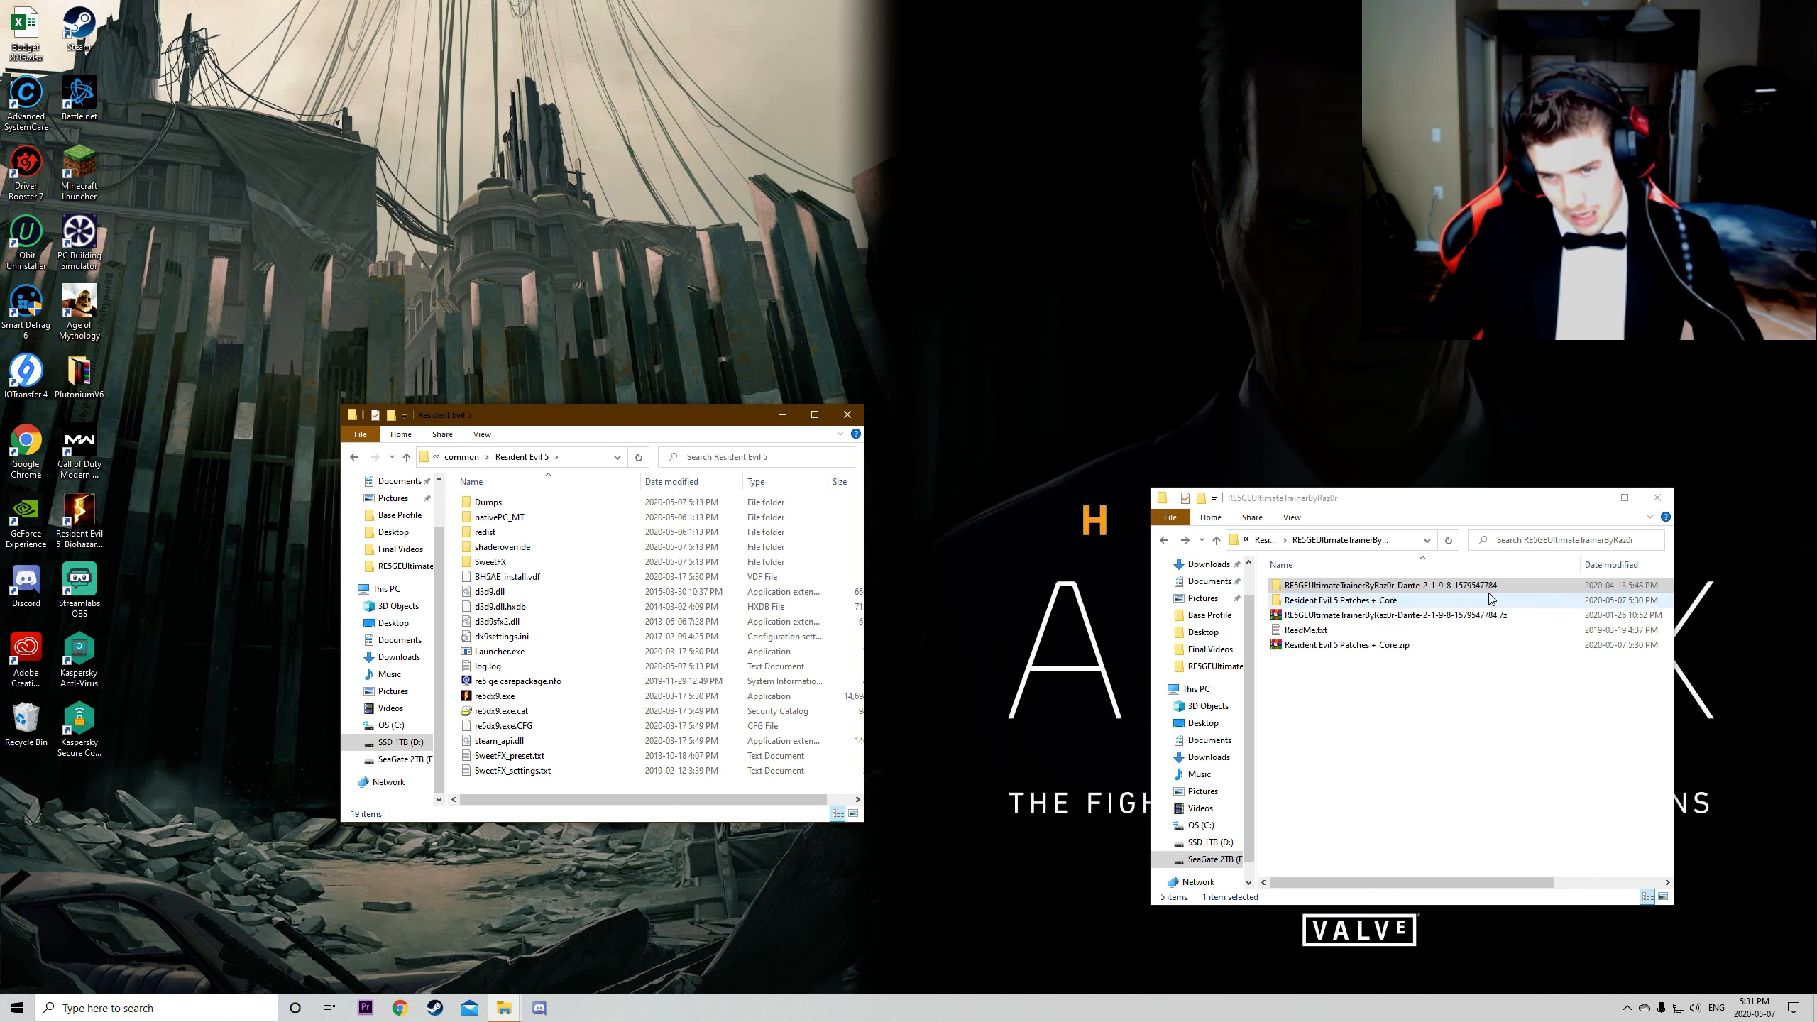
left_click(1391, 616)
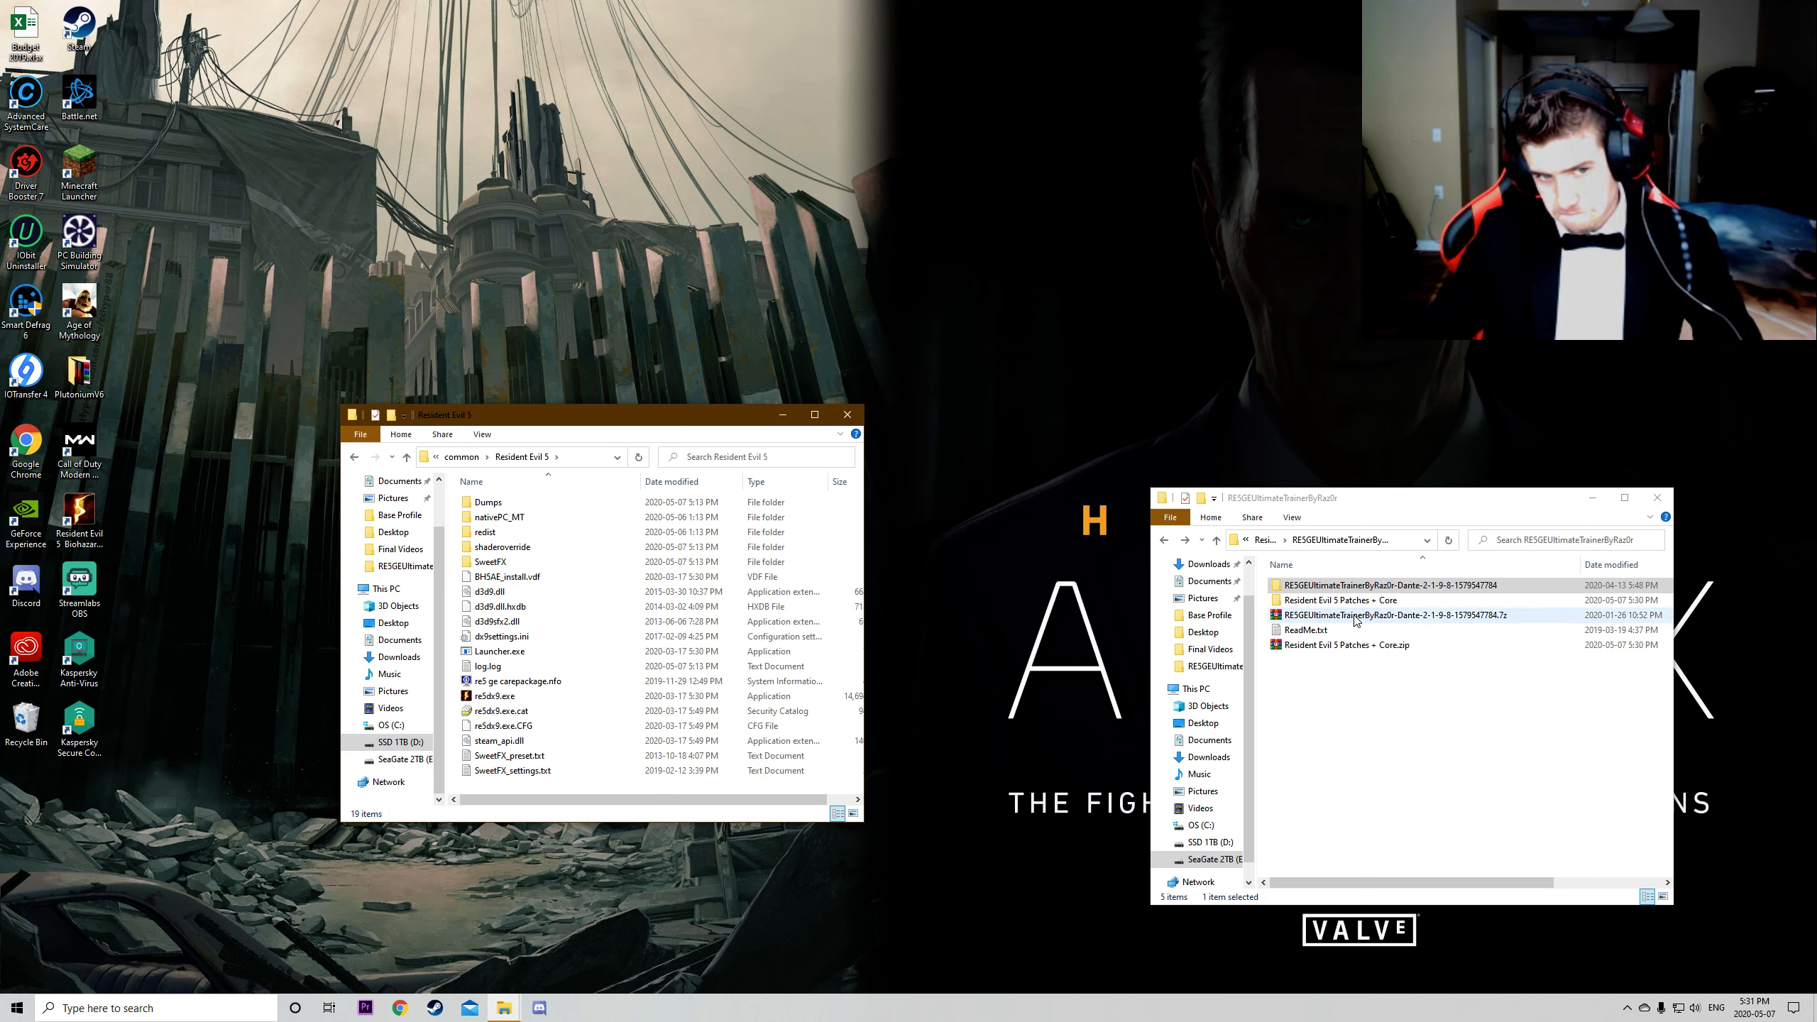
left_click(1344, 599)
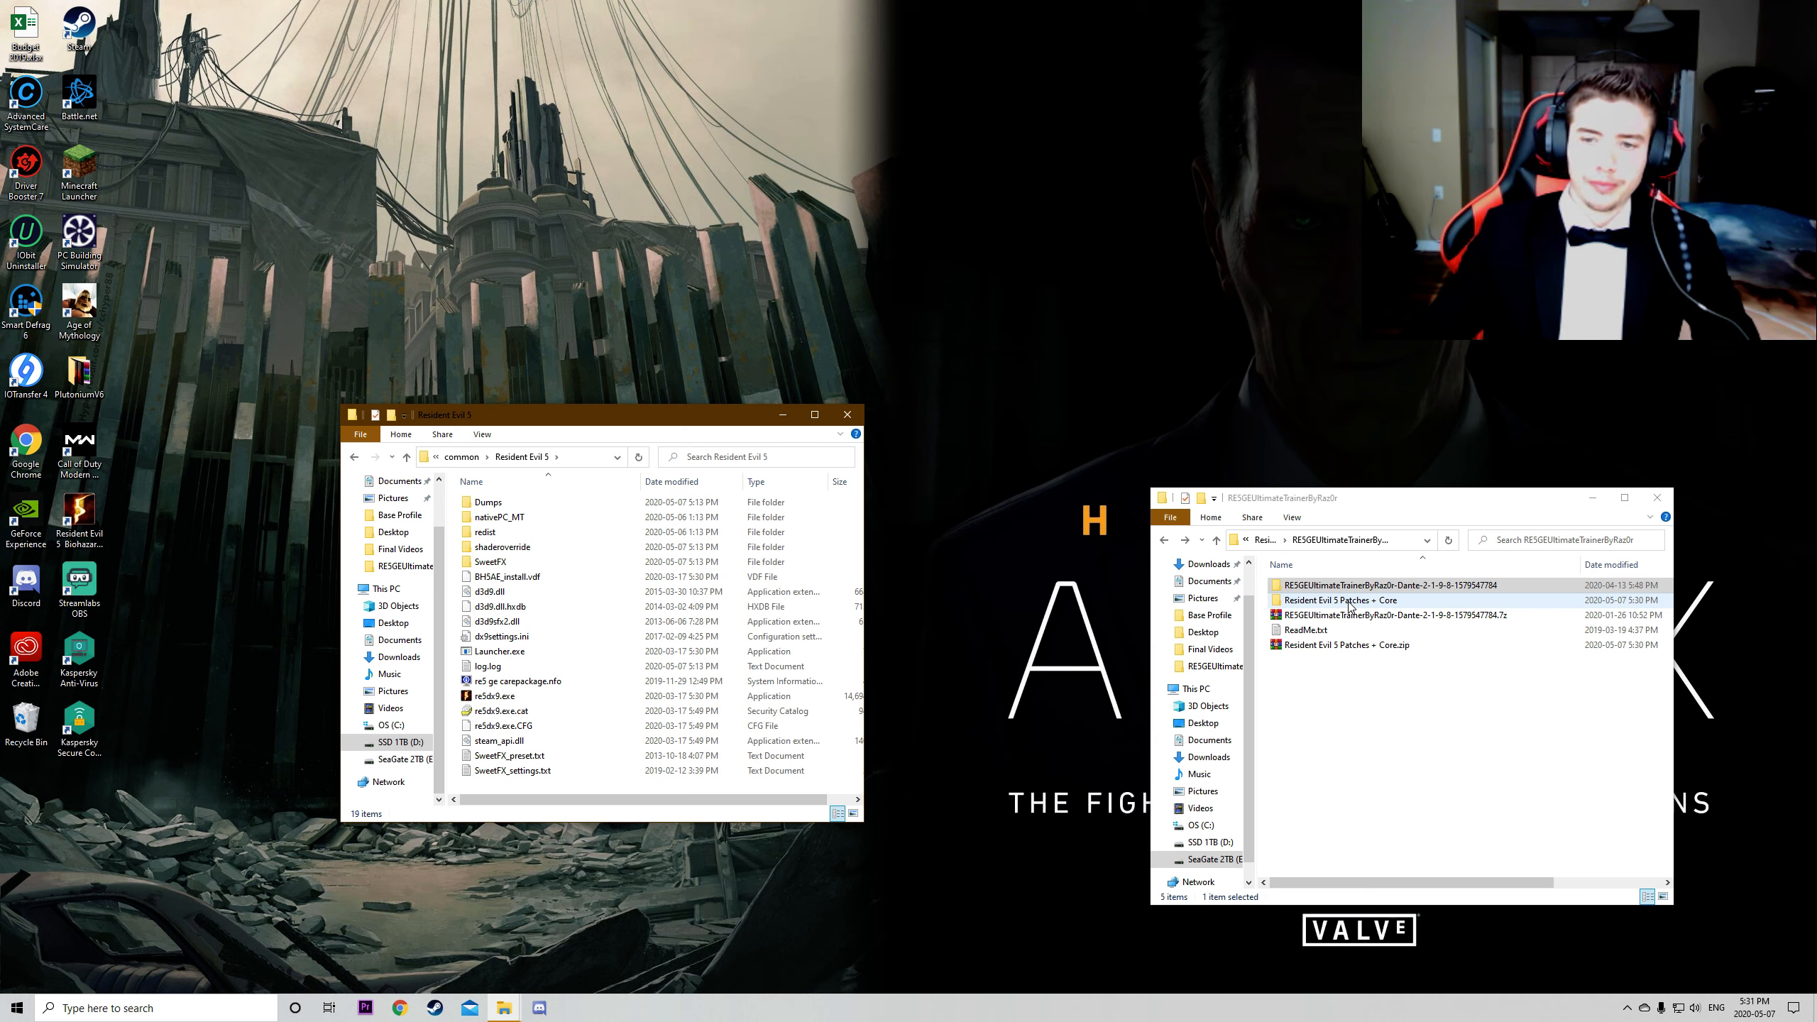
double_click(1339, 600)
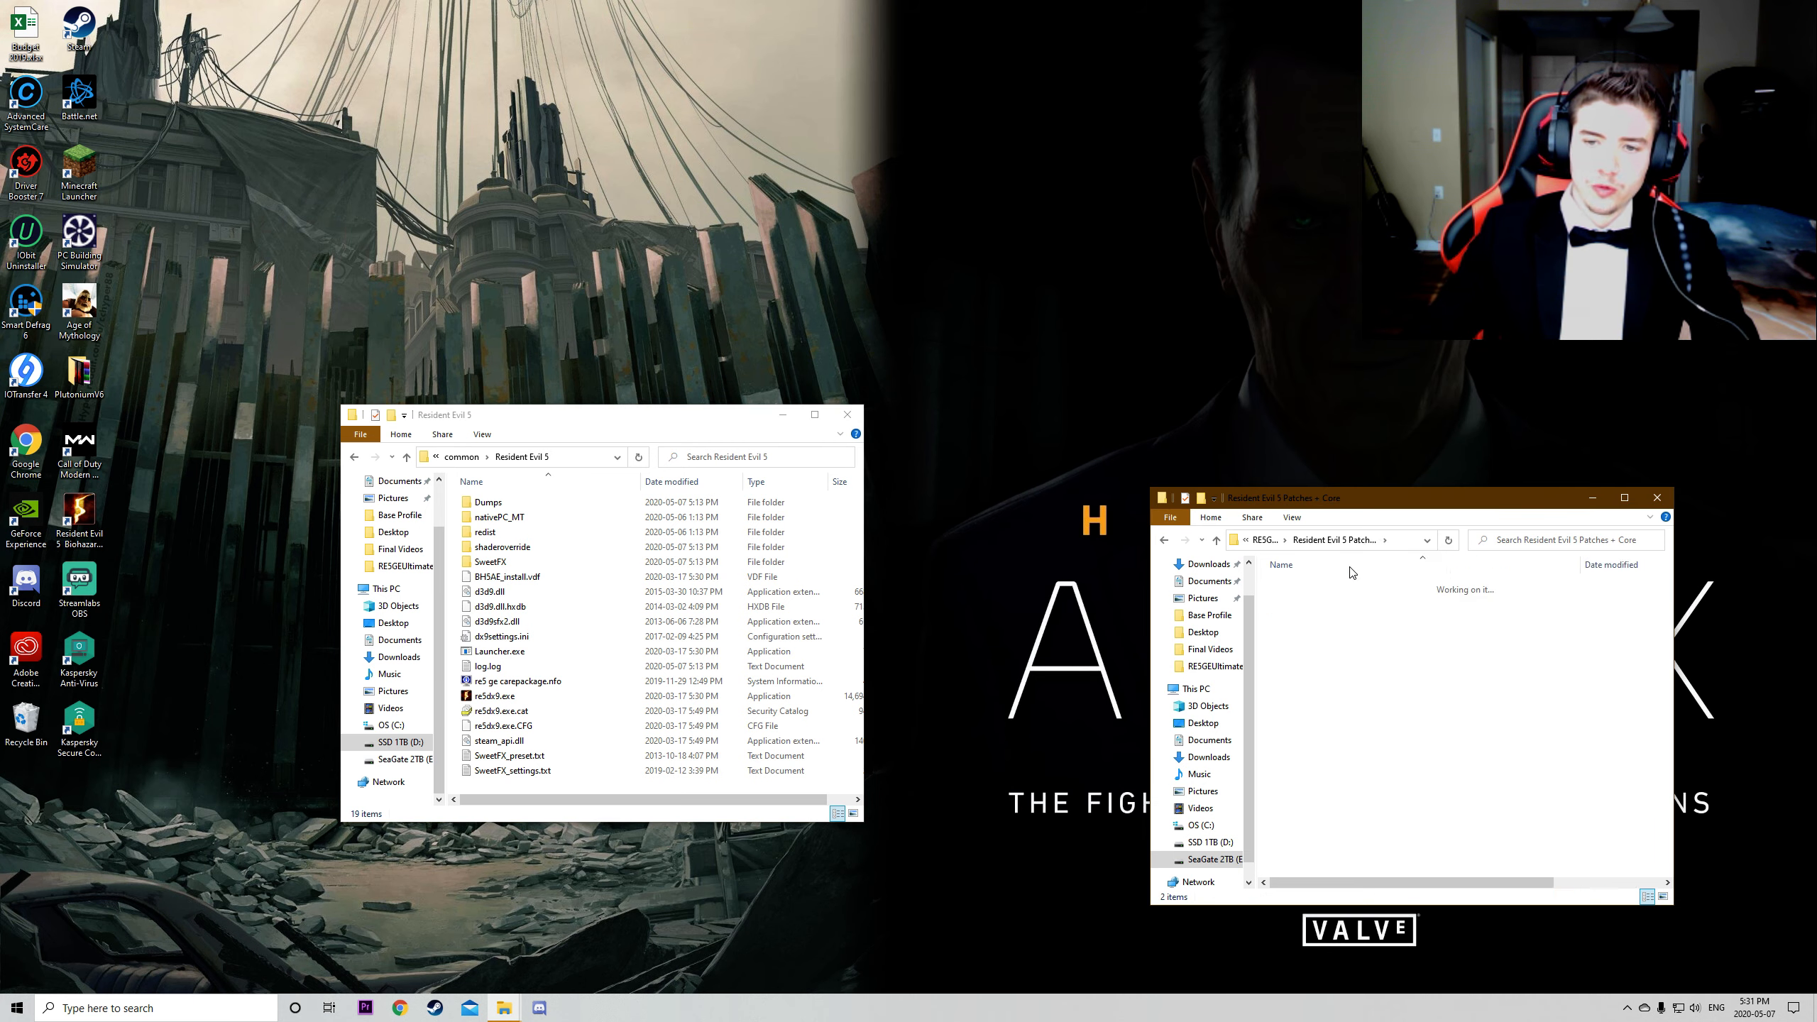
left_click(1339, 600)
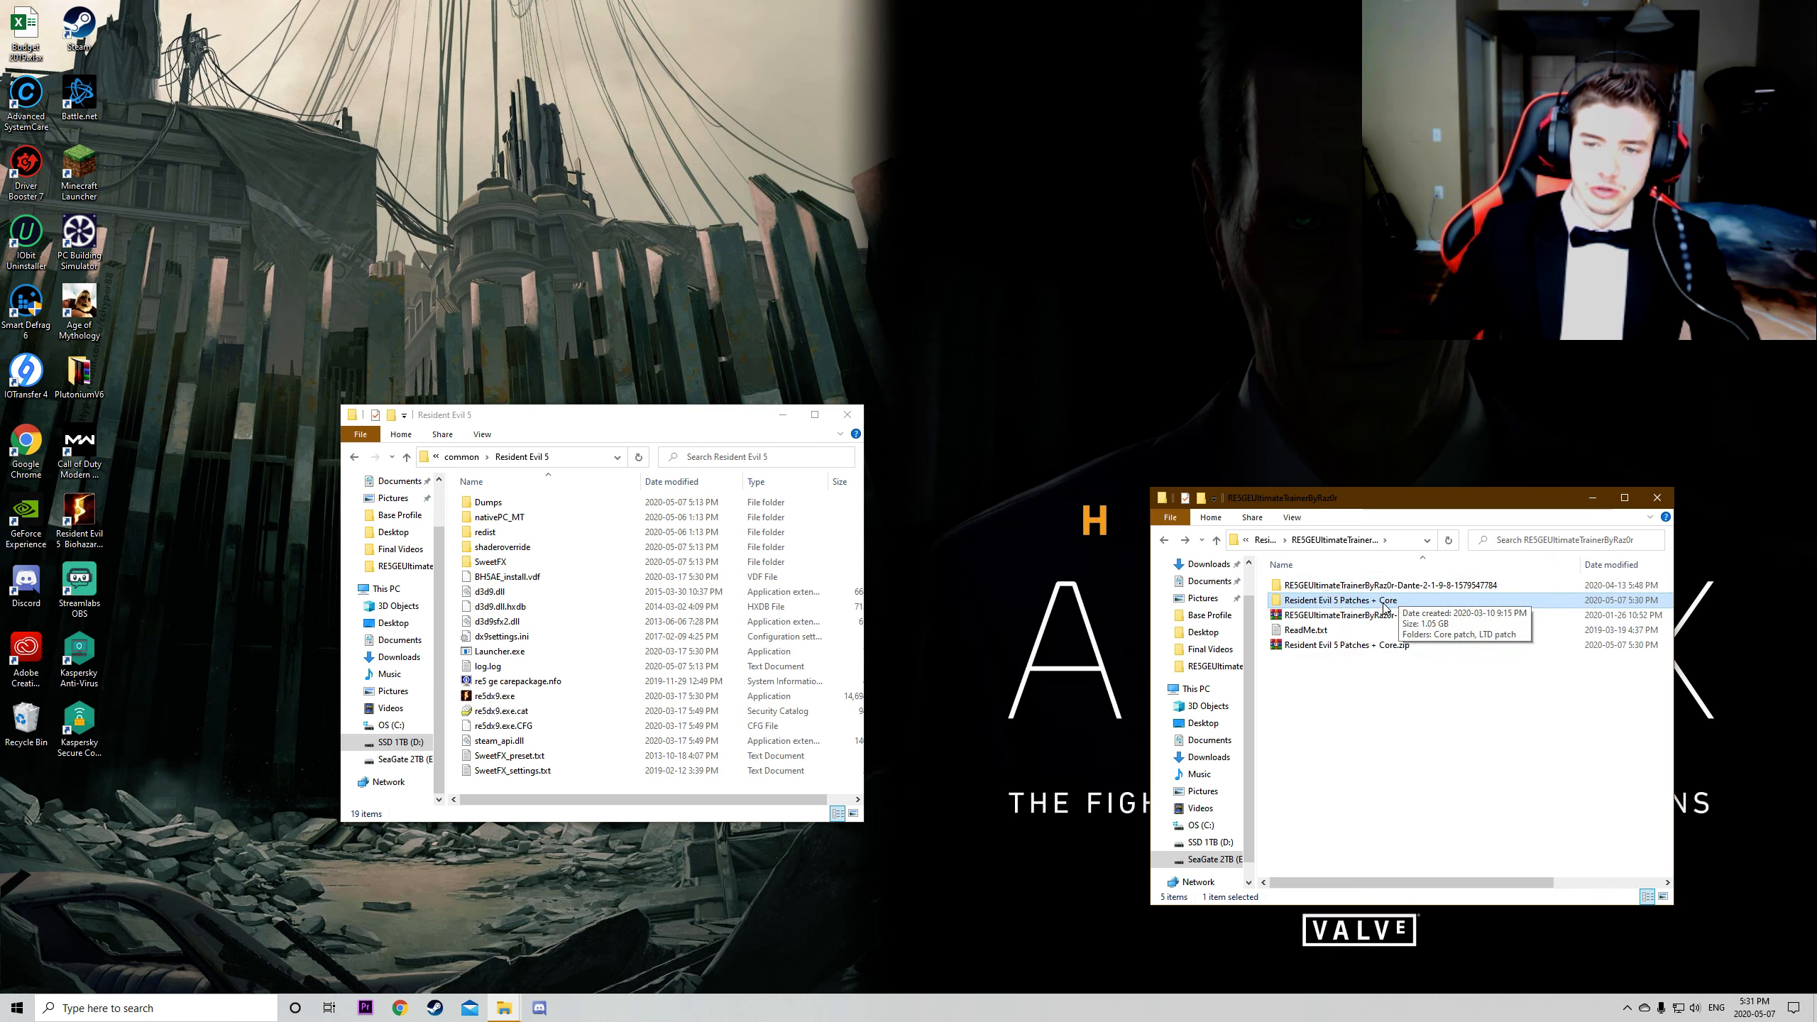
double_click(1345, 601)
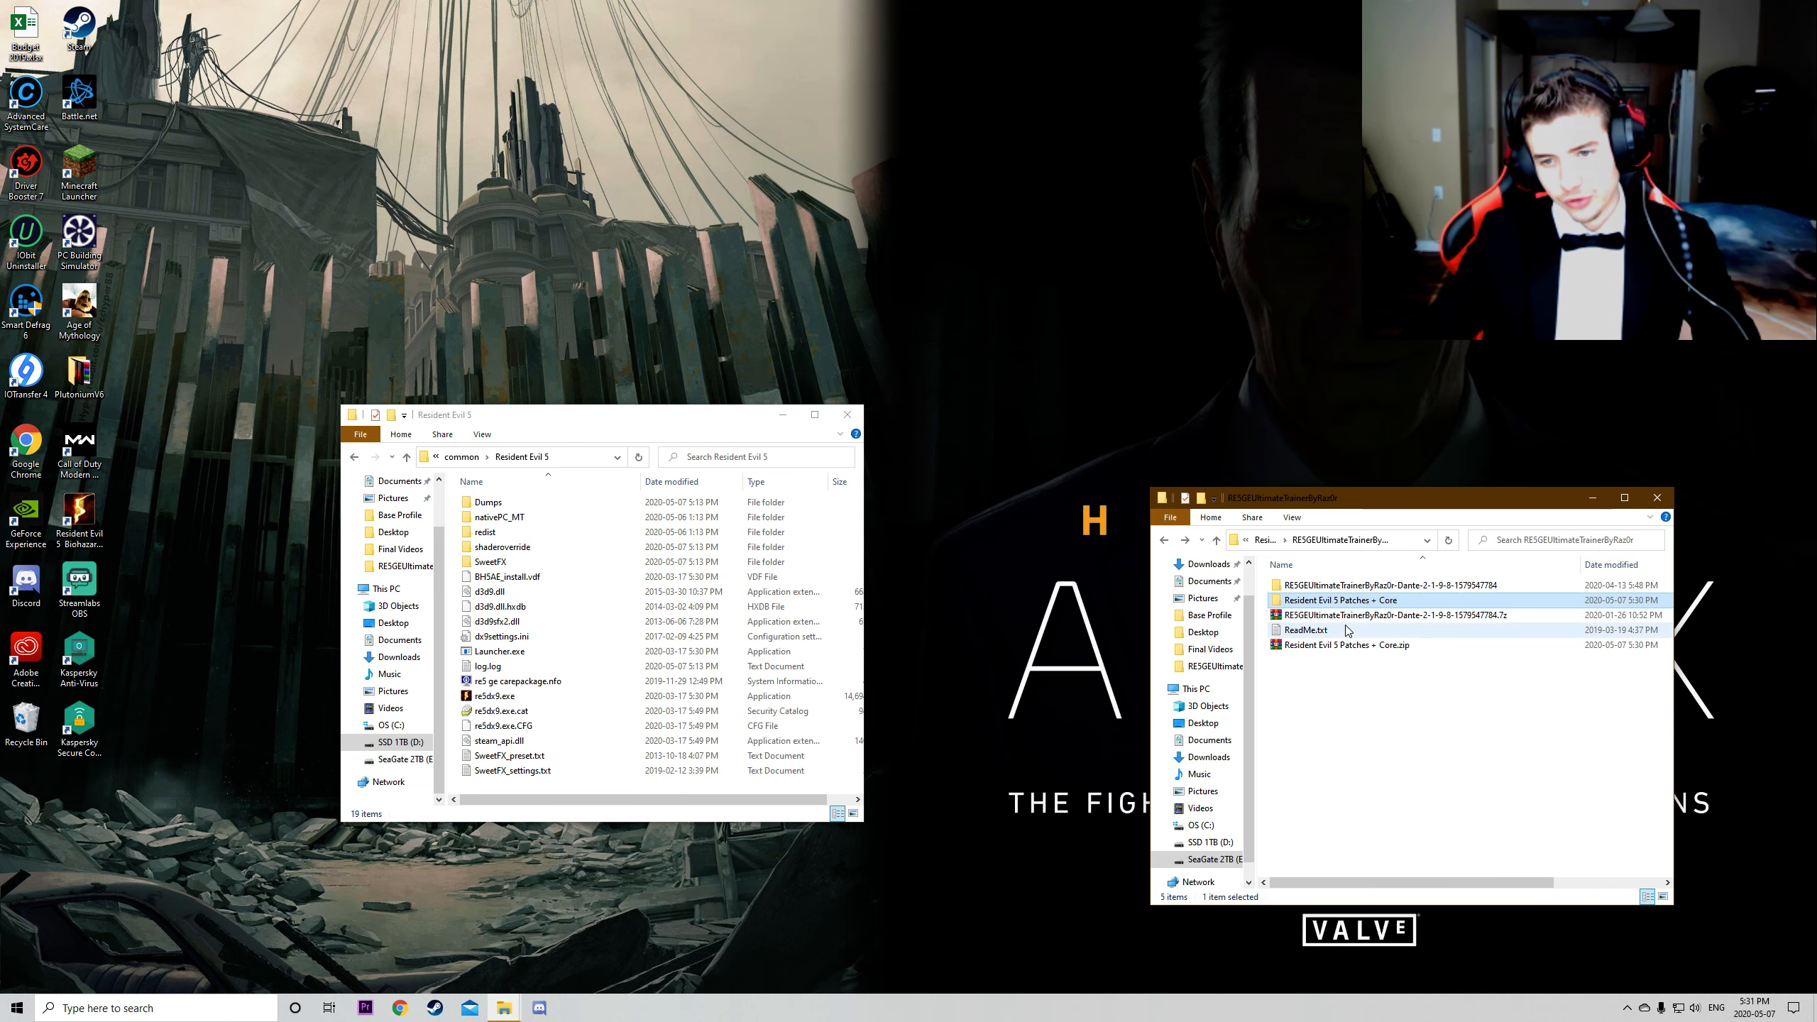
Step: Open the 'Core patch' folder and preview its screenshot.jpg, then close the preview
left_click(1348, 645)
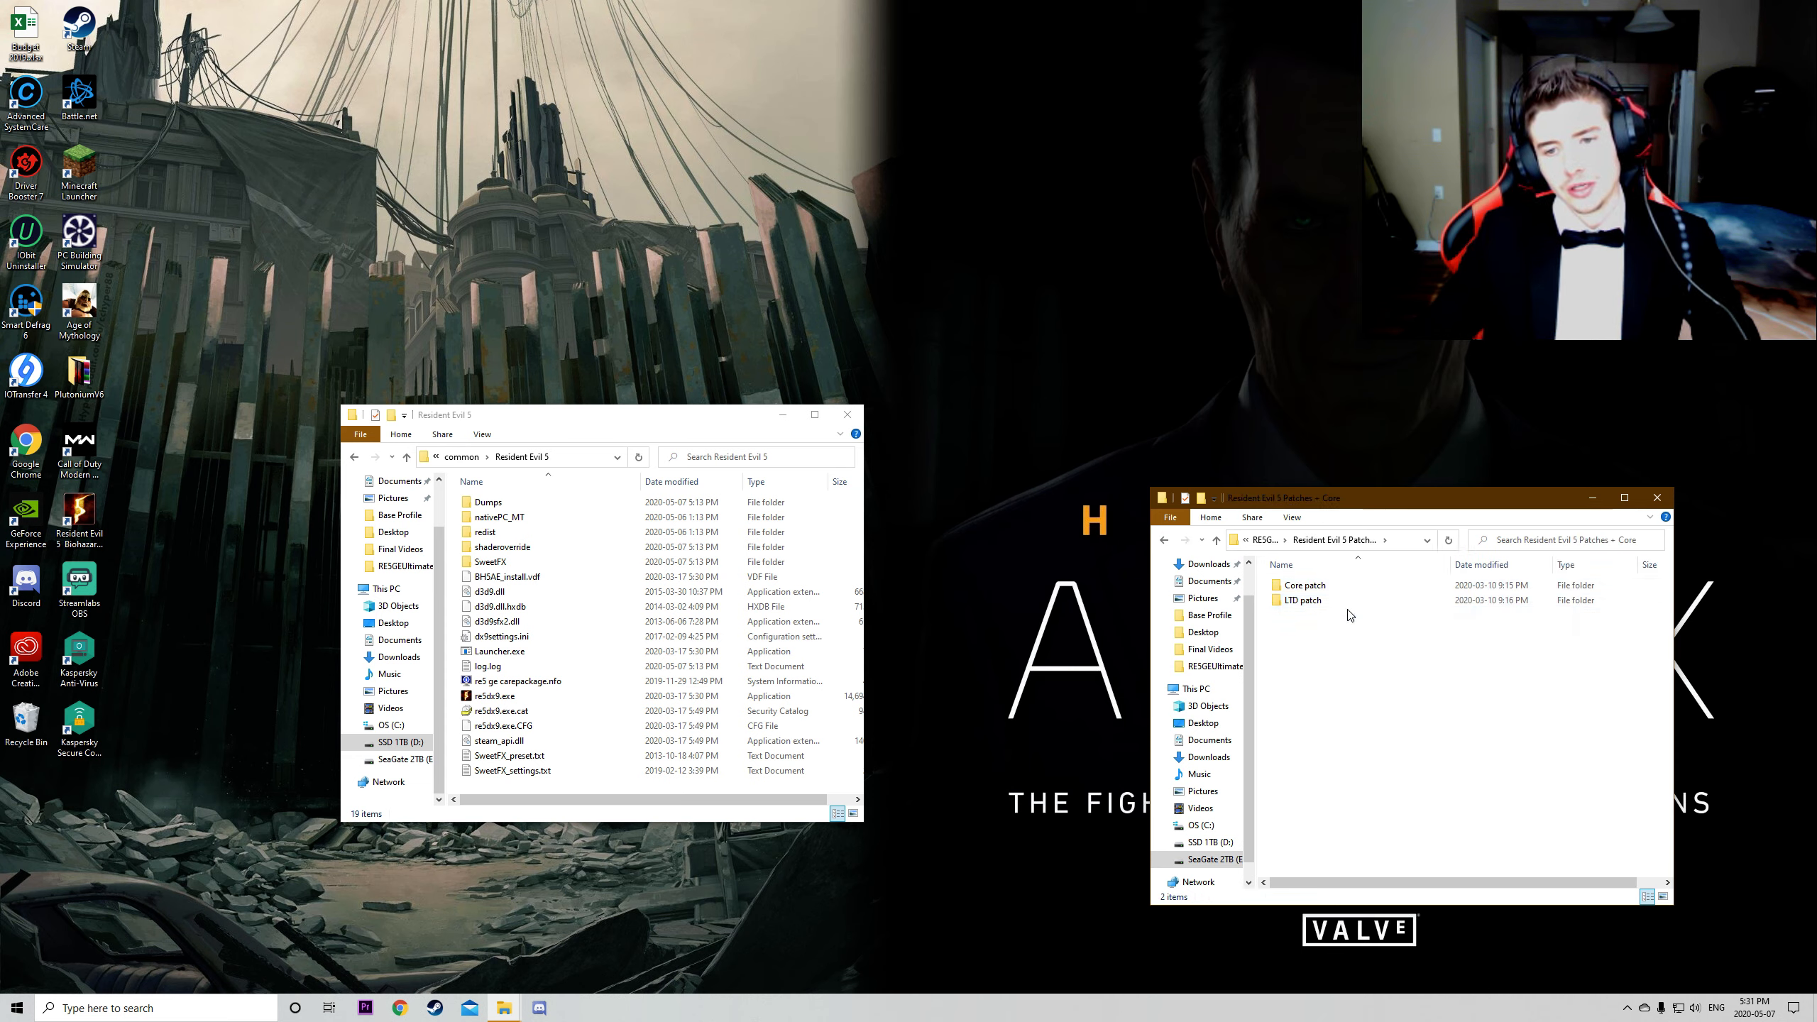
double_click(1302, 584)
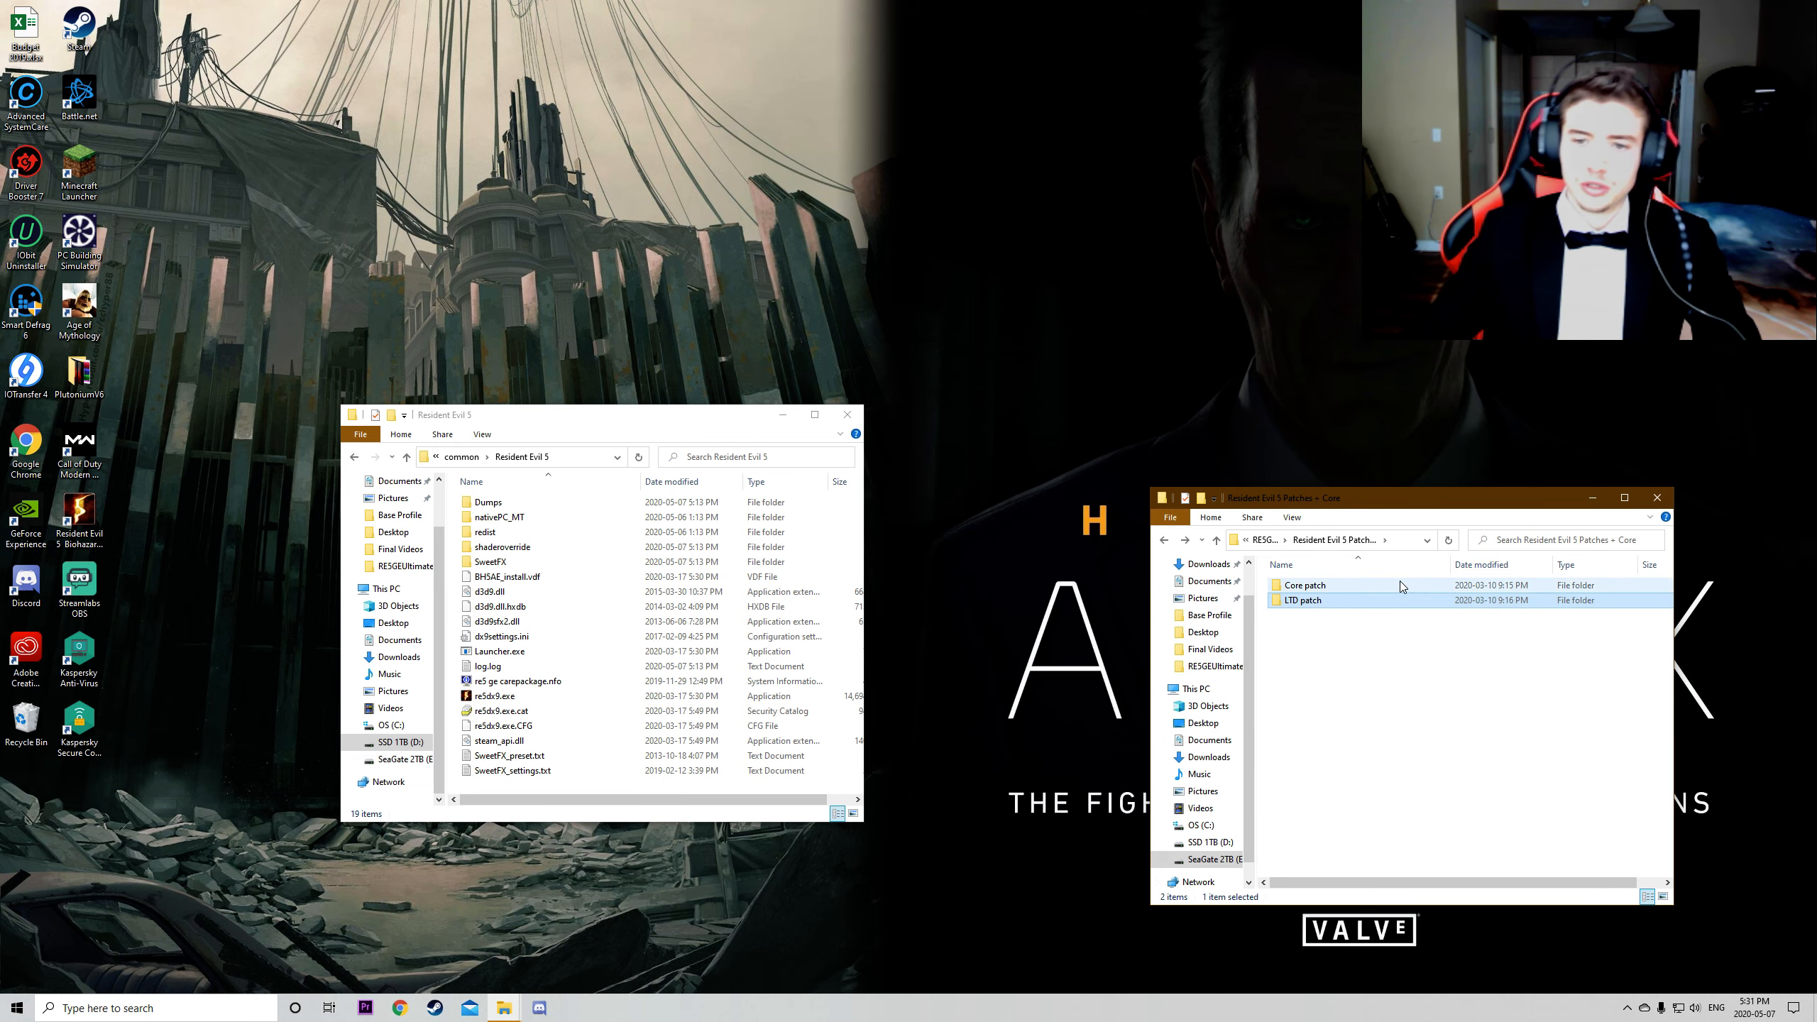
double_click(1303, 584)
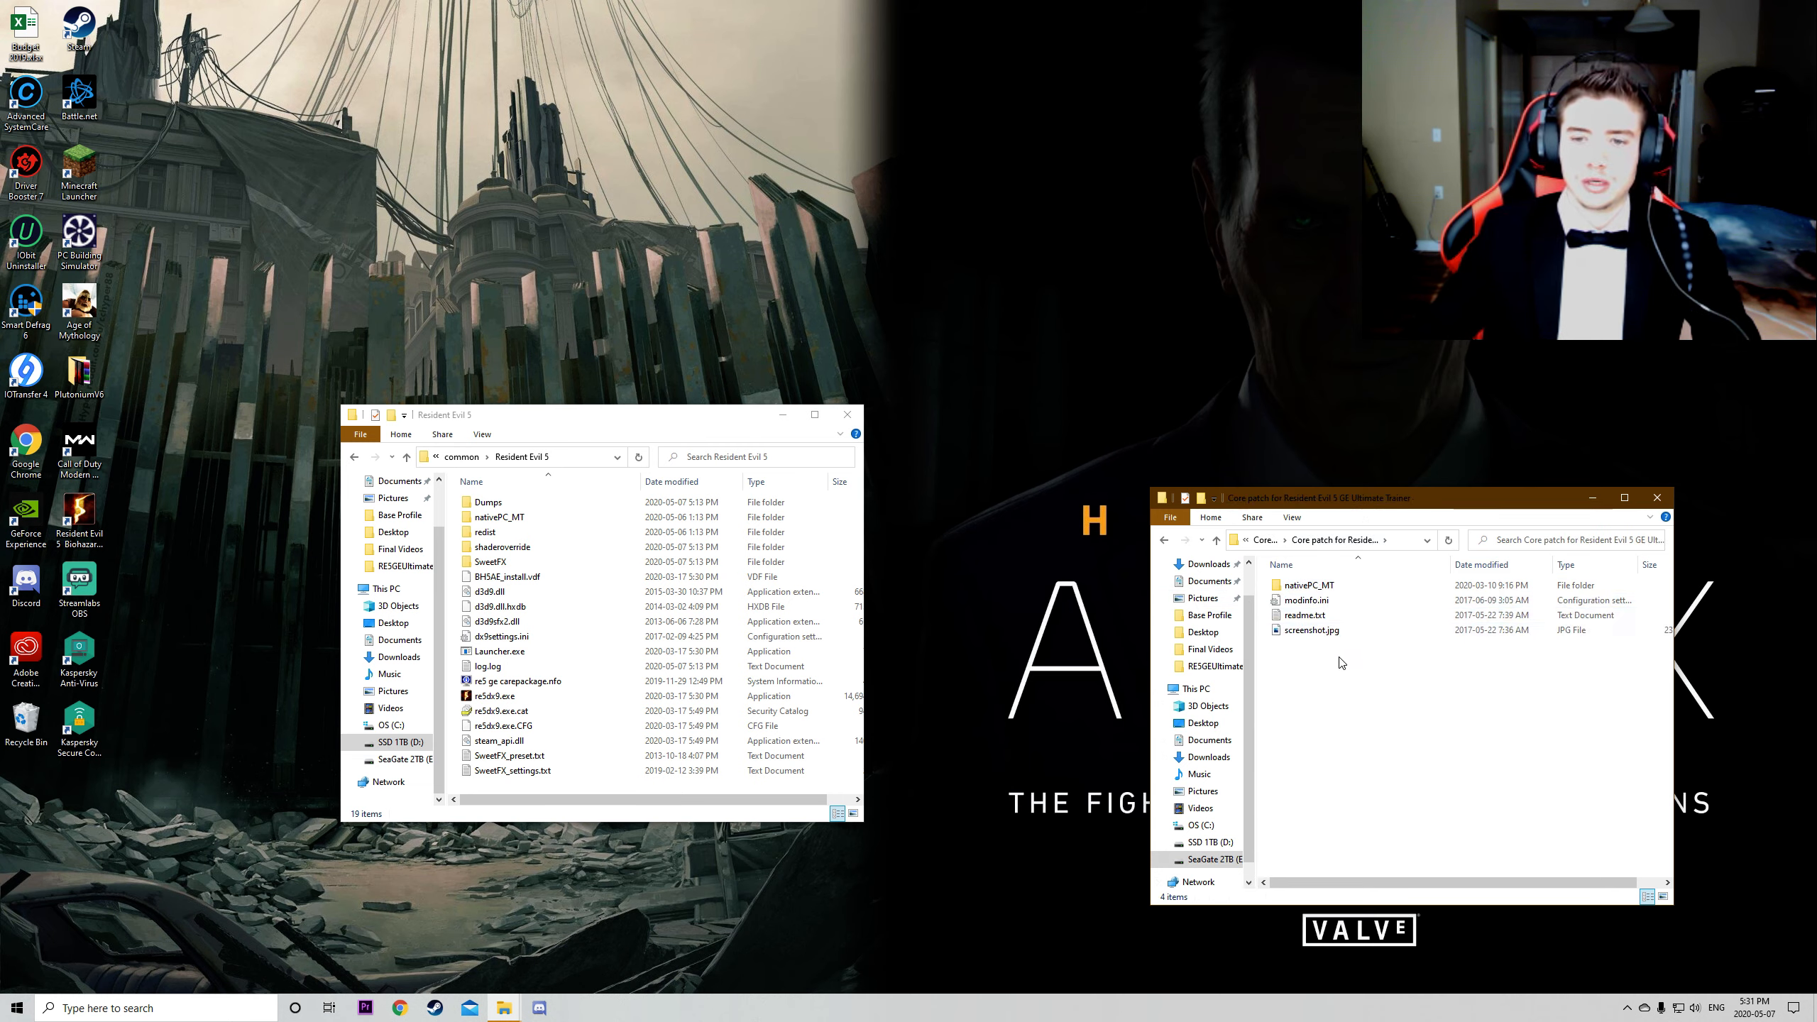
double_click(1309, 630)
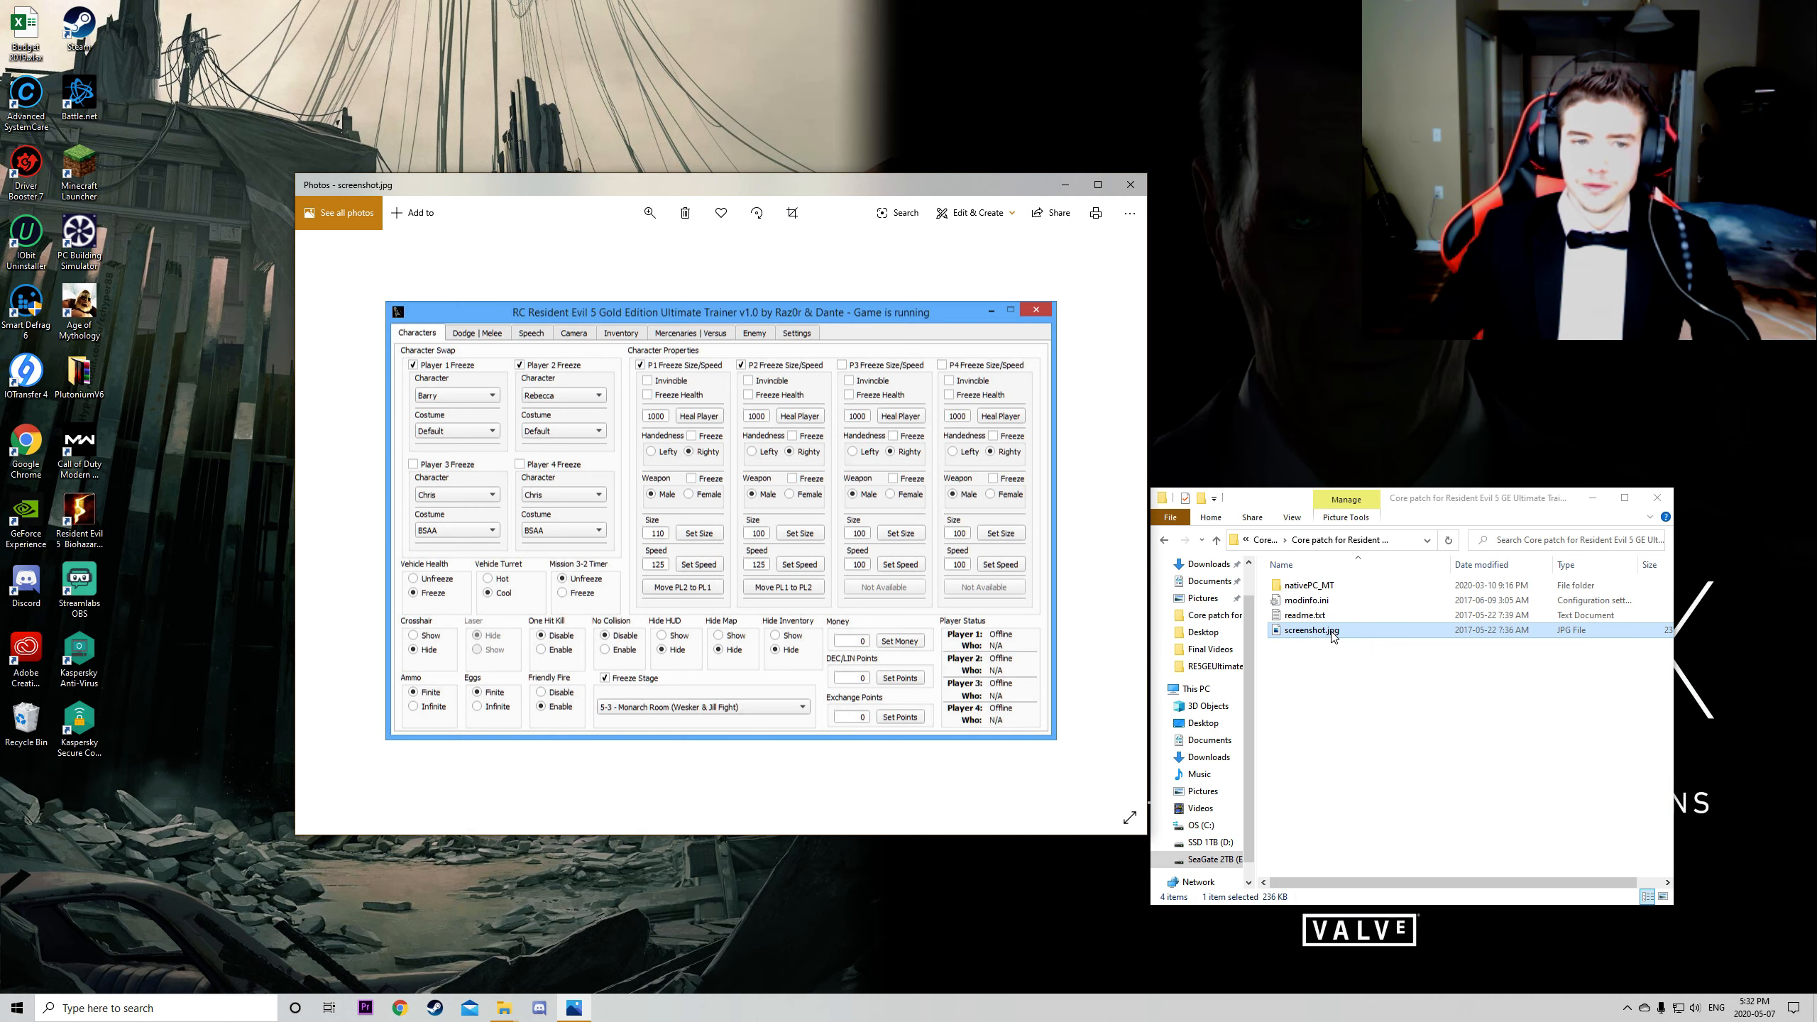
mouse_move(1129, 185)
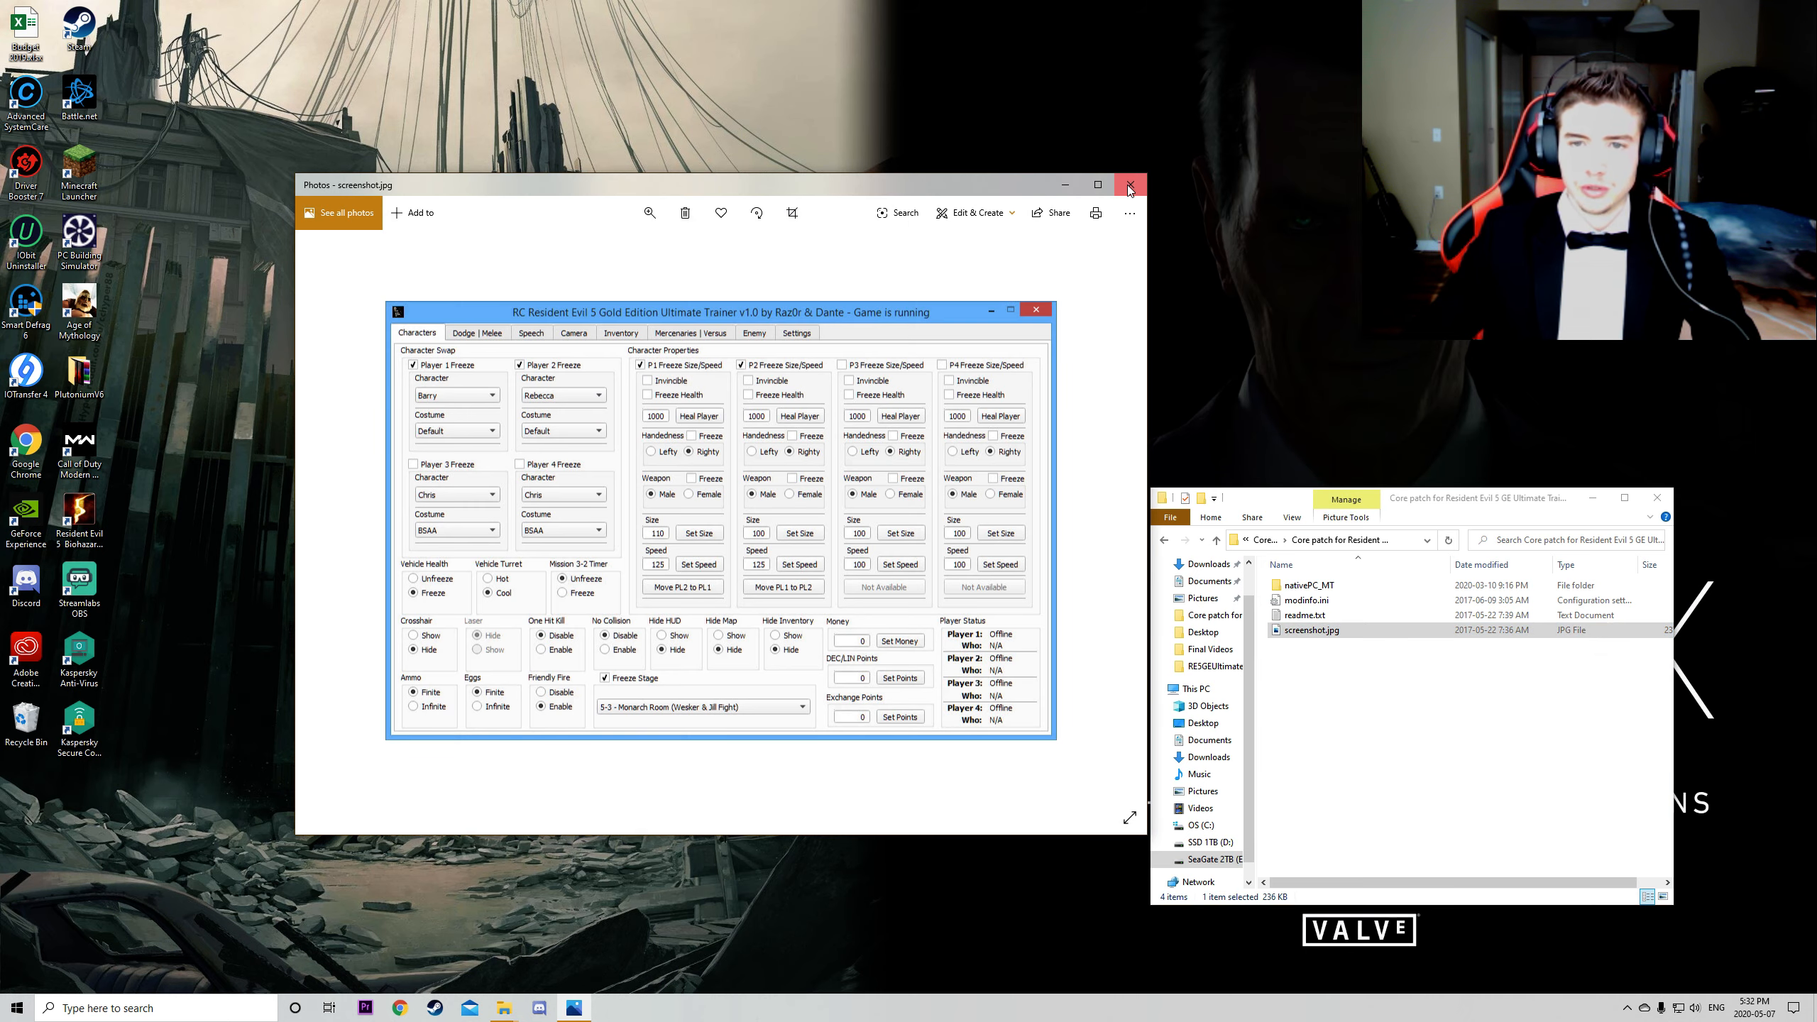
left_click(1129, 185)
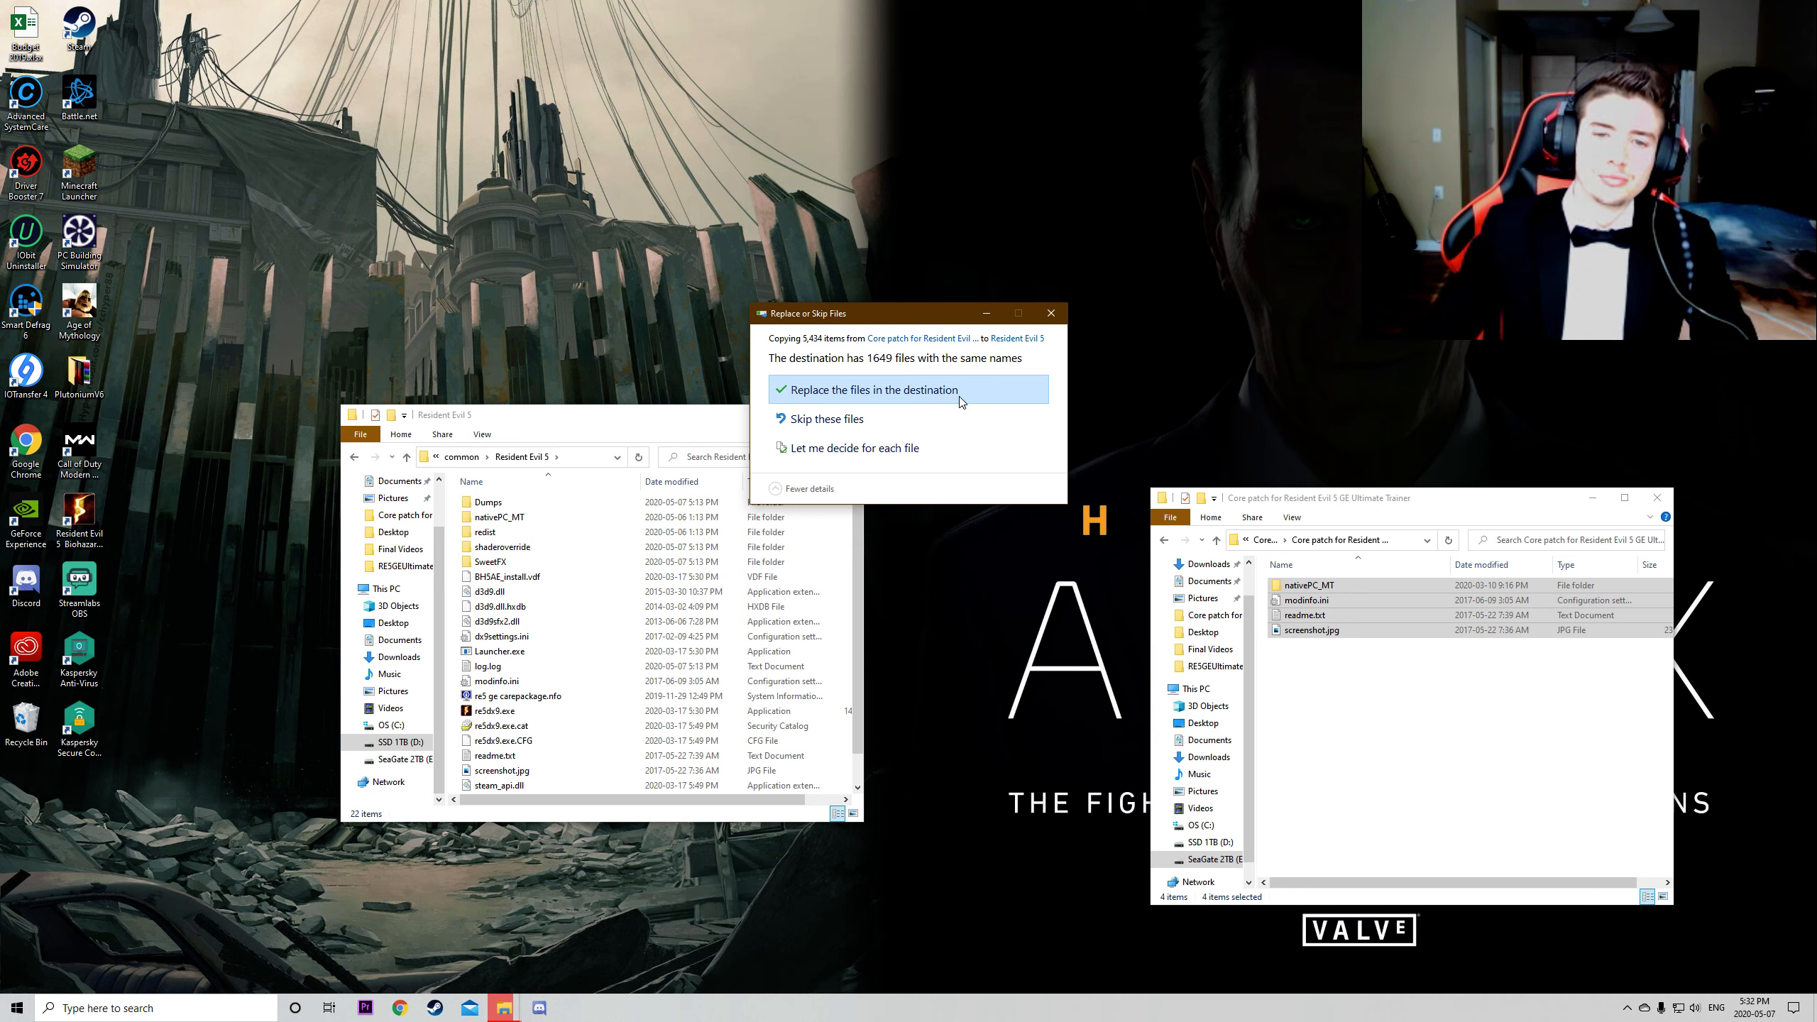
Step: Replace the 1,649 same-named game files with the Core patch versions
left_click(872, 388)
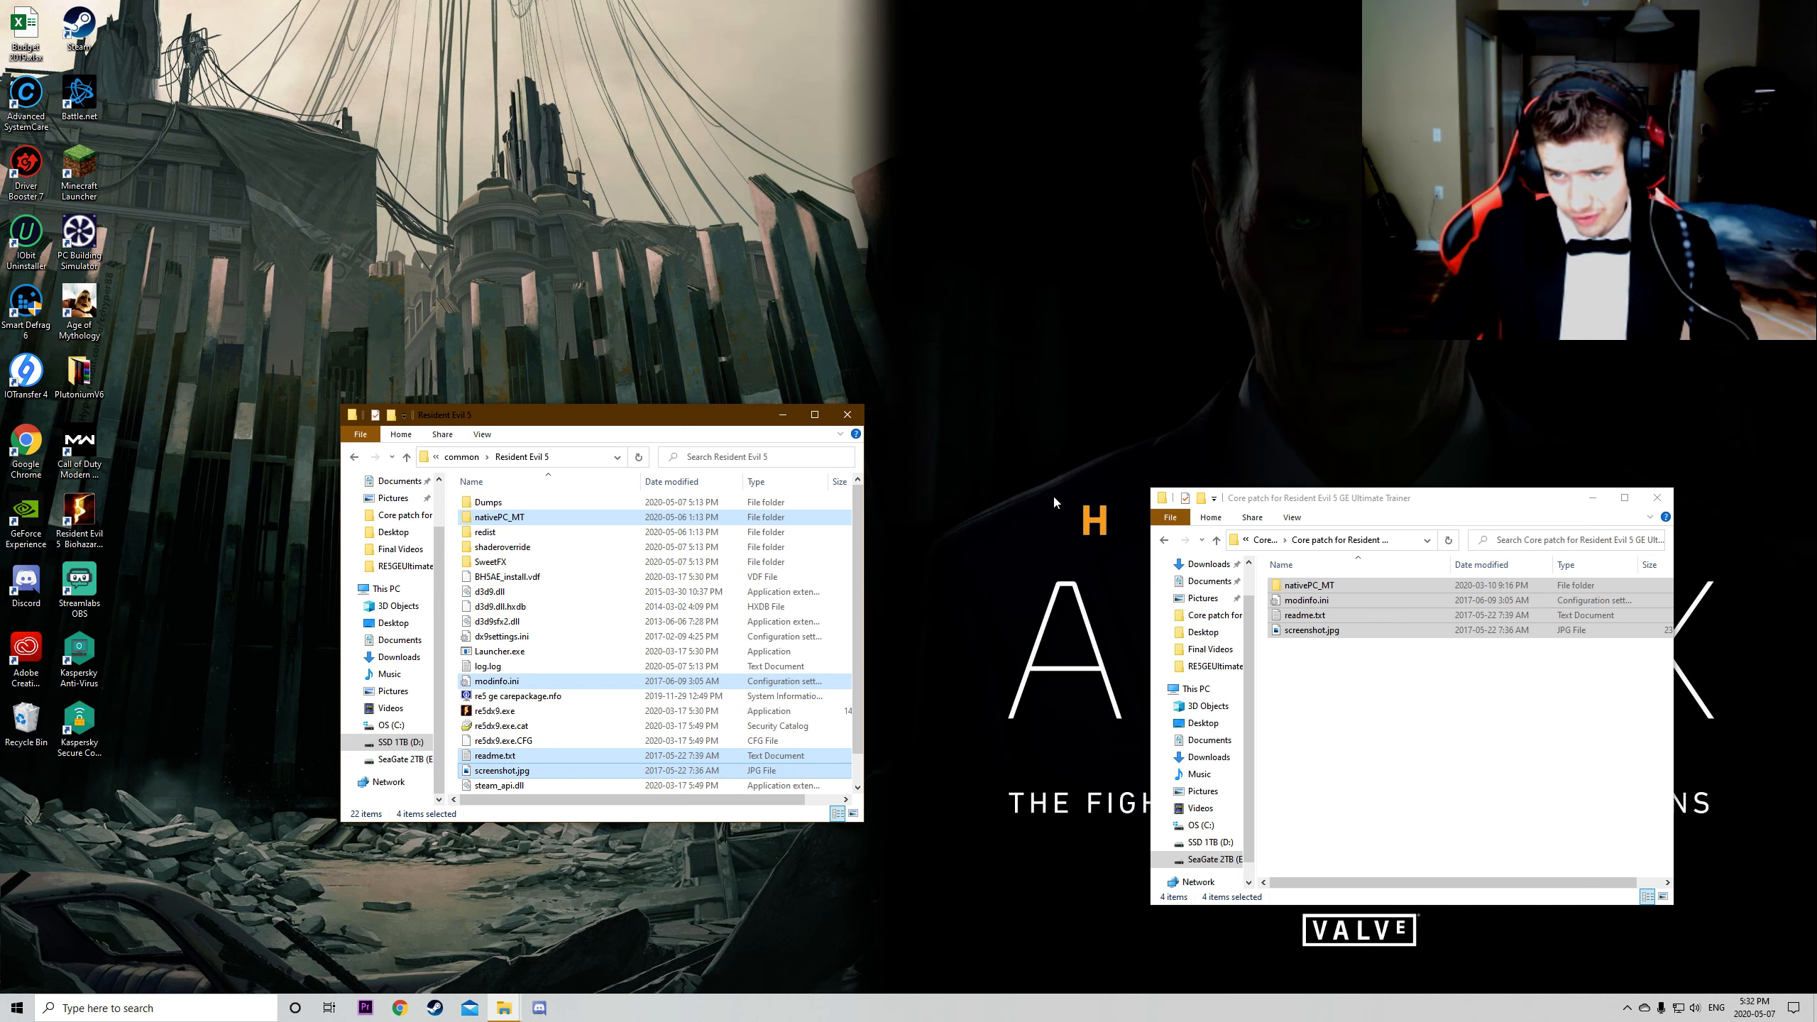
mouse_move(1348, 363)
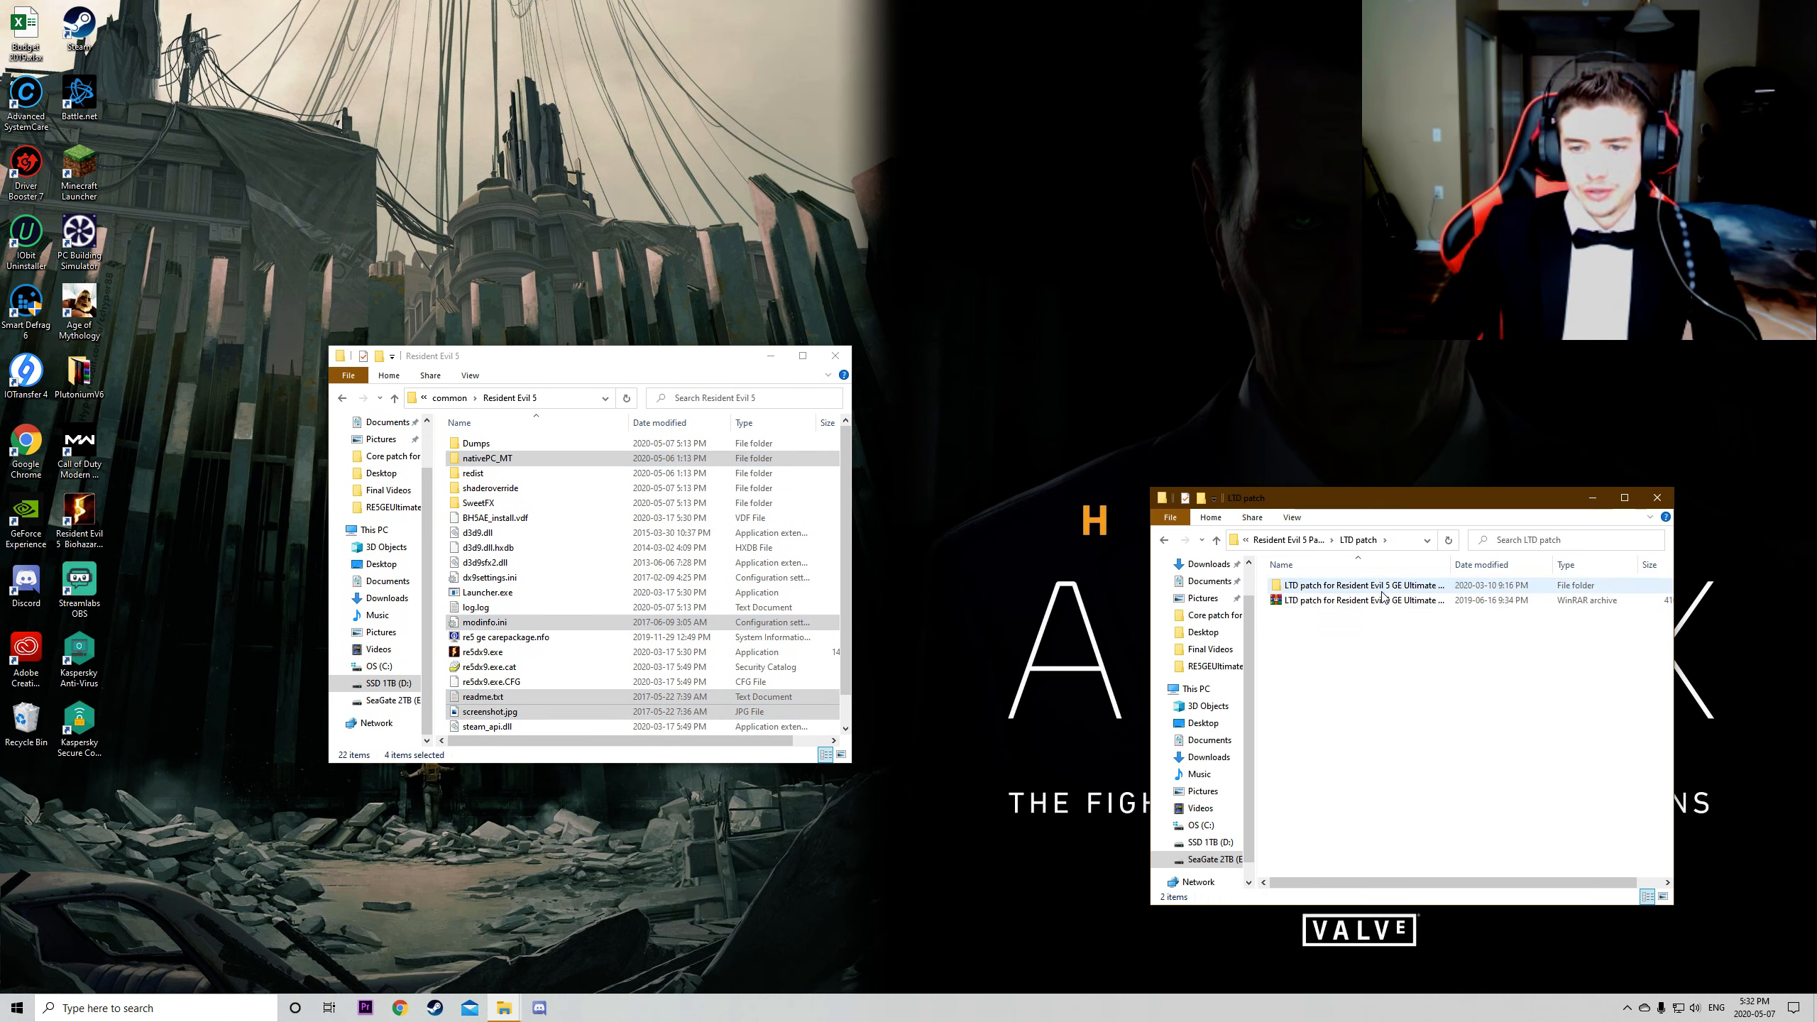
Step: Copy the four LTD patch files into Resident Evil 5, replacing modinfo.ini, readme and screenshot
double_click(1361, 585)
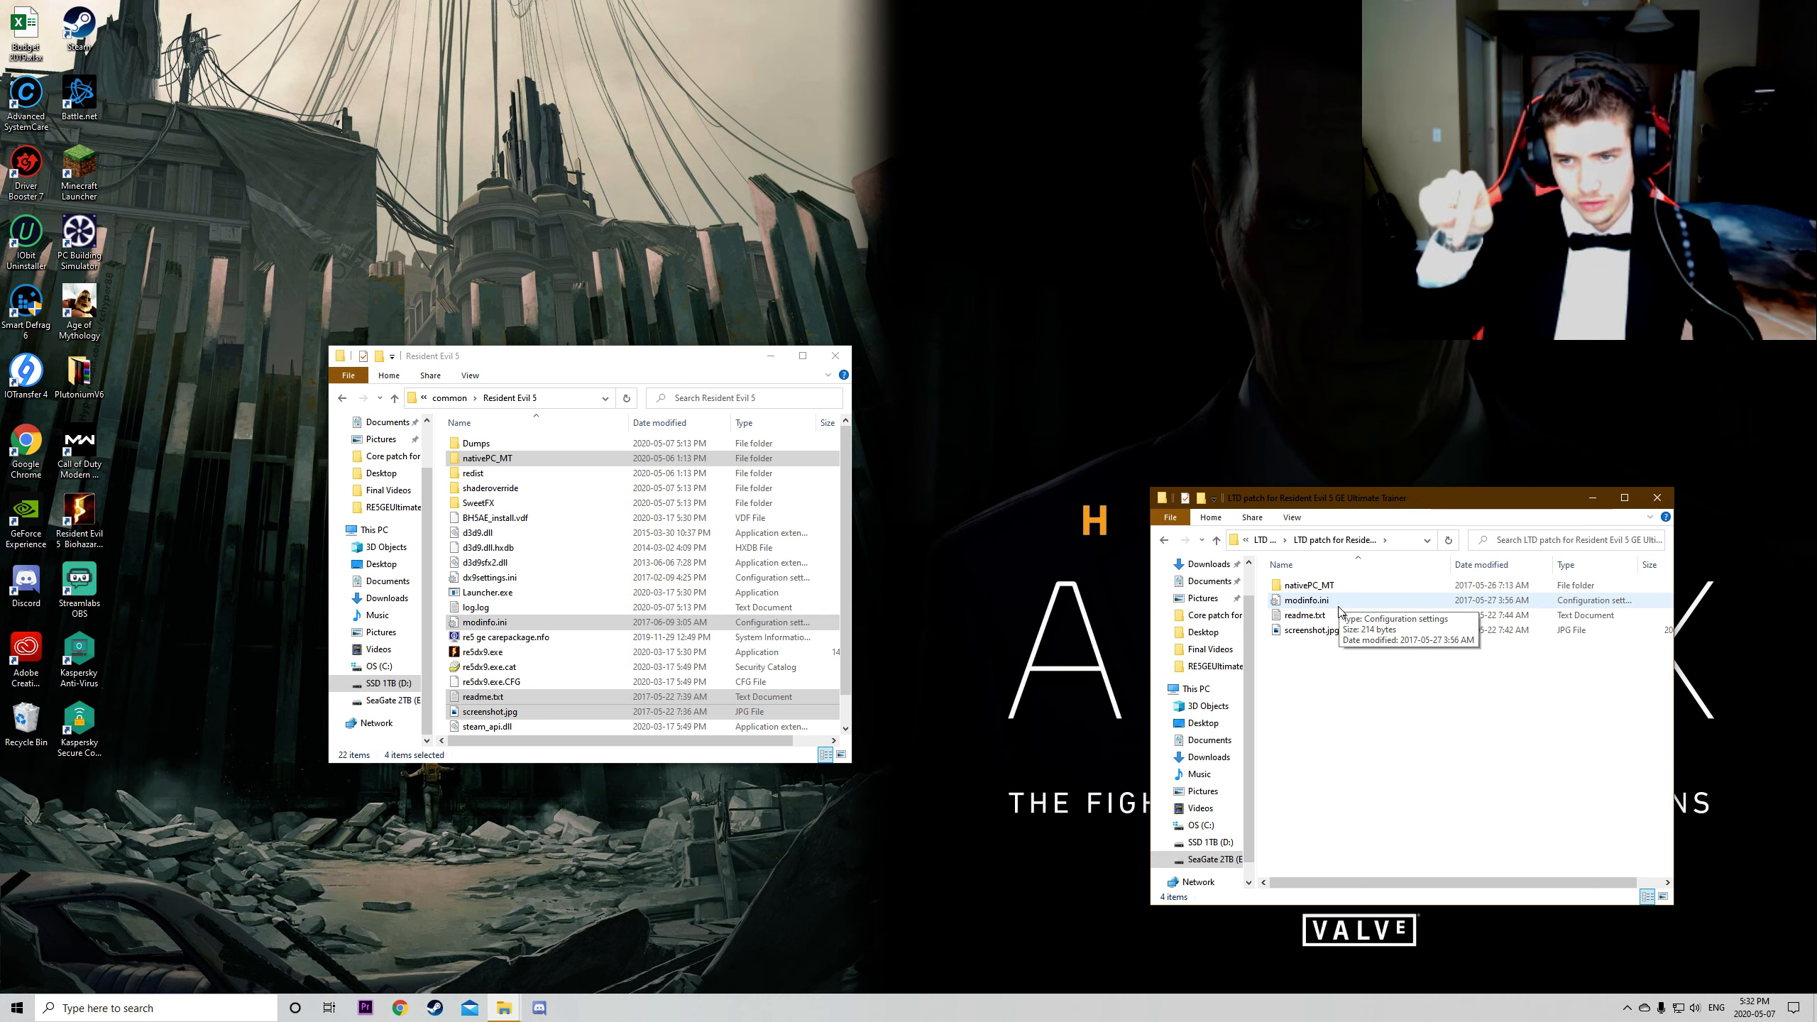
left_click(1309, 630)
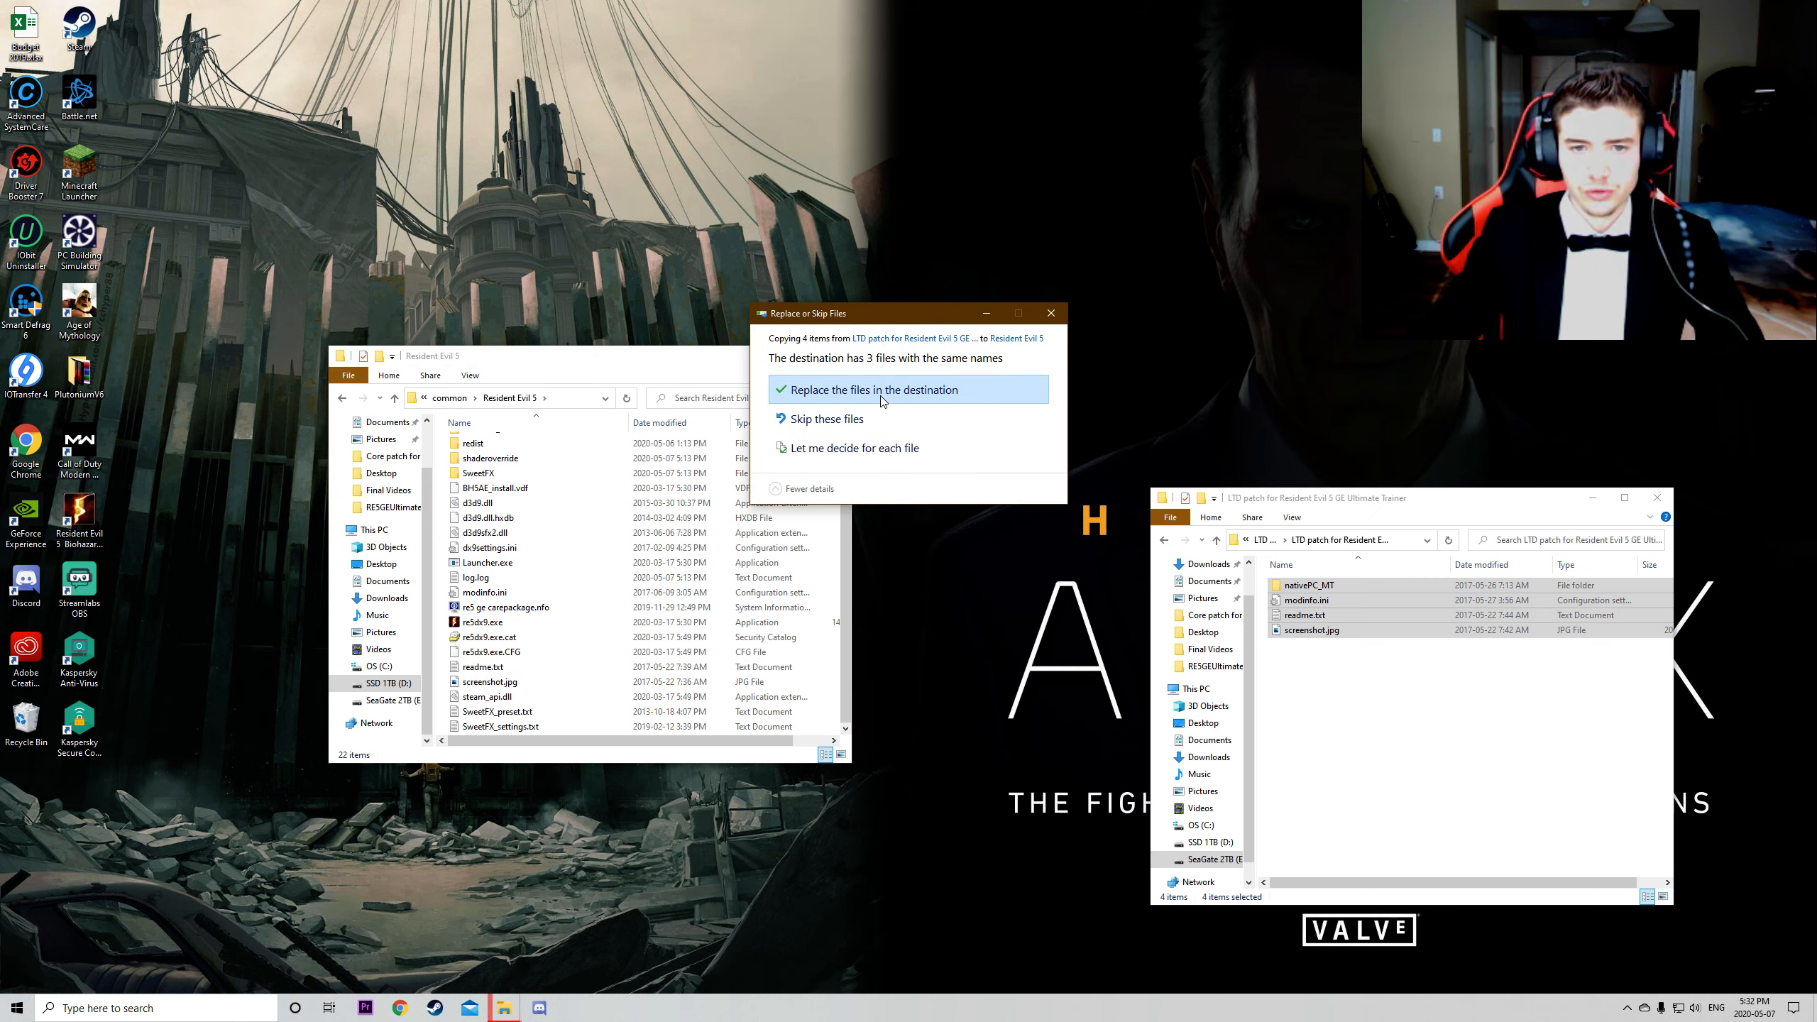
left_click(871, 390)
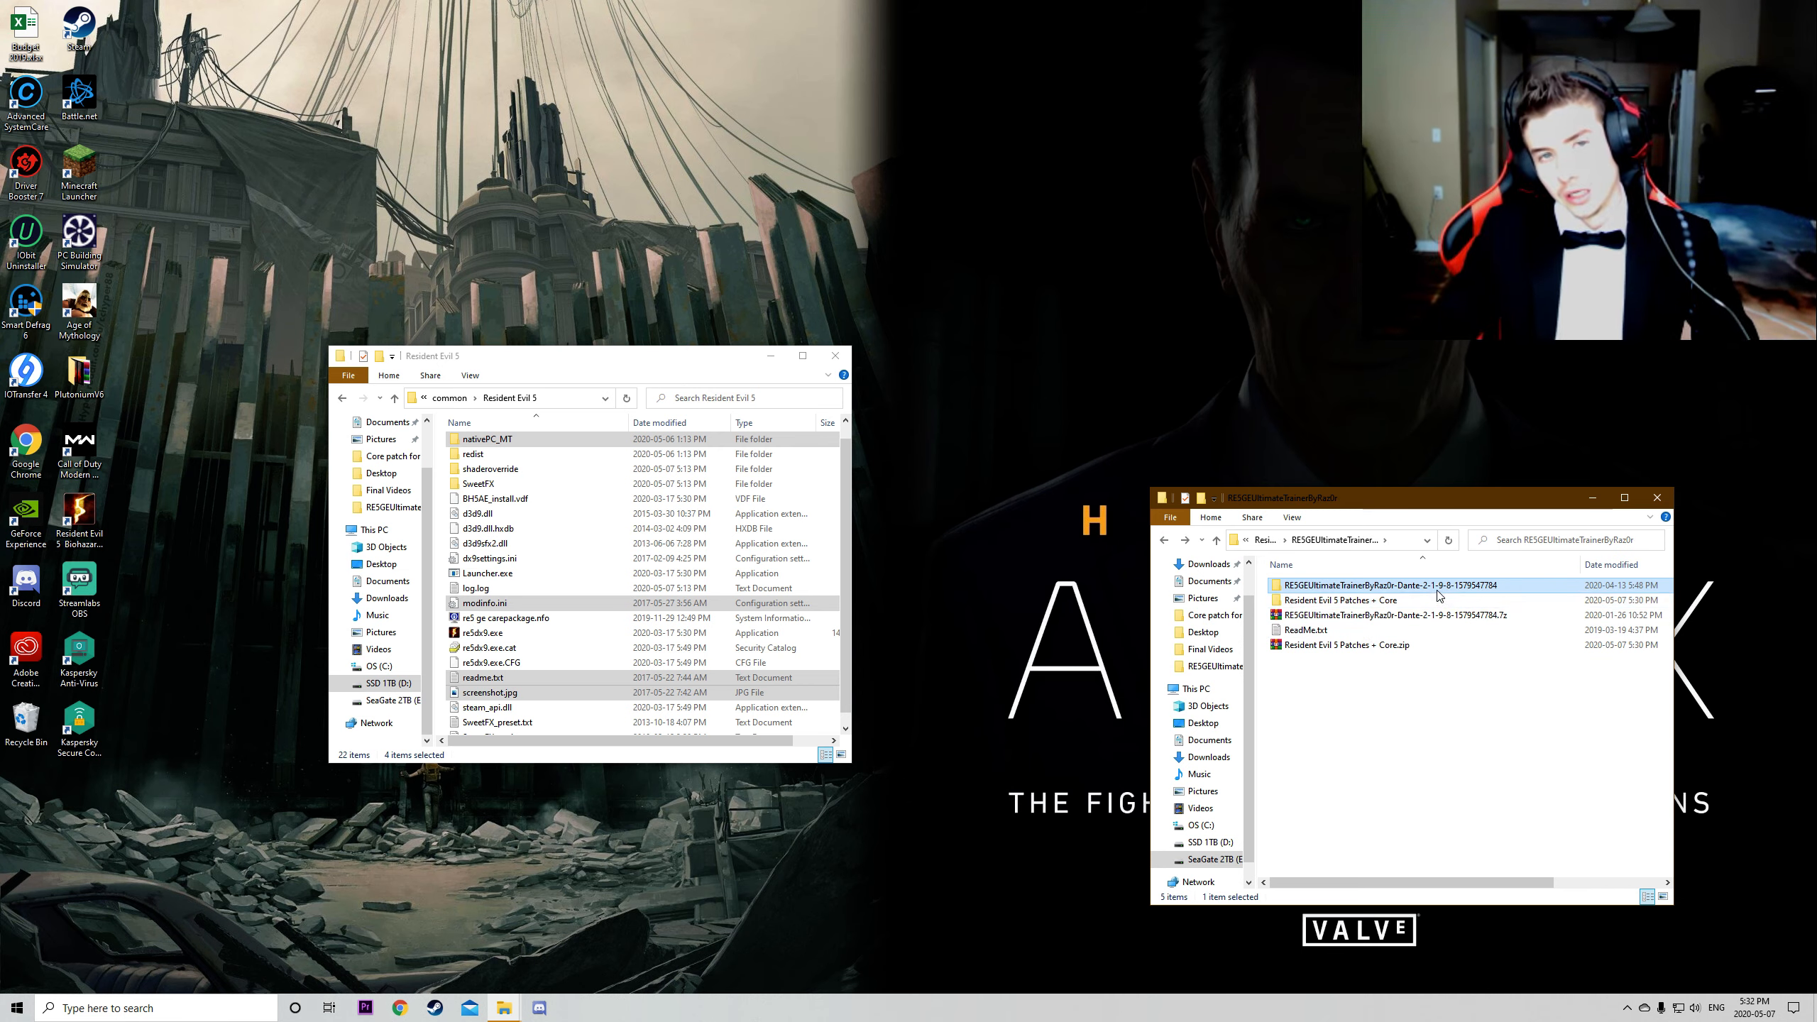
mouse_move(1437, 597)
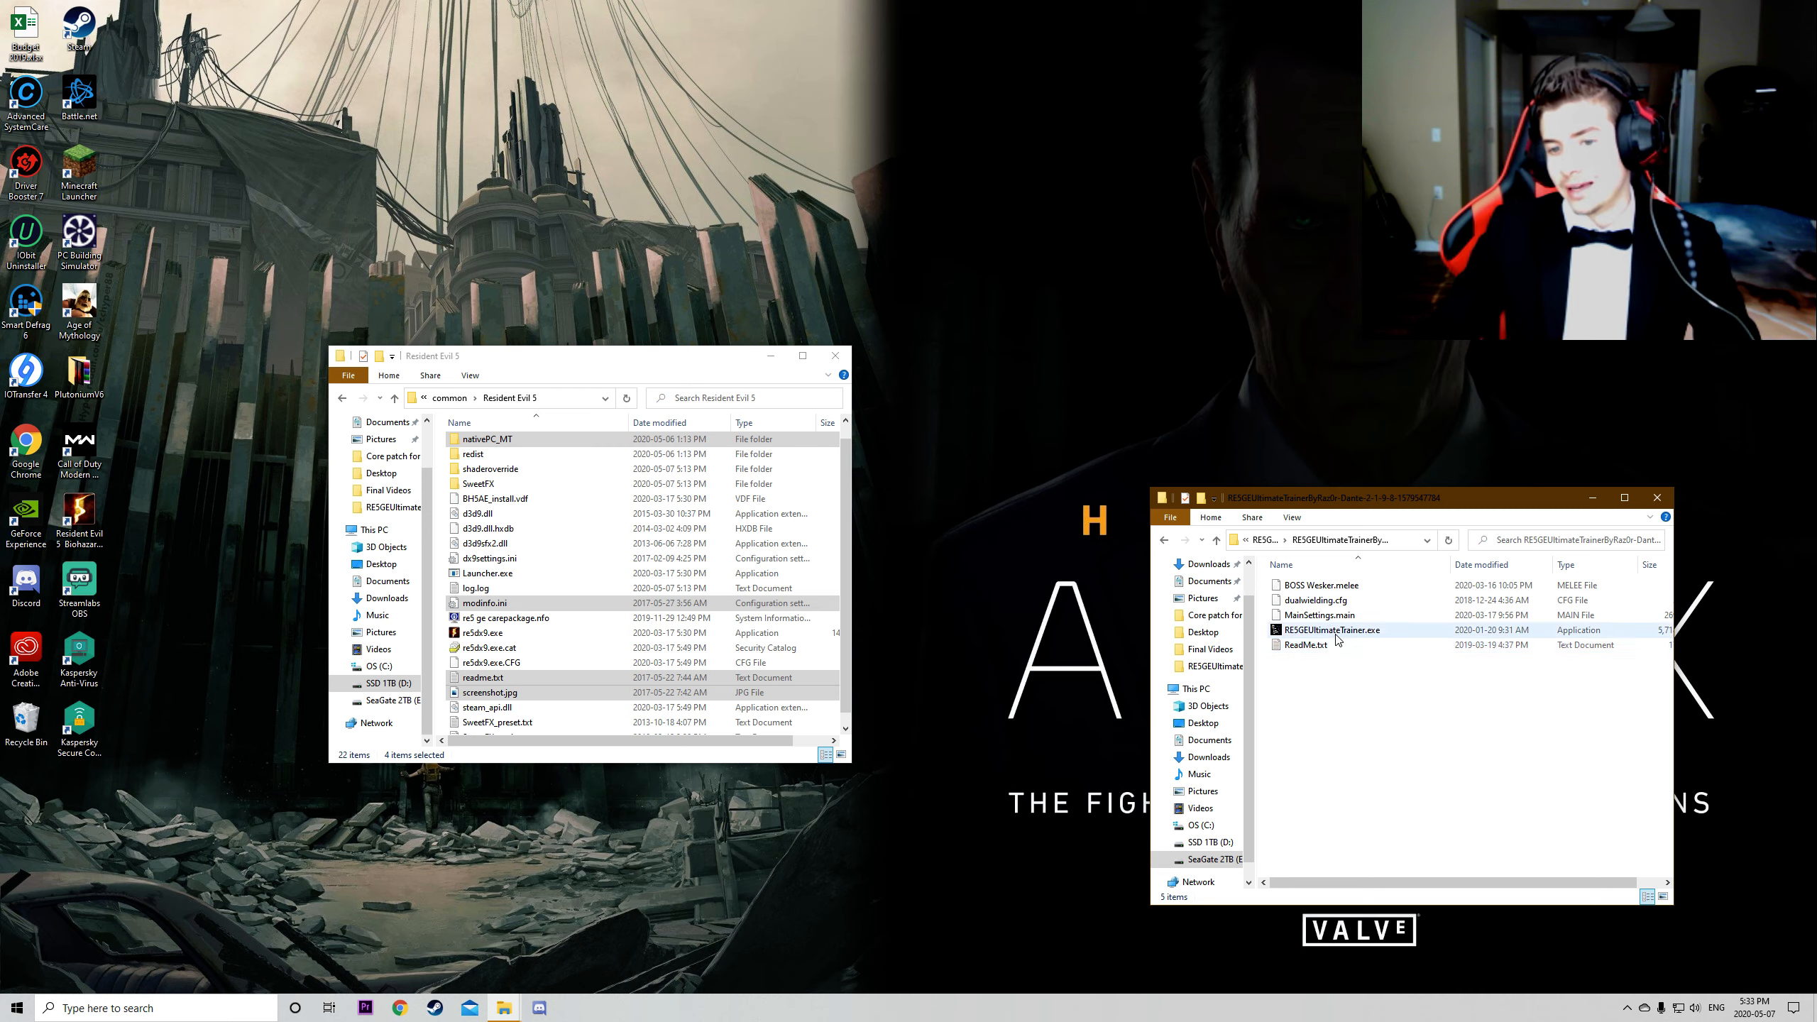
mouse_move(1330, 630)
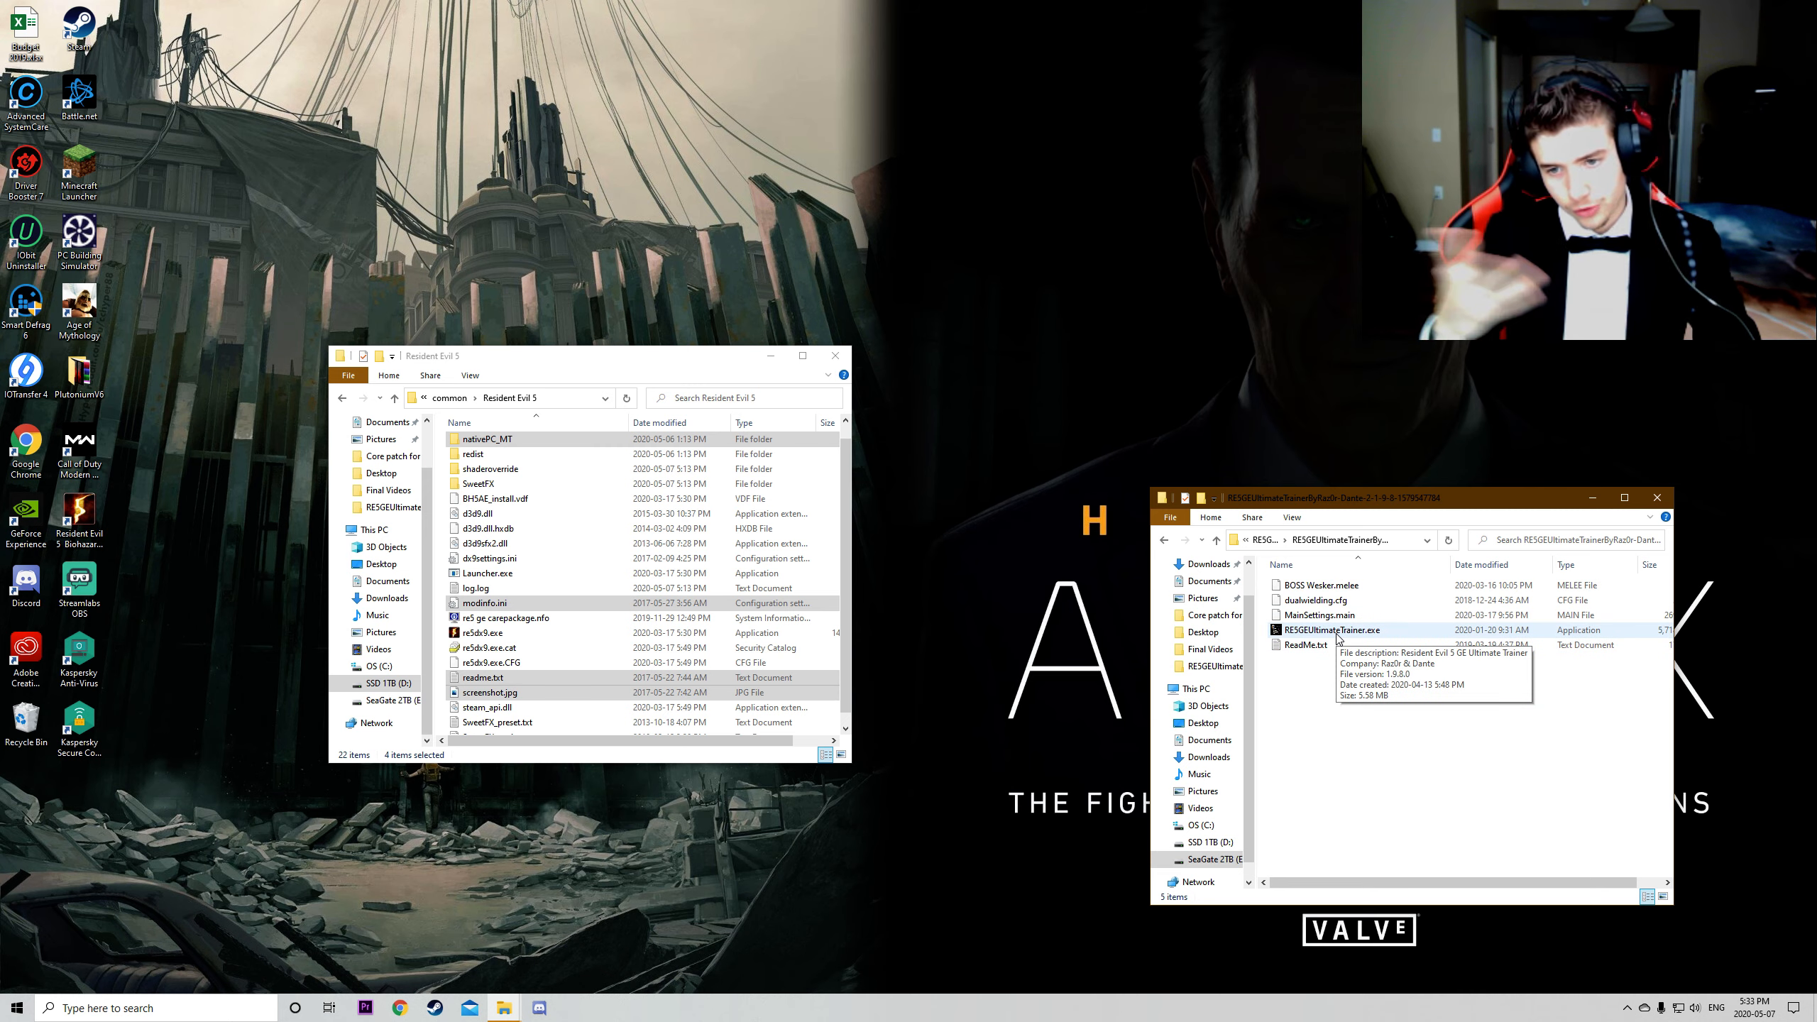
Step: Run RESGEUltimateTrainer.exe as administrator and approve the User Account Control prompt
left_click(1330, 631)
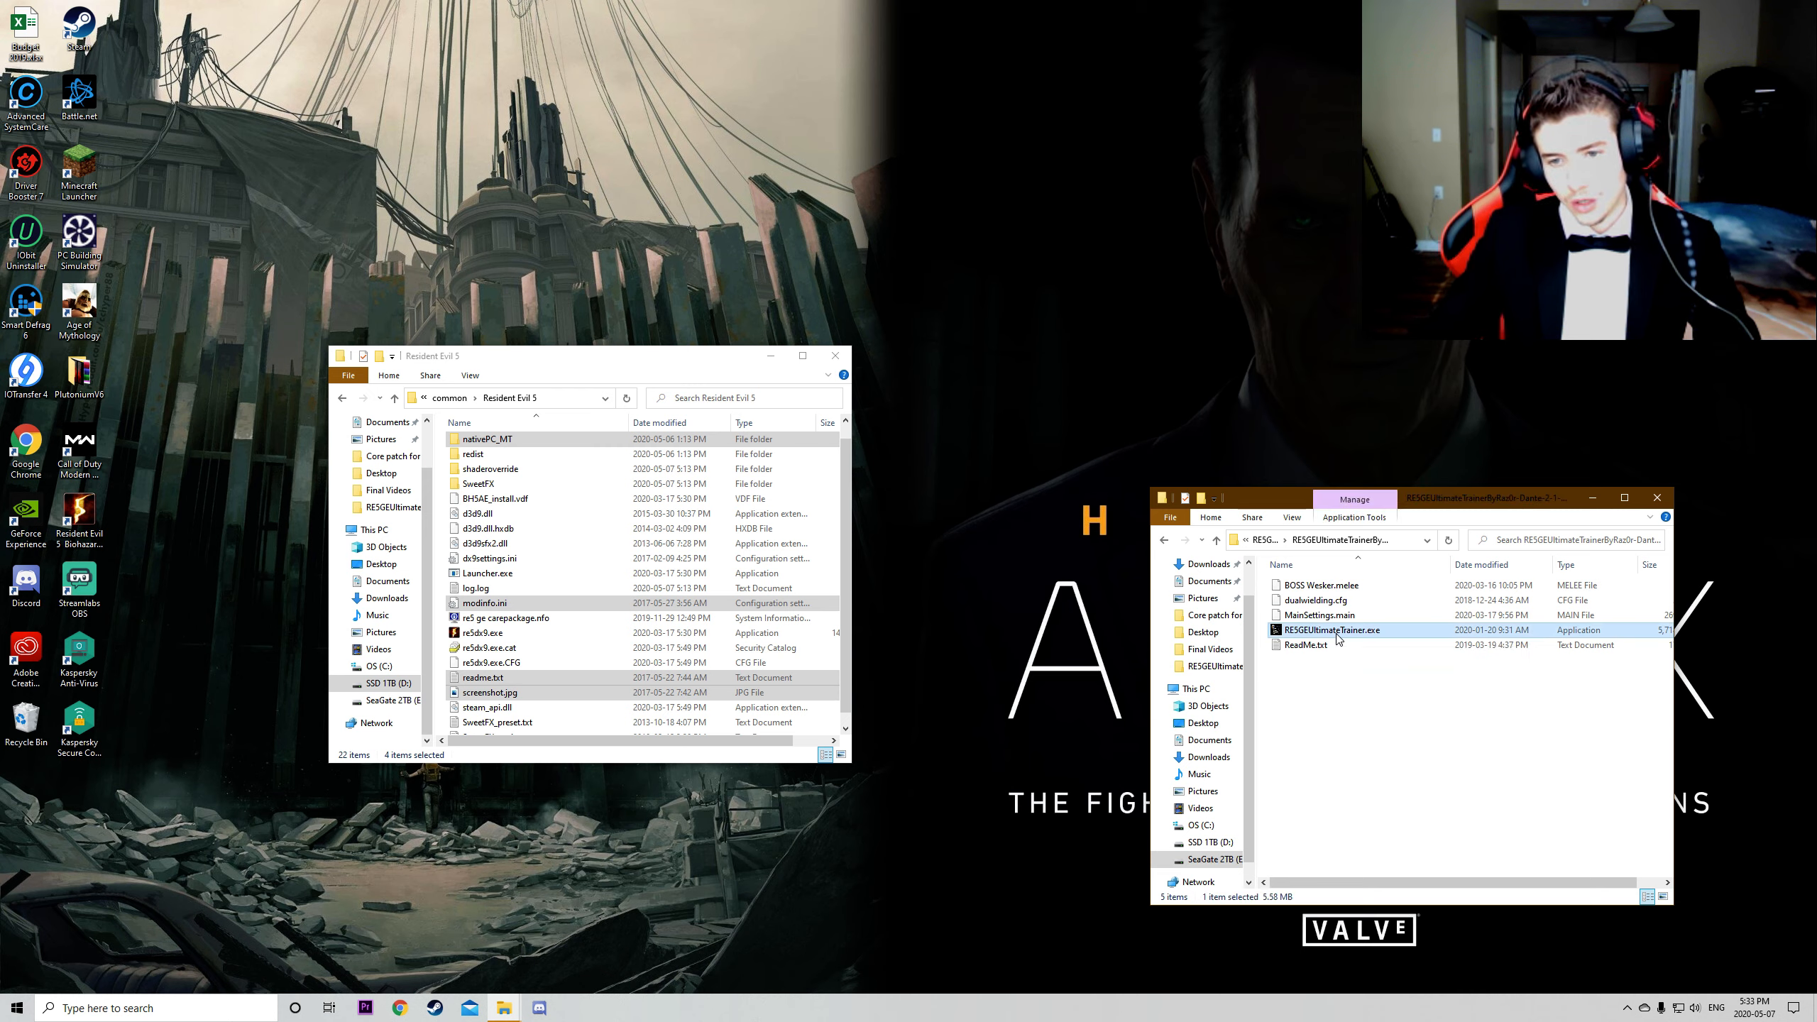
right_click(1331, 630)
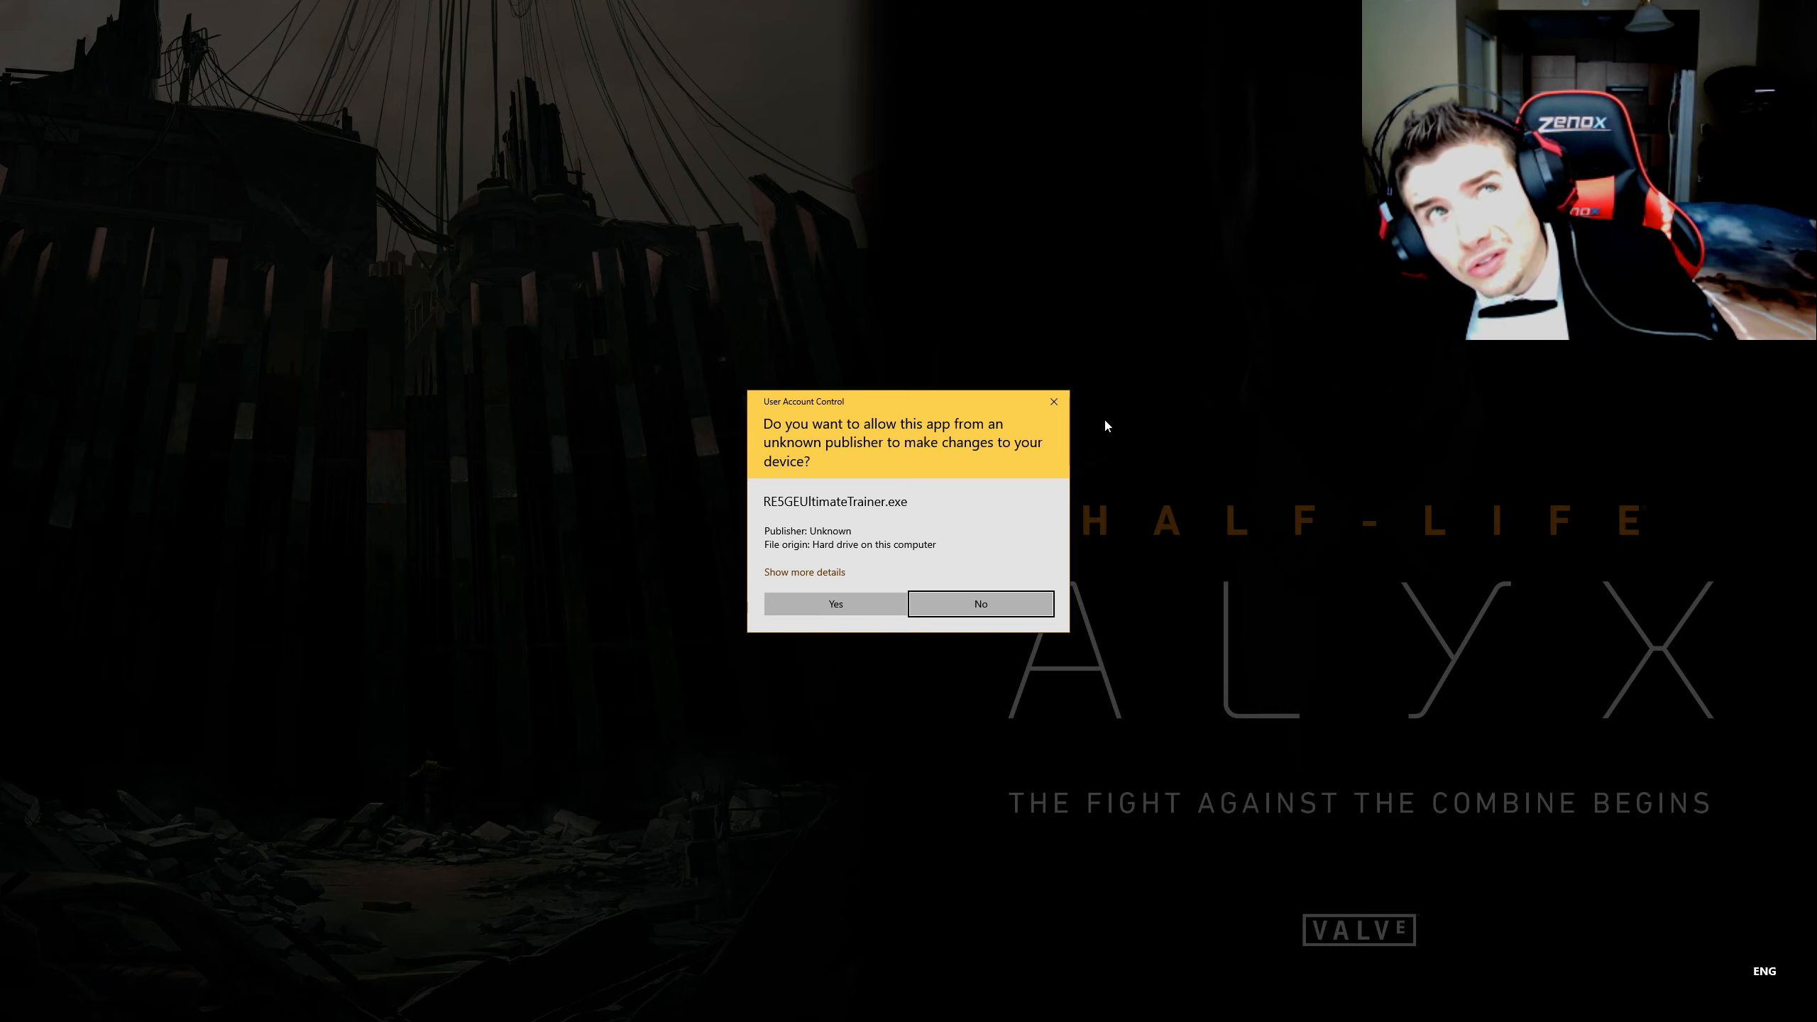
mouse_move(869, 623)
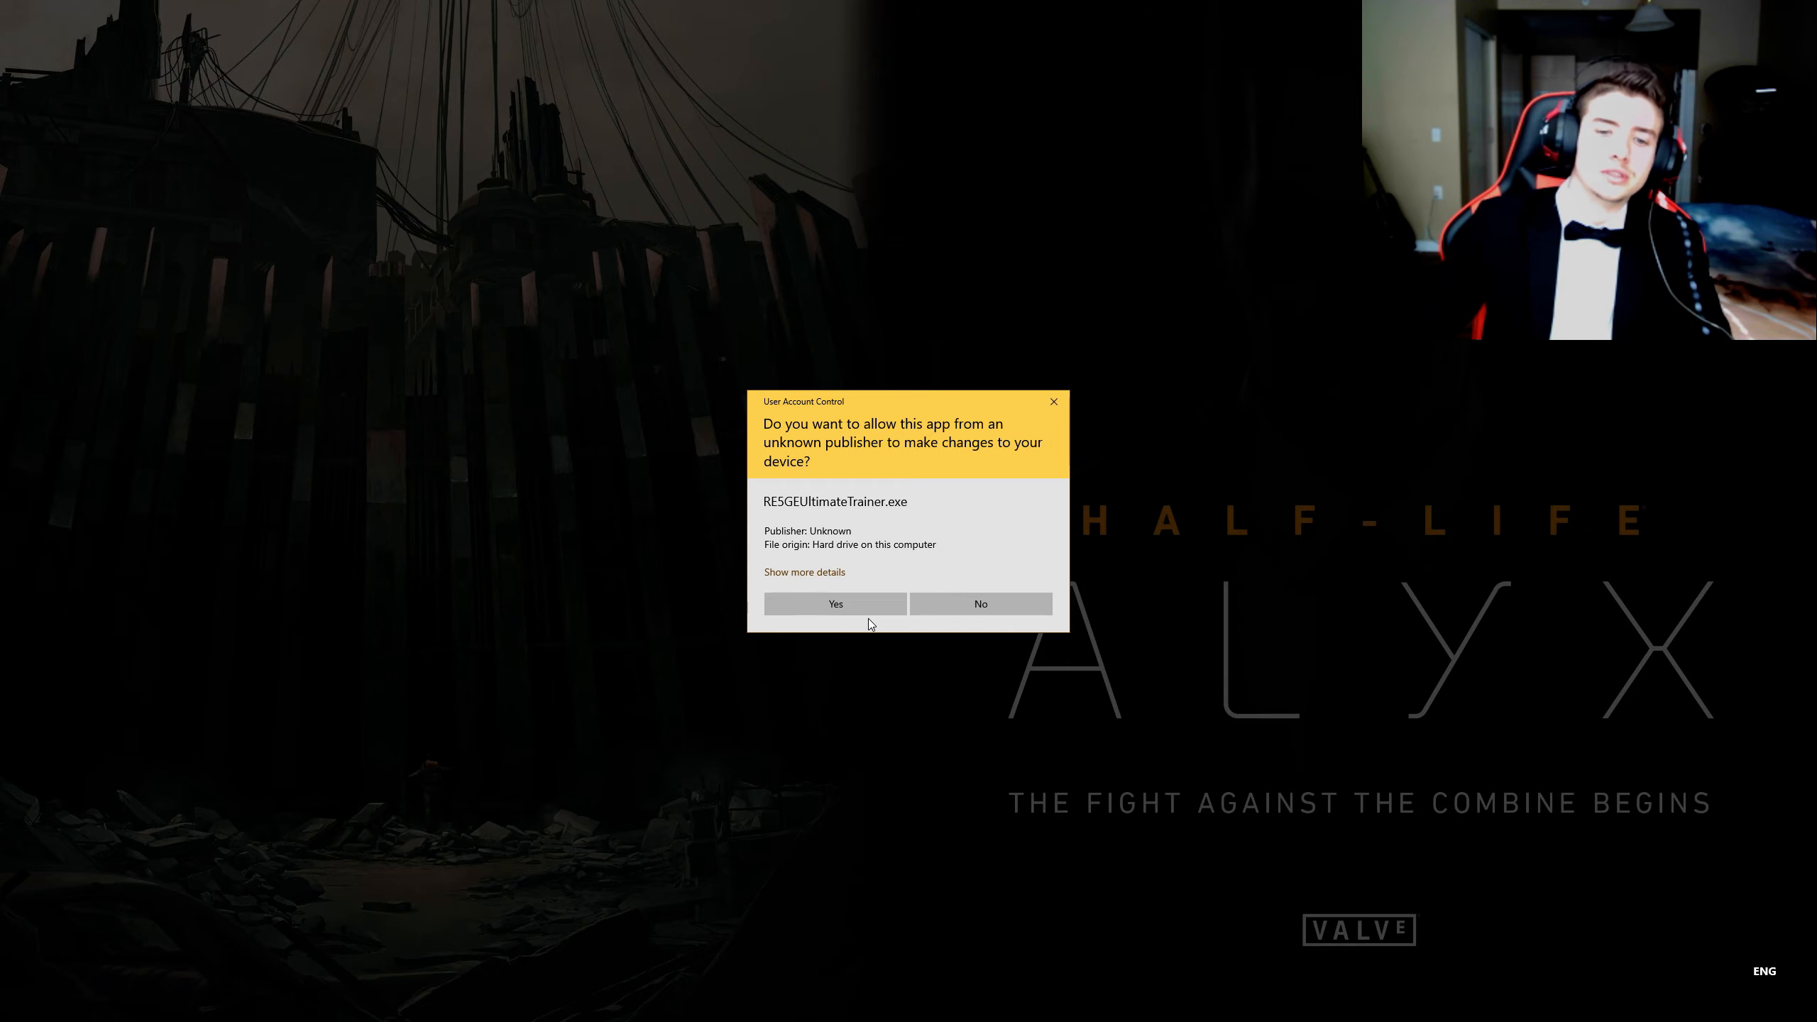
left_click(835, 604)
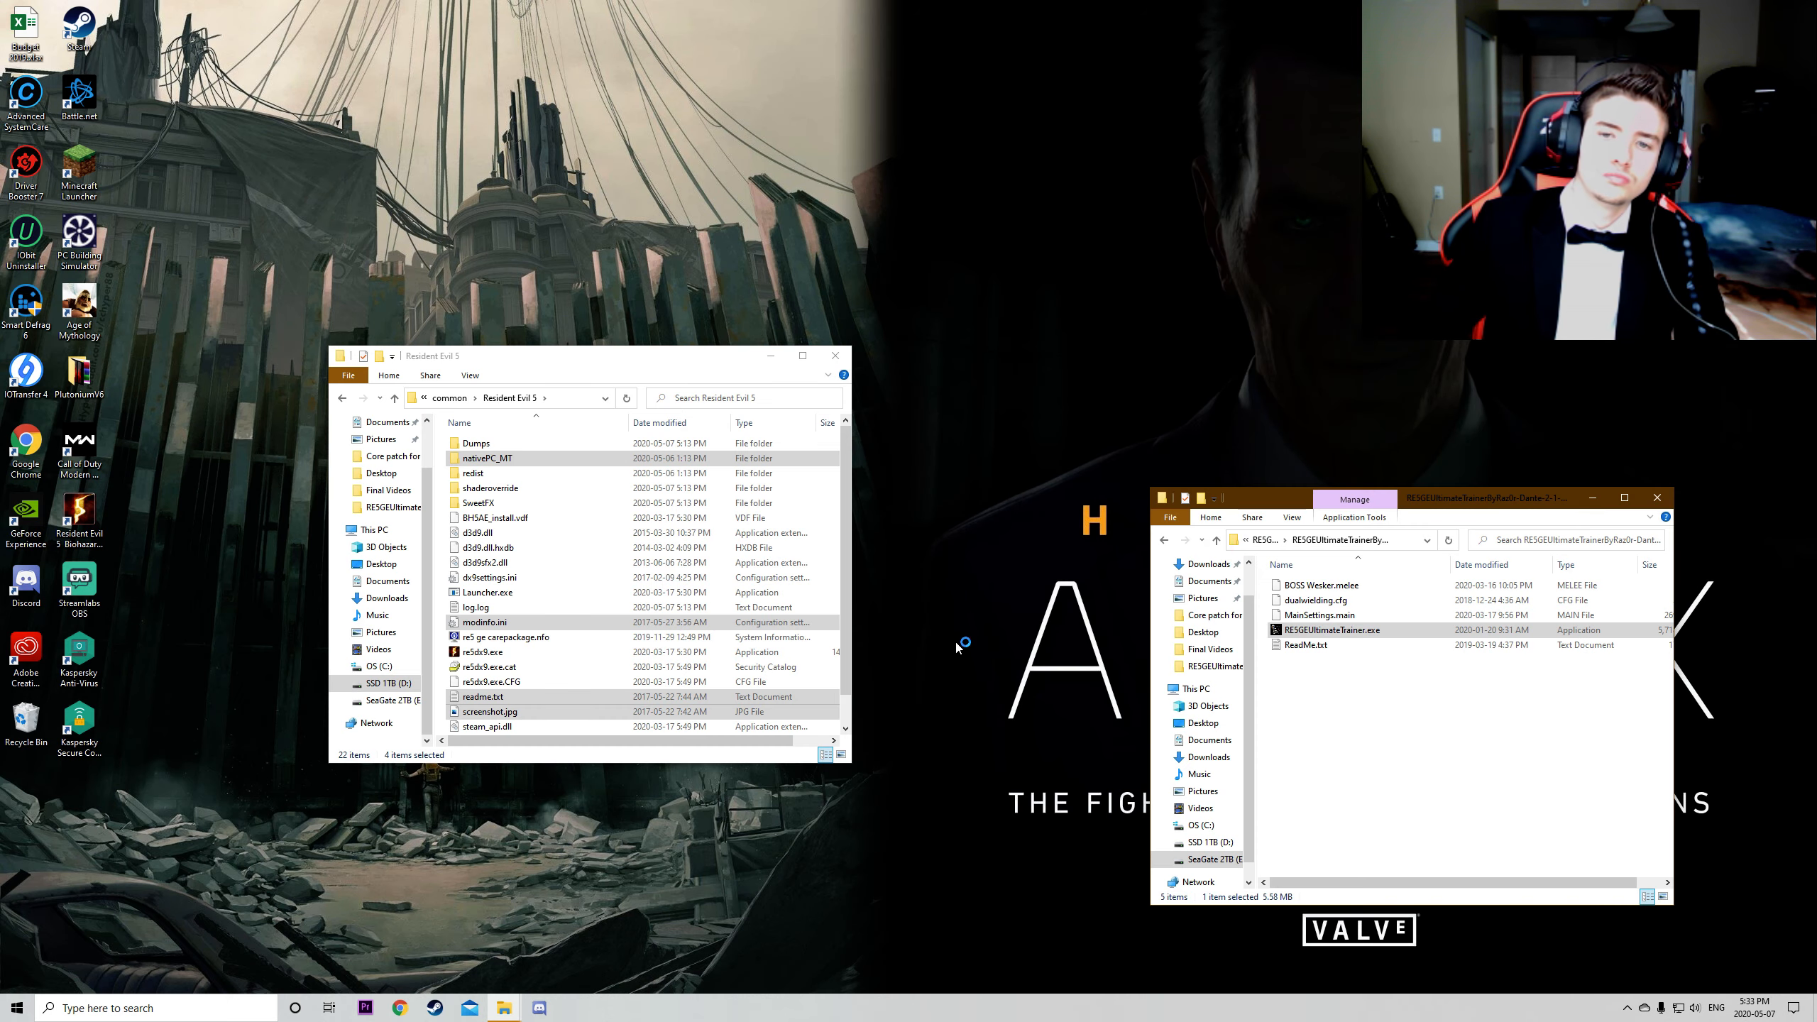
double_click(1330, 630)
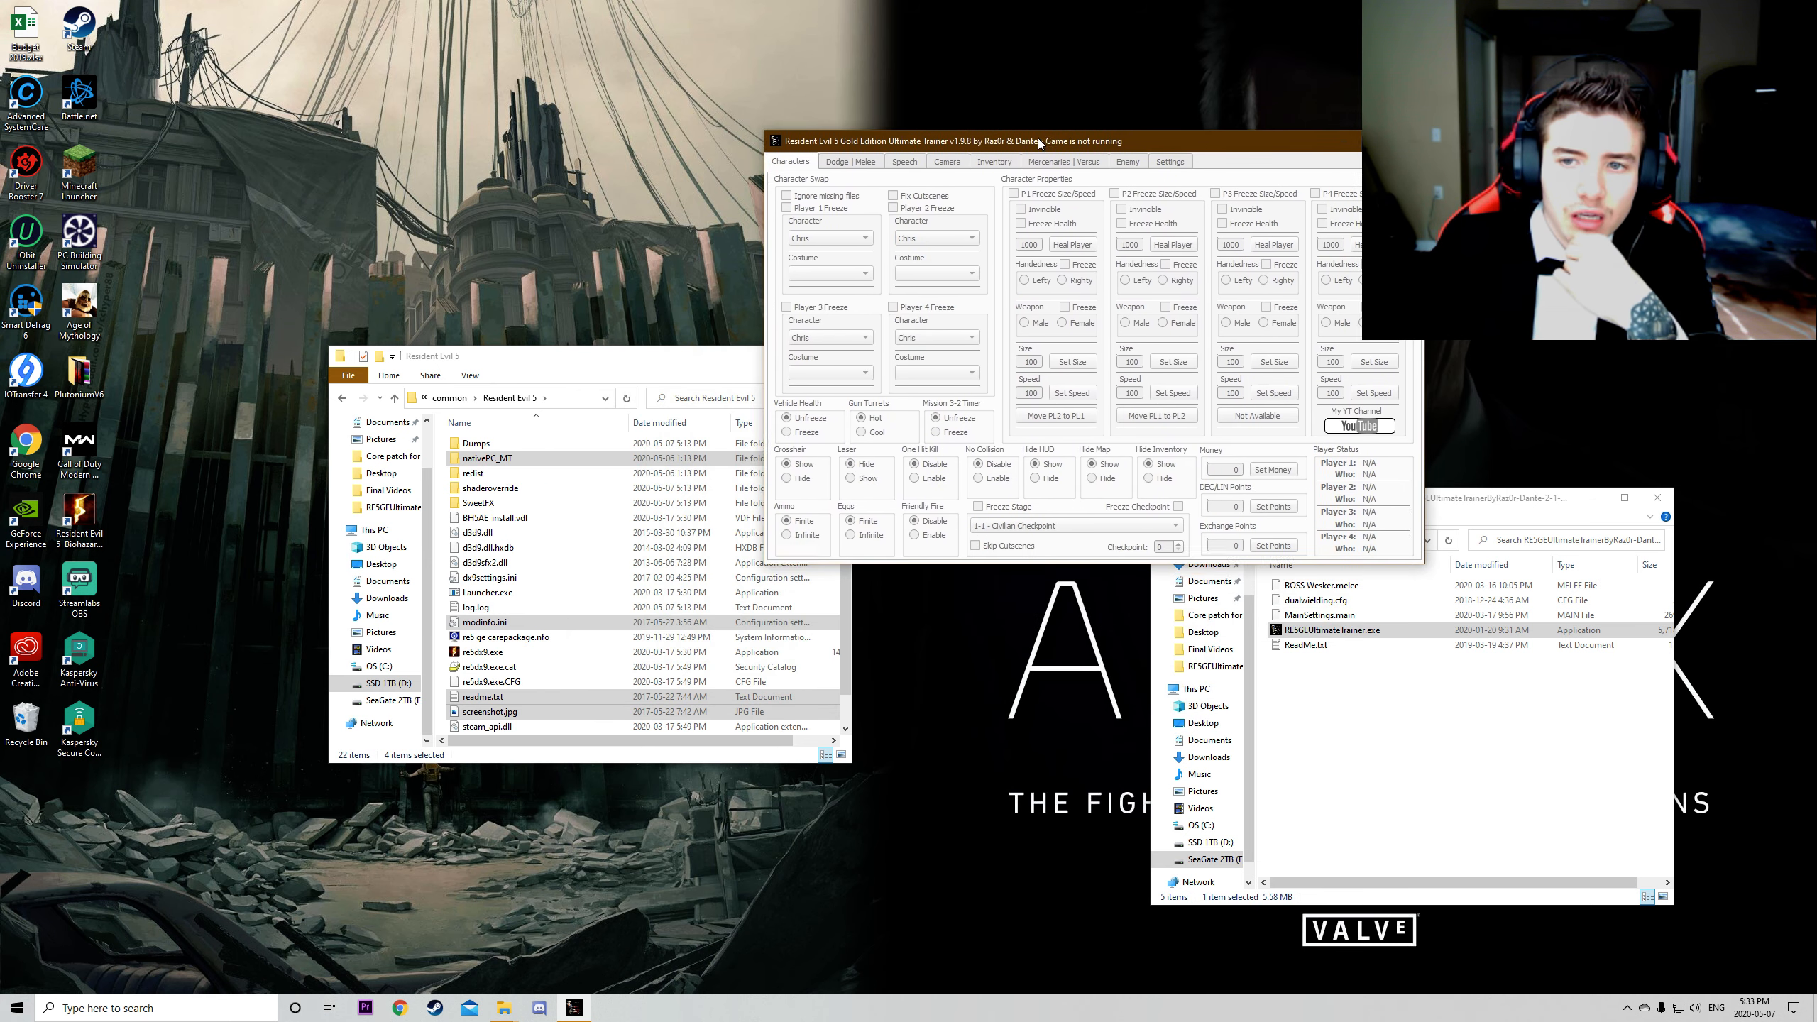
Step: Drag the RE5 Ultimate Trainer window to another spot on the desktop
left_click_drag(1037, 140, 647, 210)
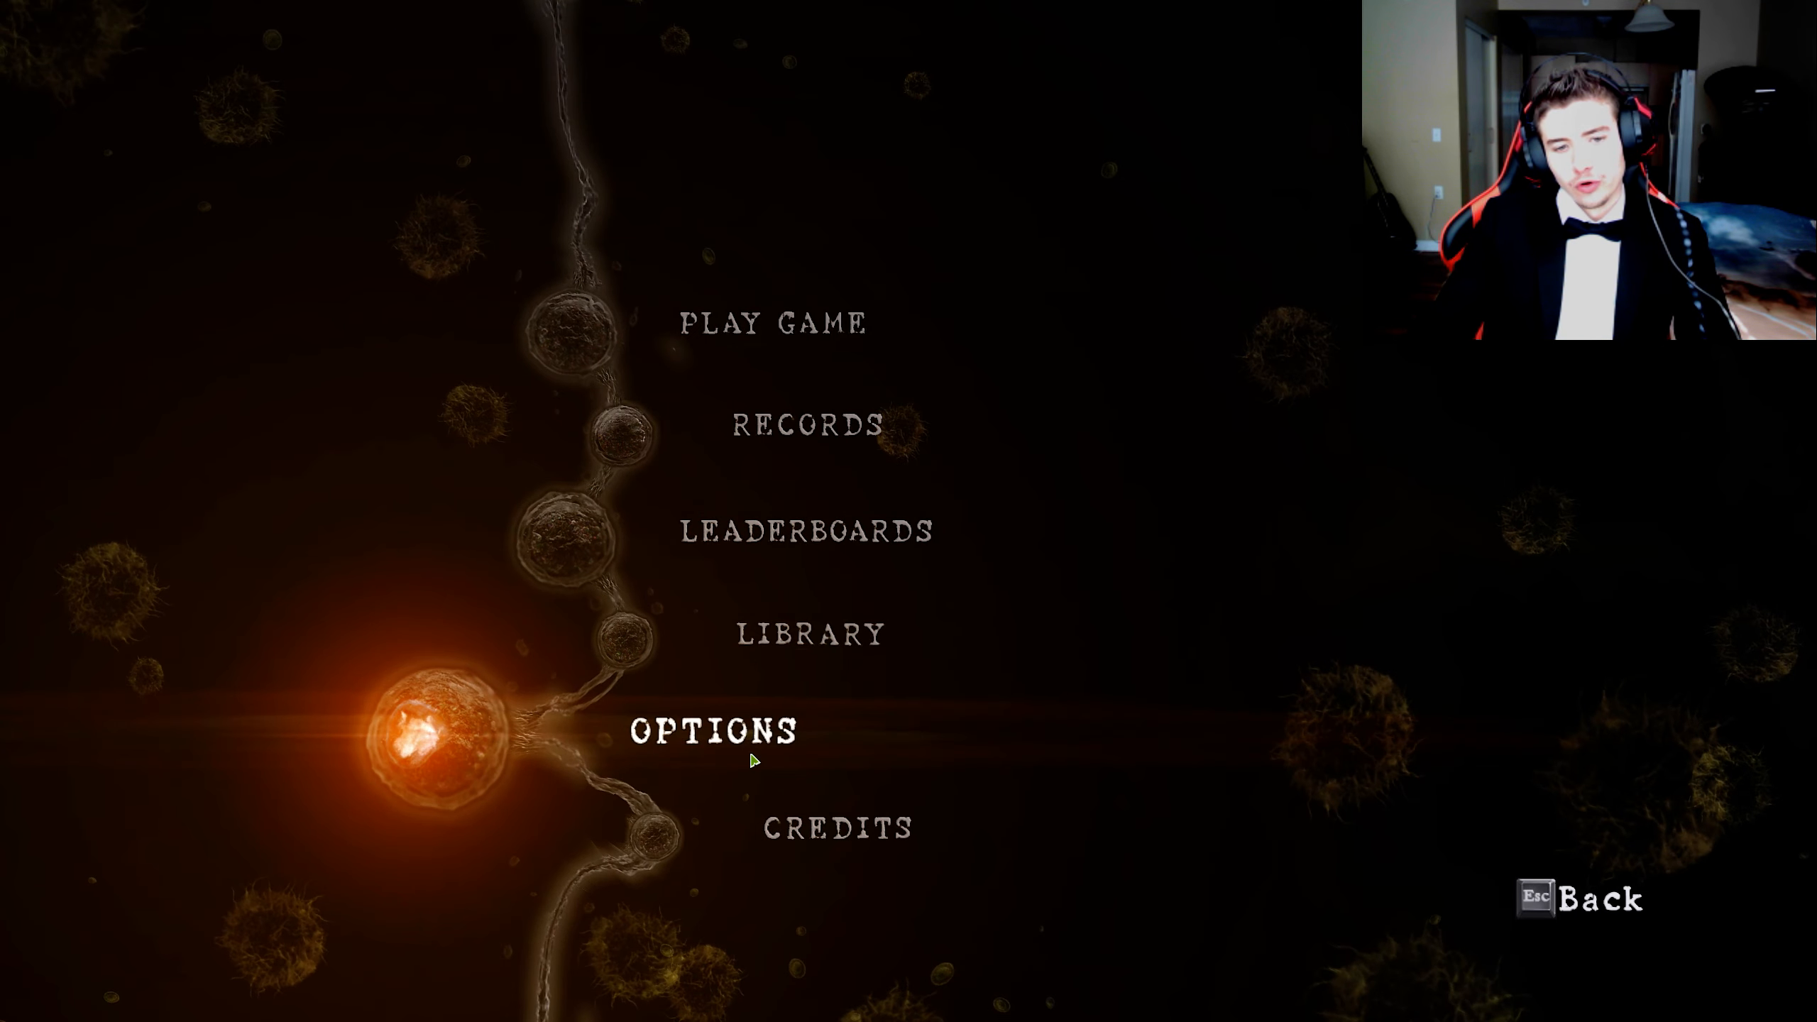
Step: Go to System Settings from the game's Options menu
left_click(713, 730)
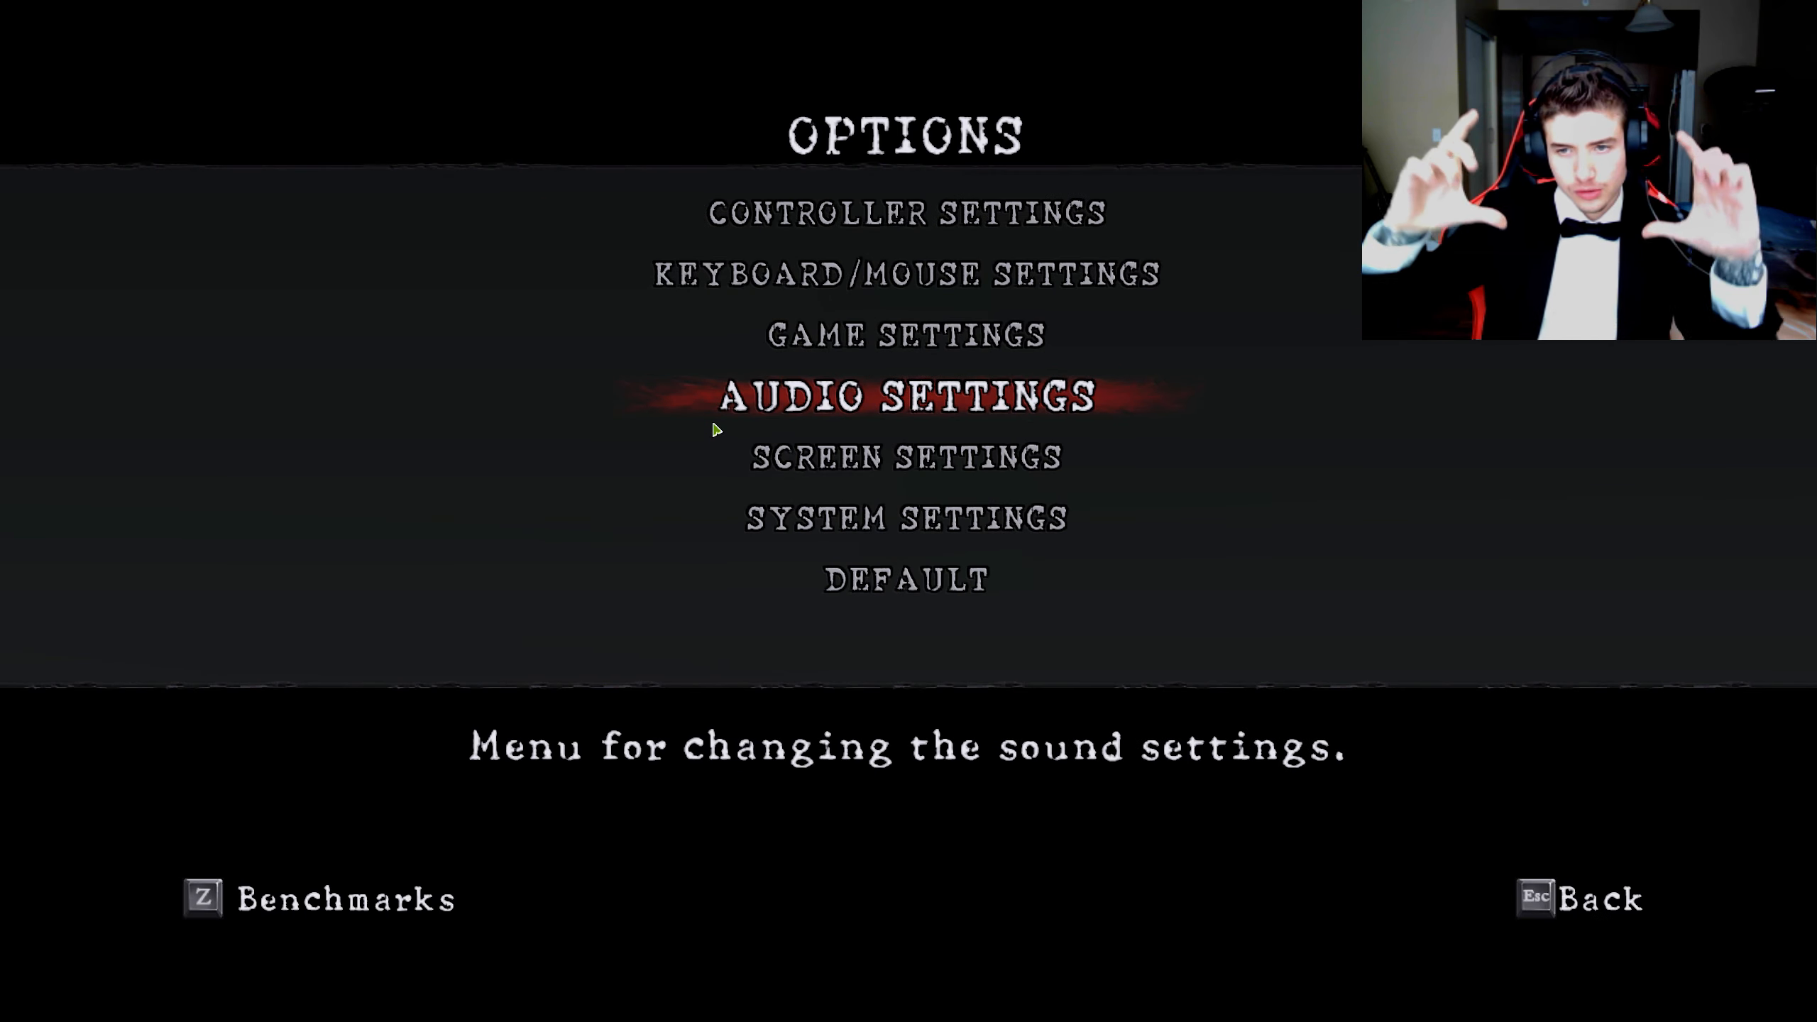
key("Down")
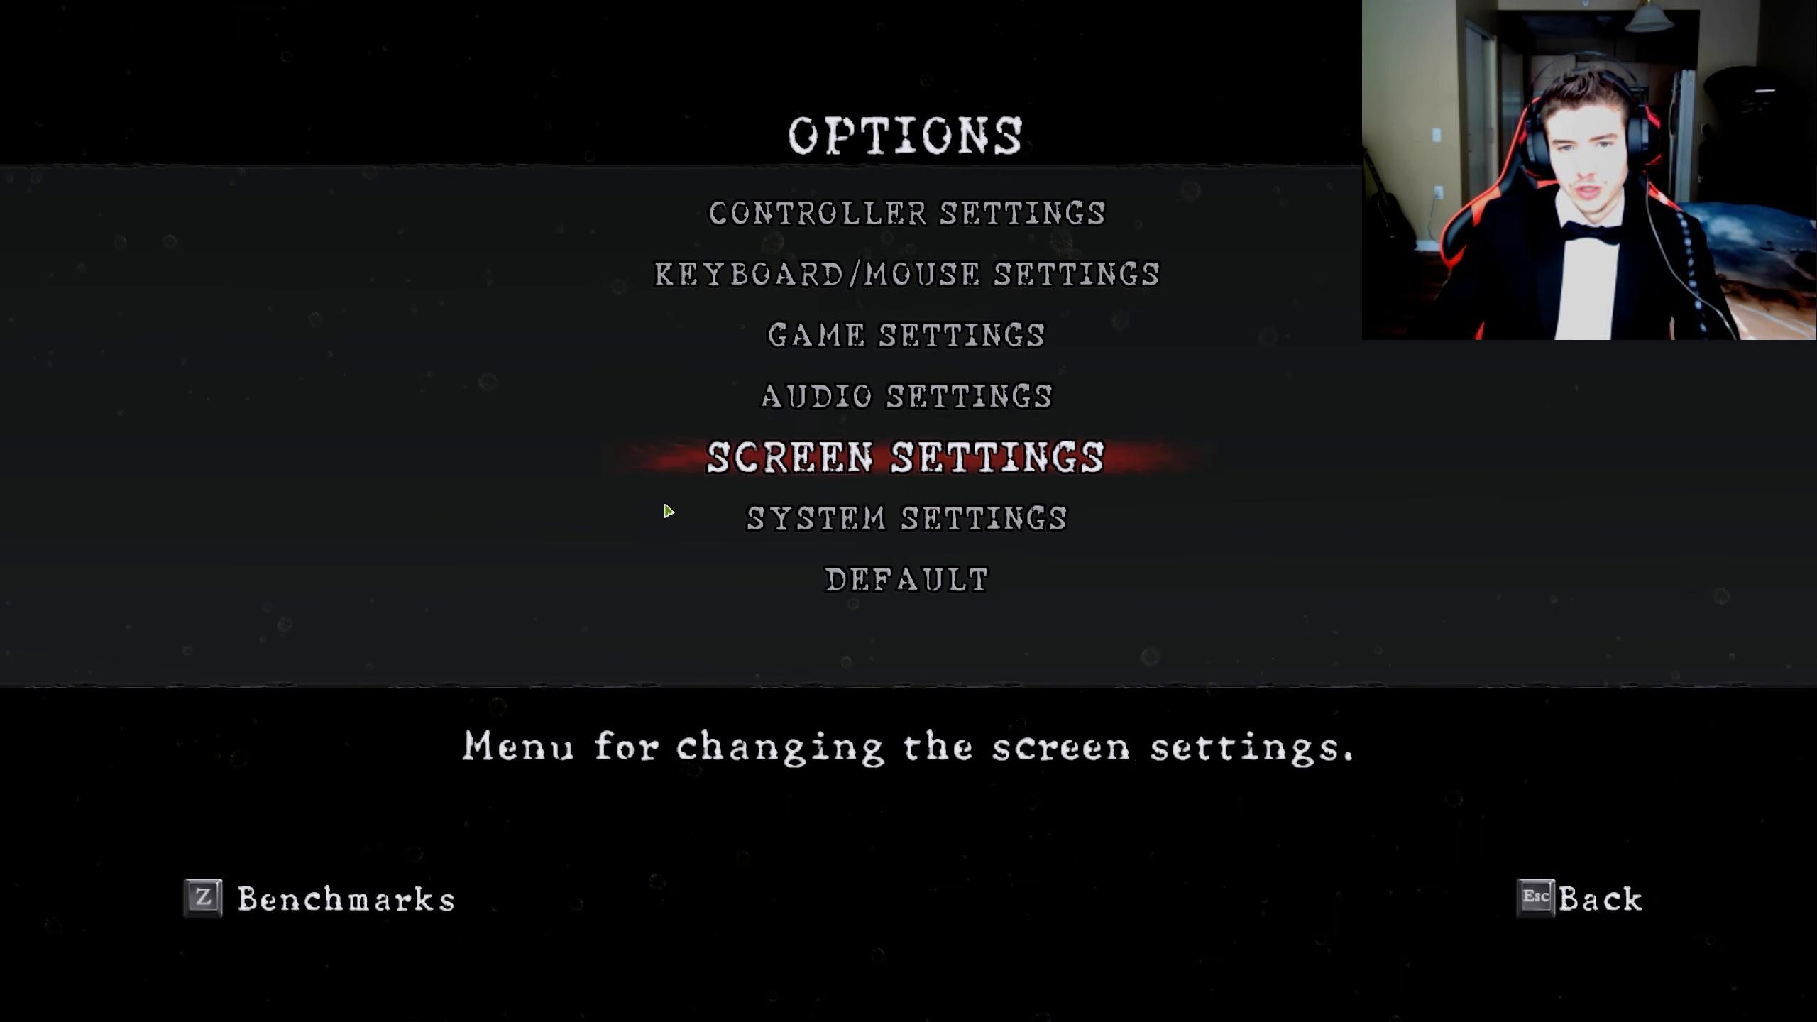
left_click(907, 456)
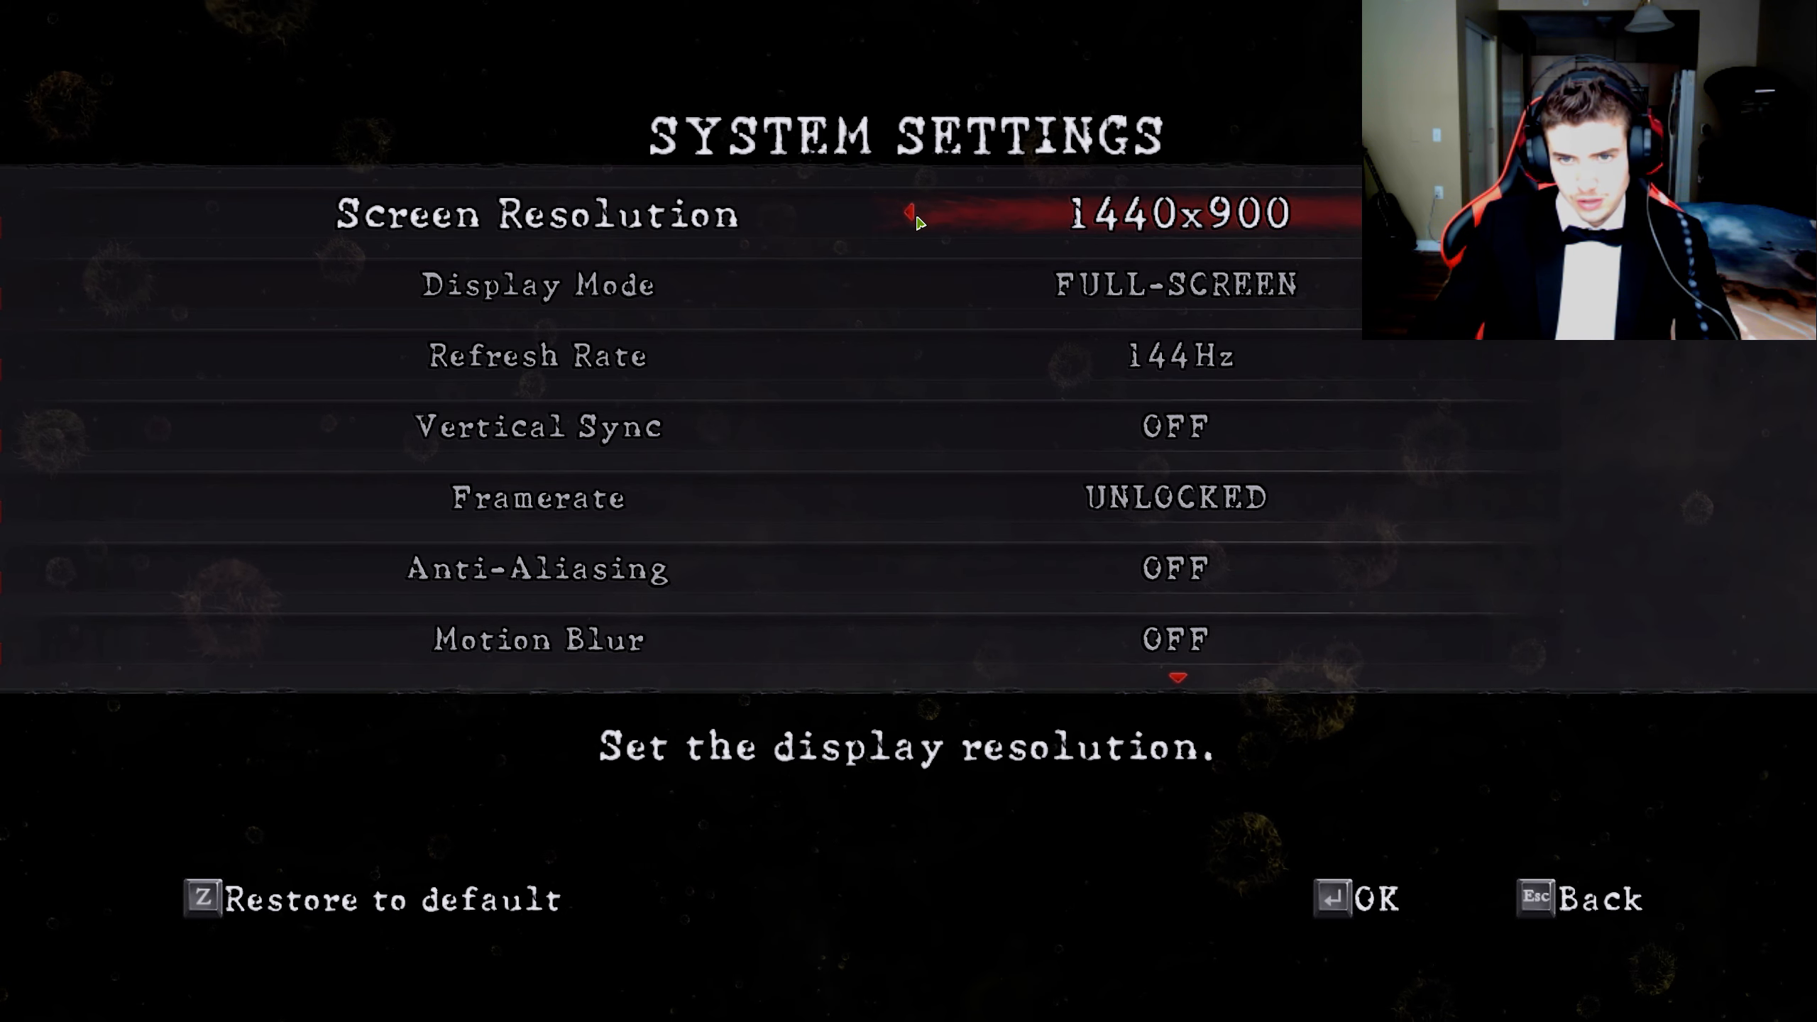
Step: Lower the Screen Resolution five steps, down to 800x600
left_click(913, 216)
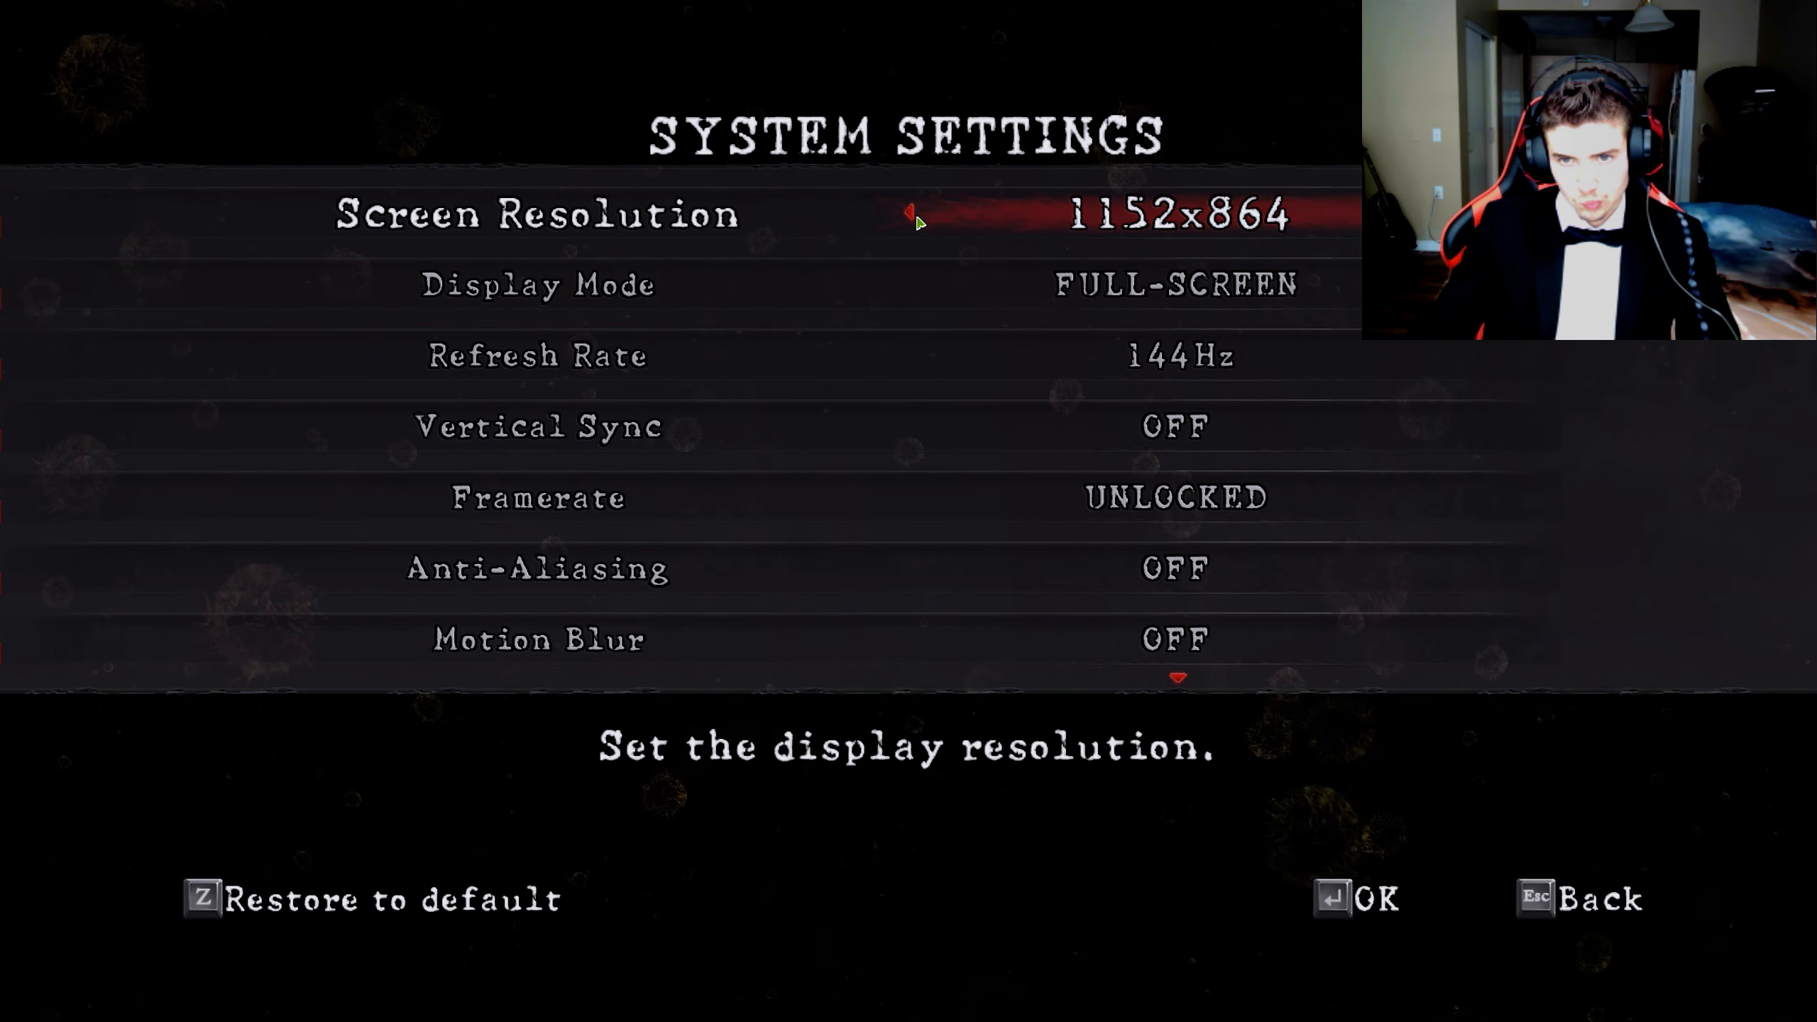
left_click(915, 216)
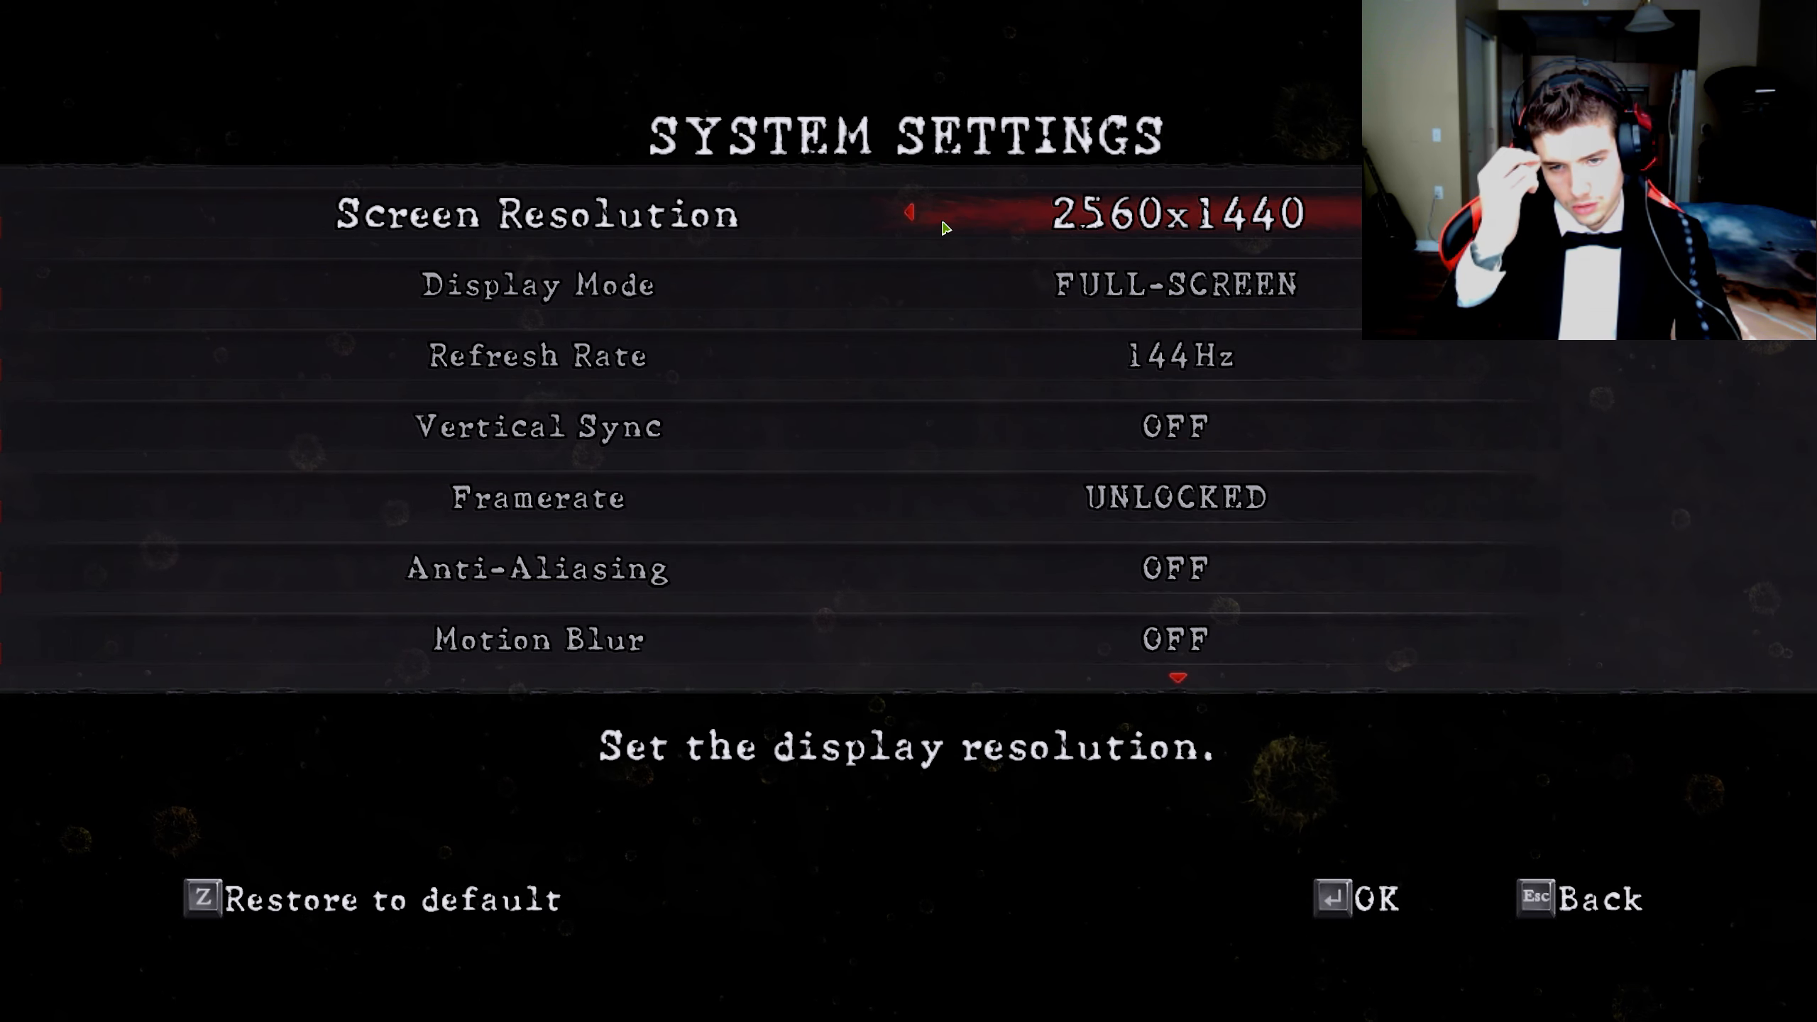
left_click(909, 214)
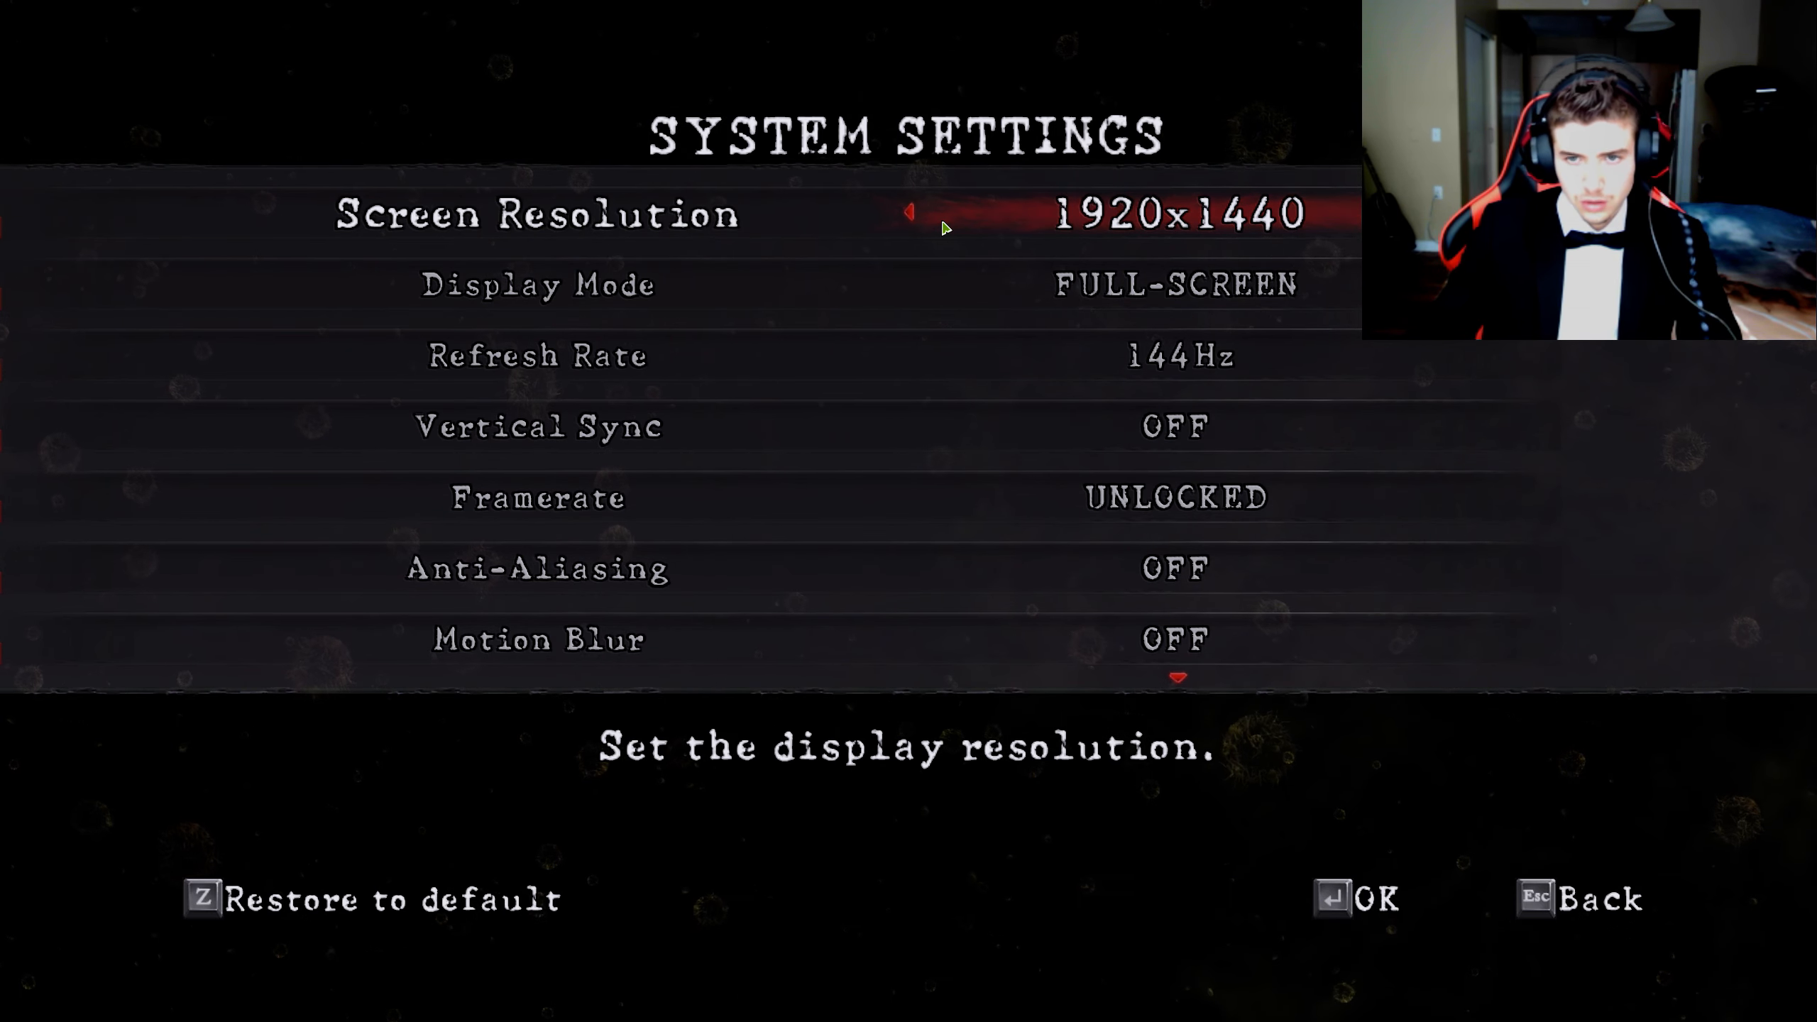
left_click(909, 214)
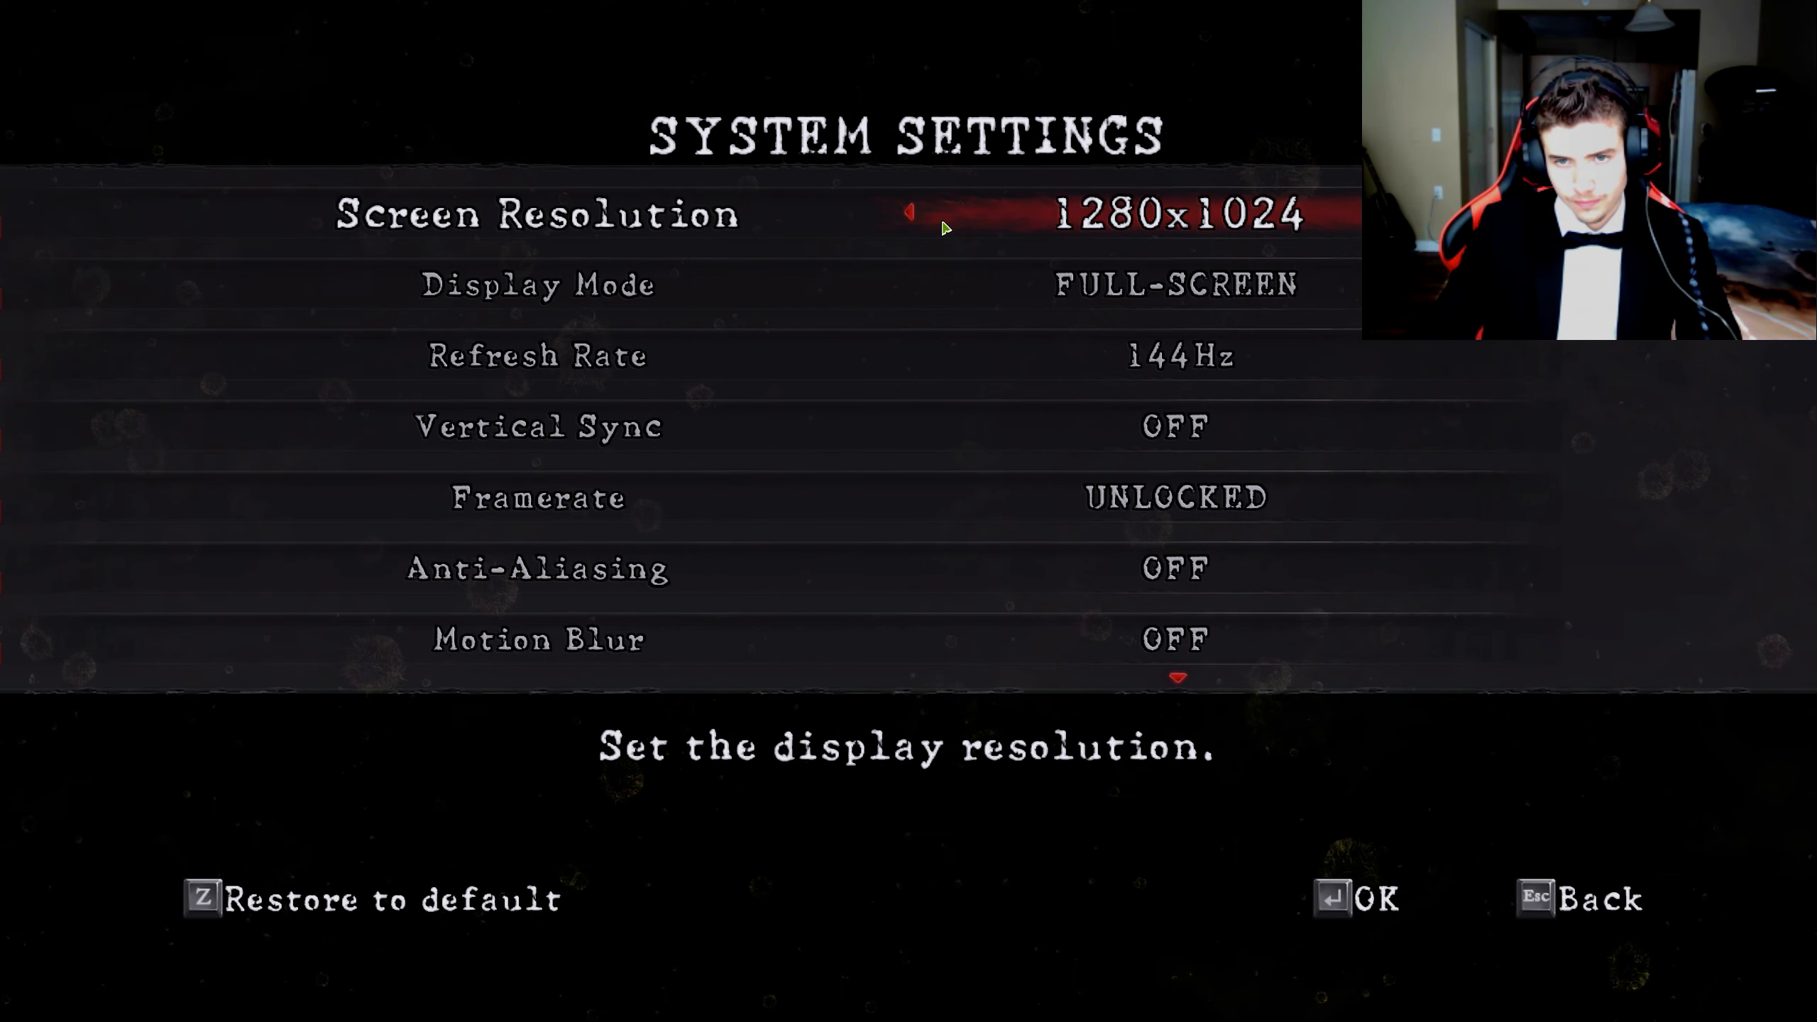
left_click(910, 213)
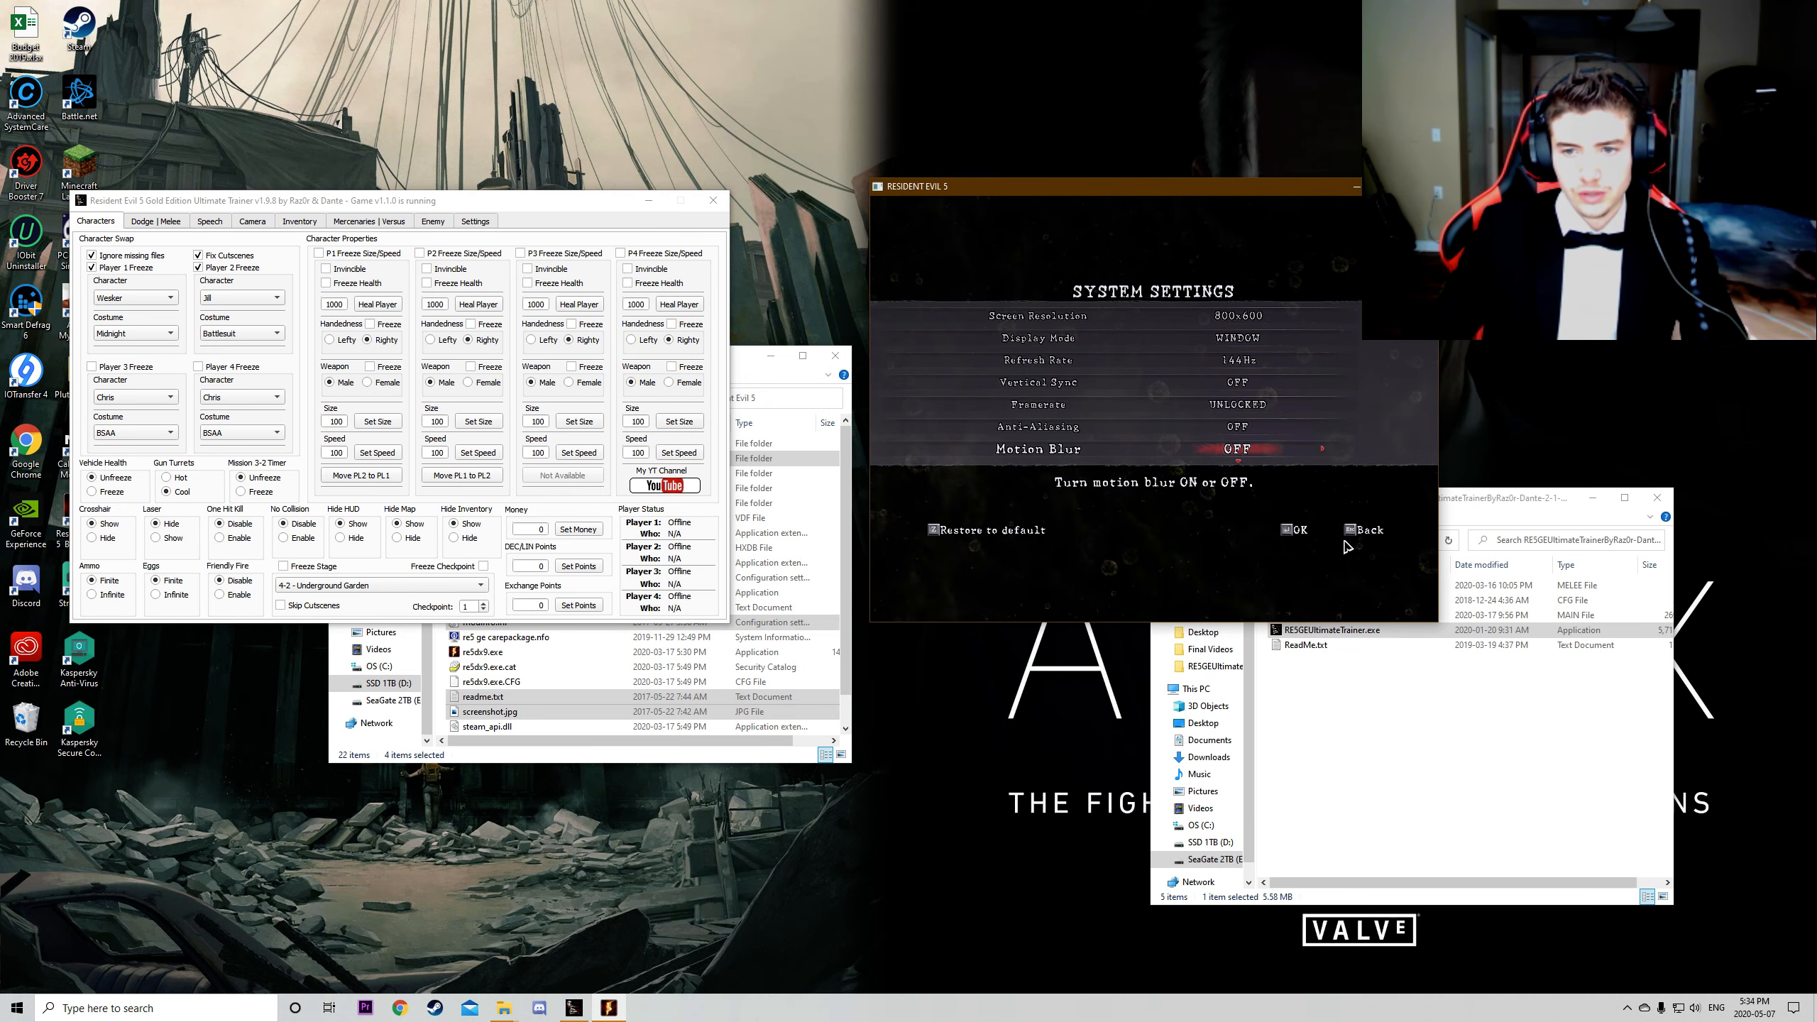
Step: Leave System Settings with the 800x600 window, returning to the Options menu
left_click(1363, 530)
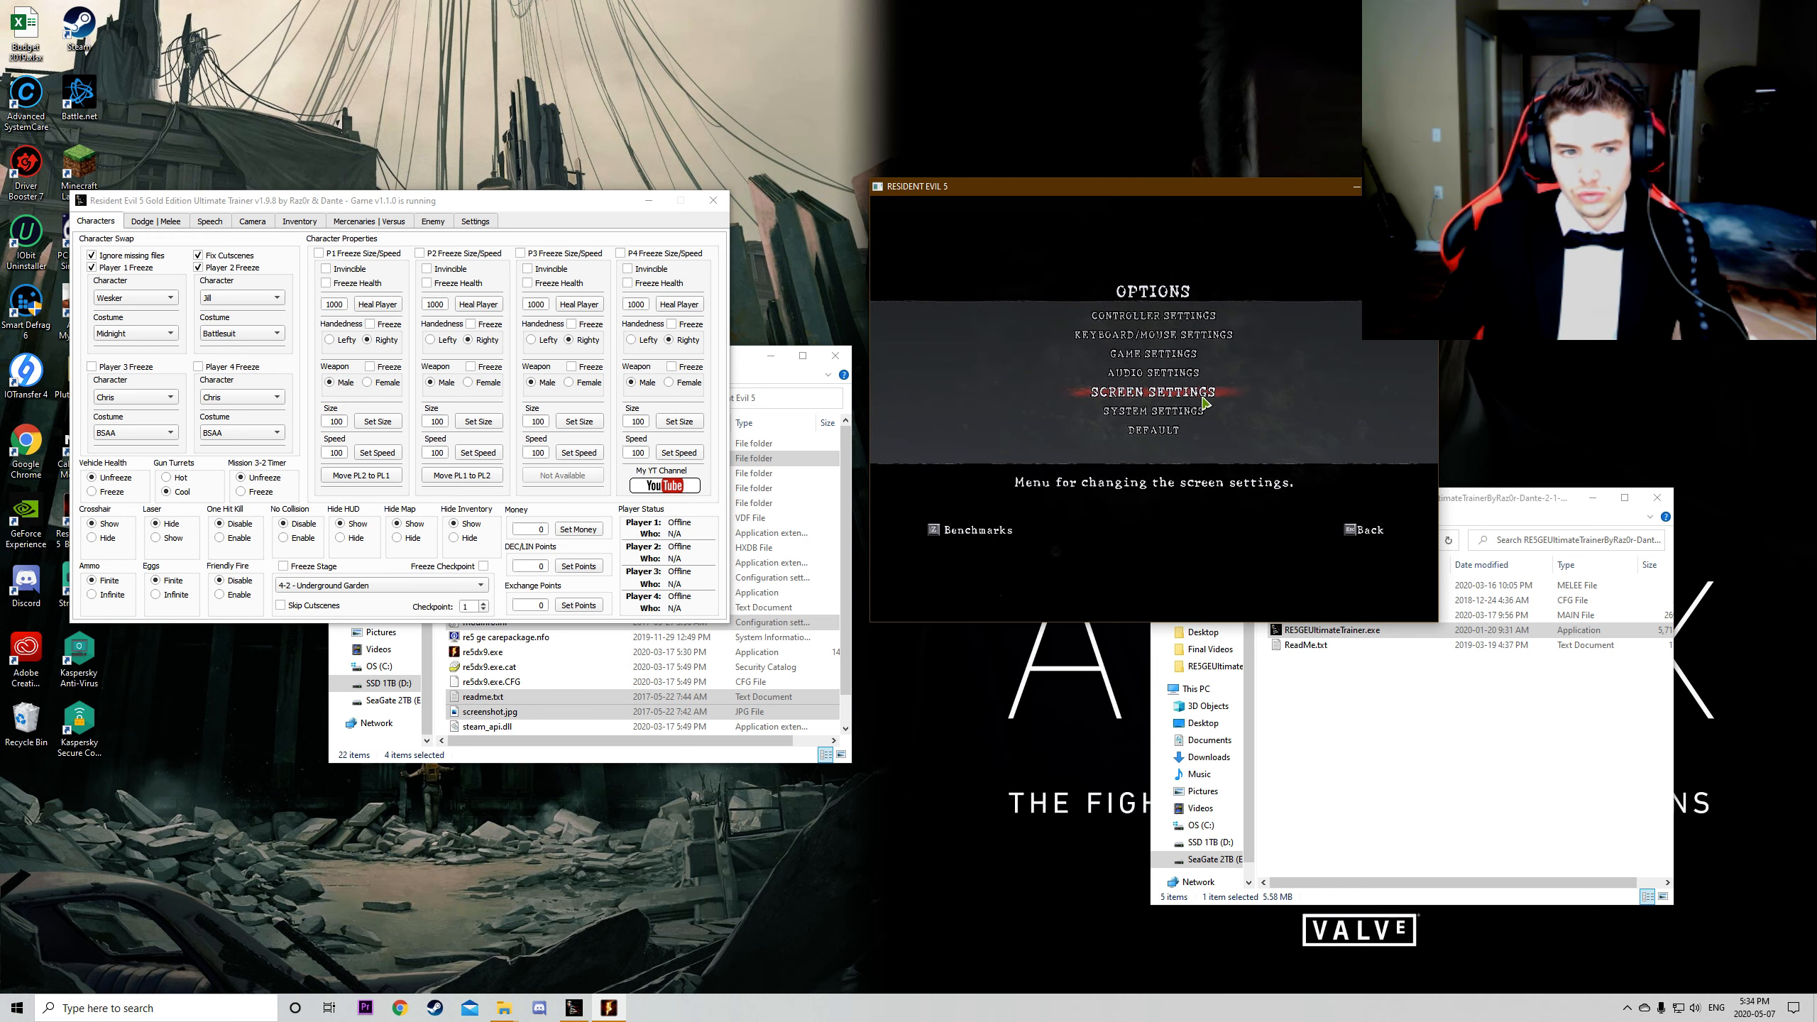